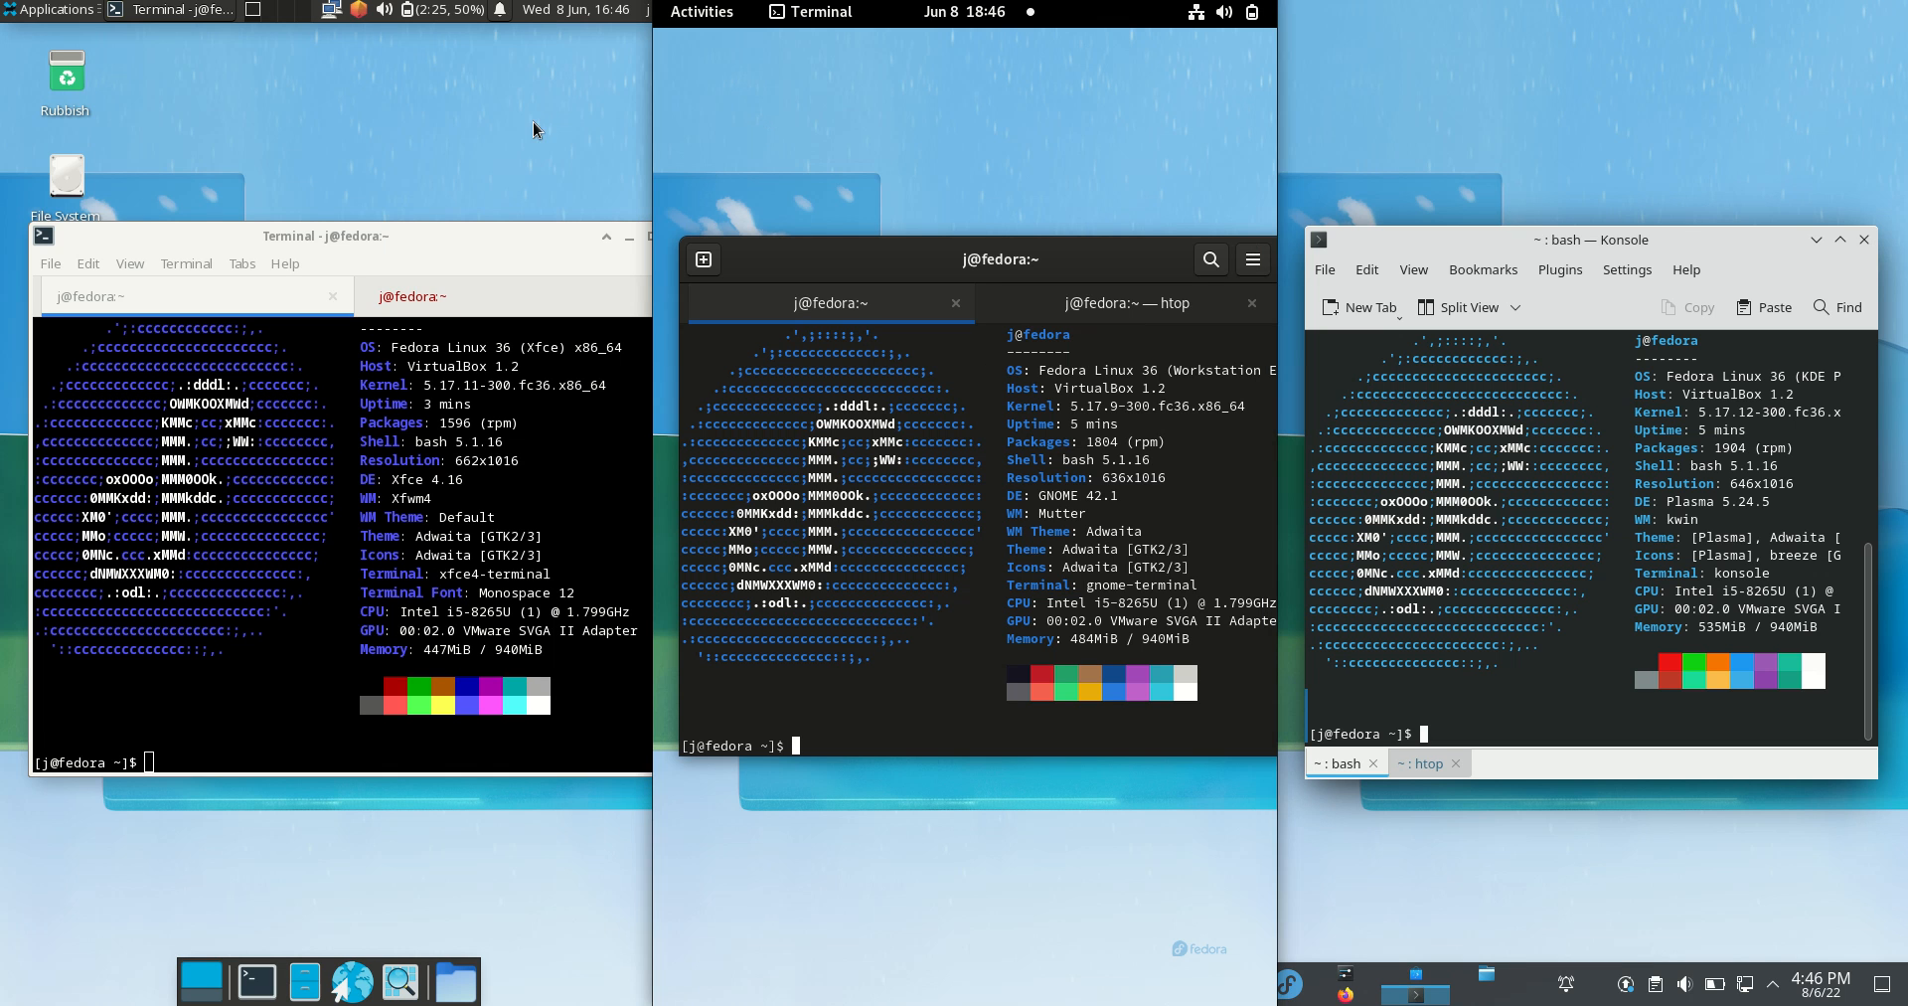
{"action": "mouse_move", "coordinate": [840, 204]}
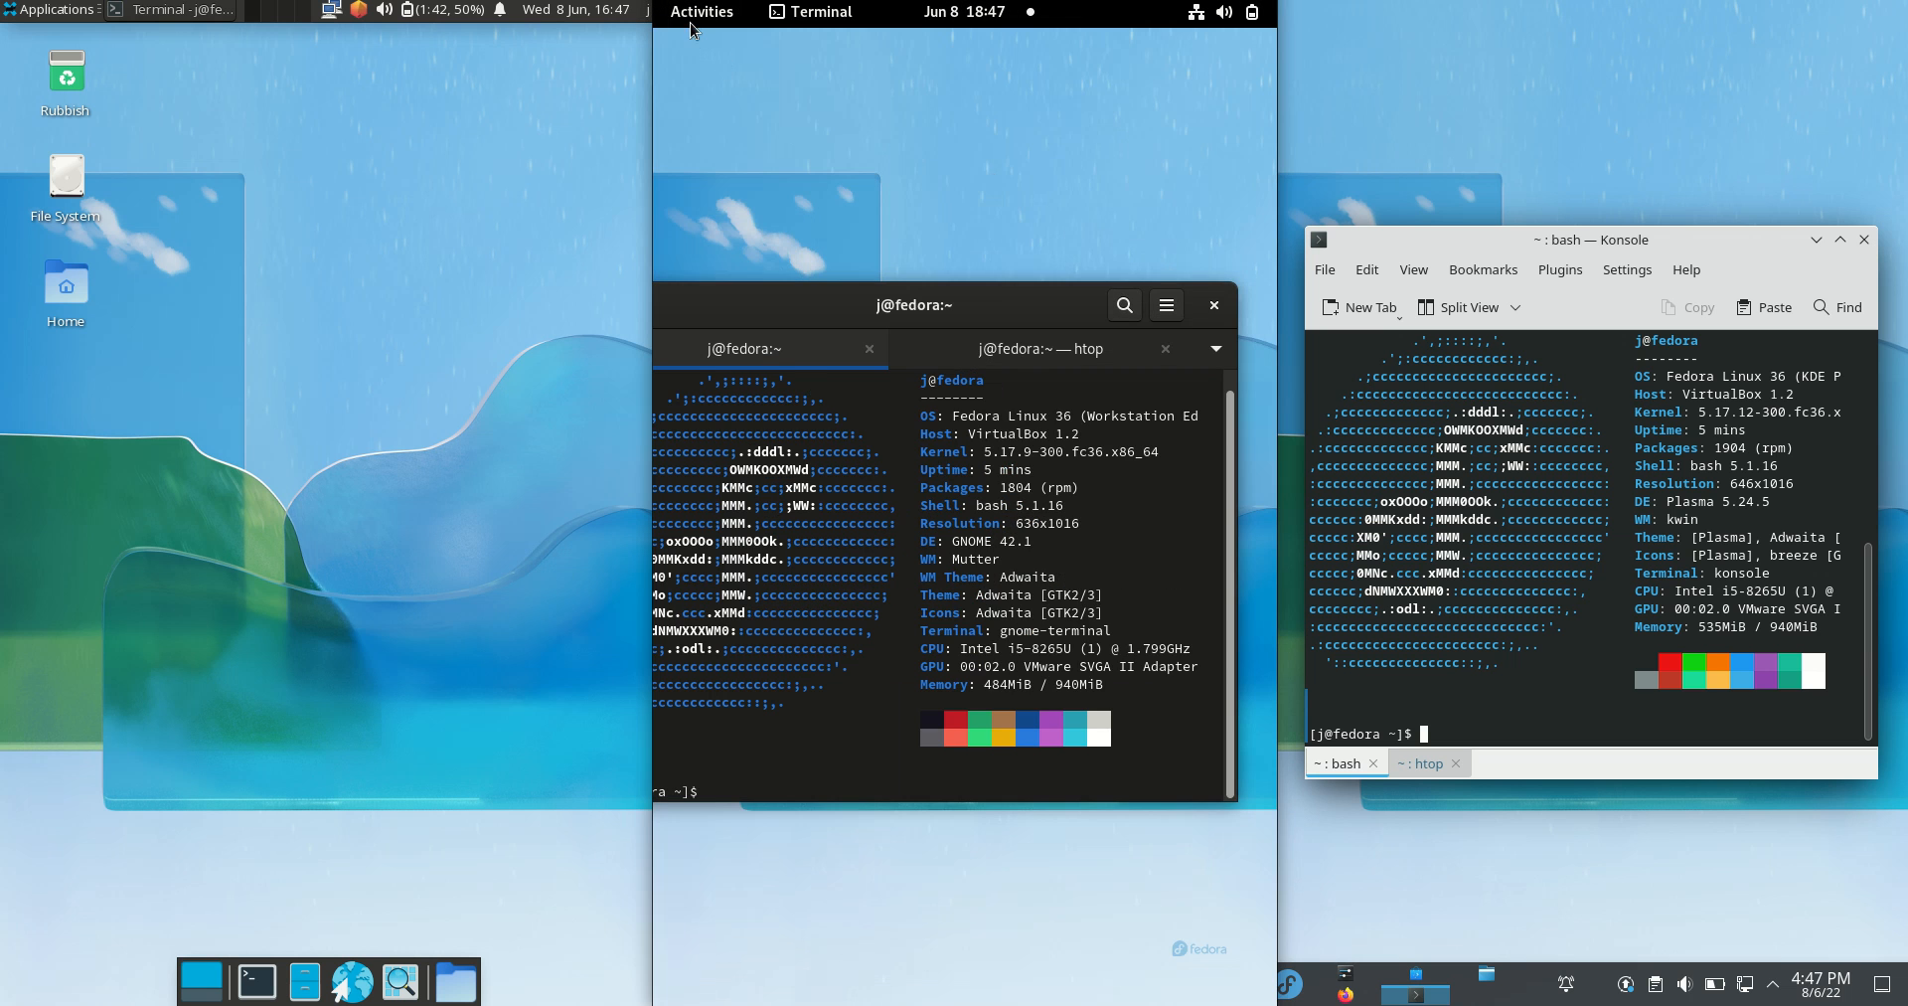
Step: Open and close GNOME's Activities overview, leaving all three desktops showing wallpaper
{"action": "left_click", "coordinate": [701, 12]}
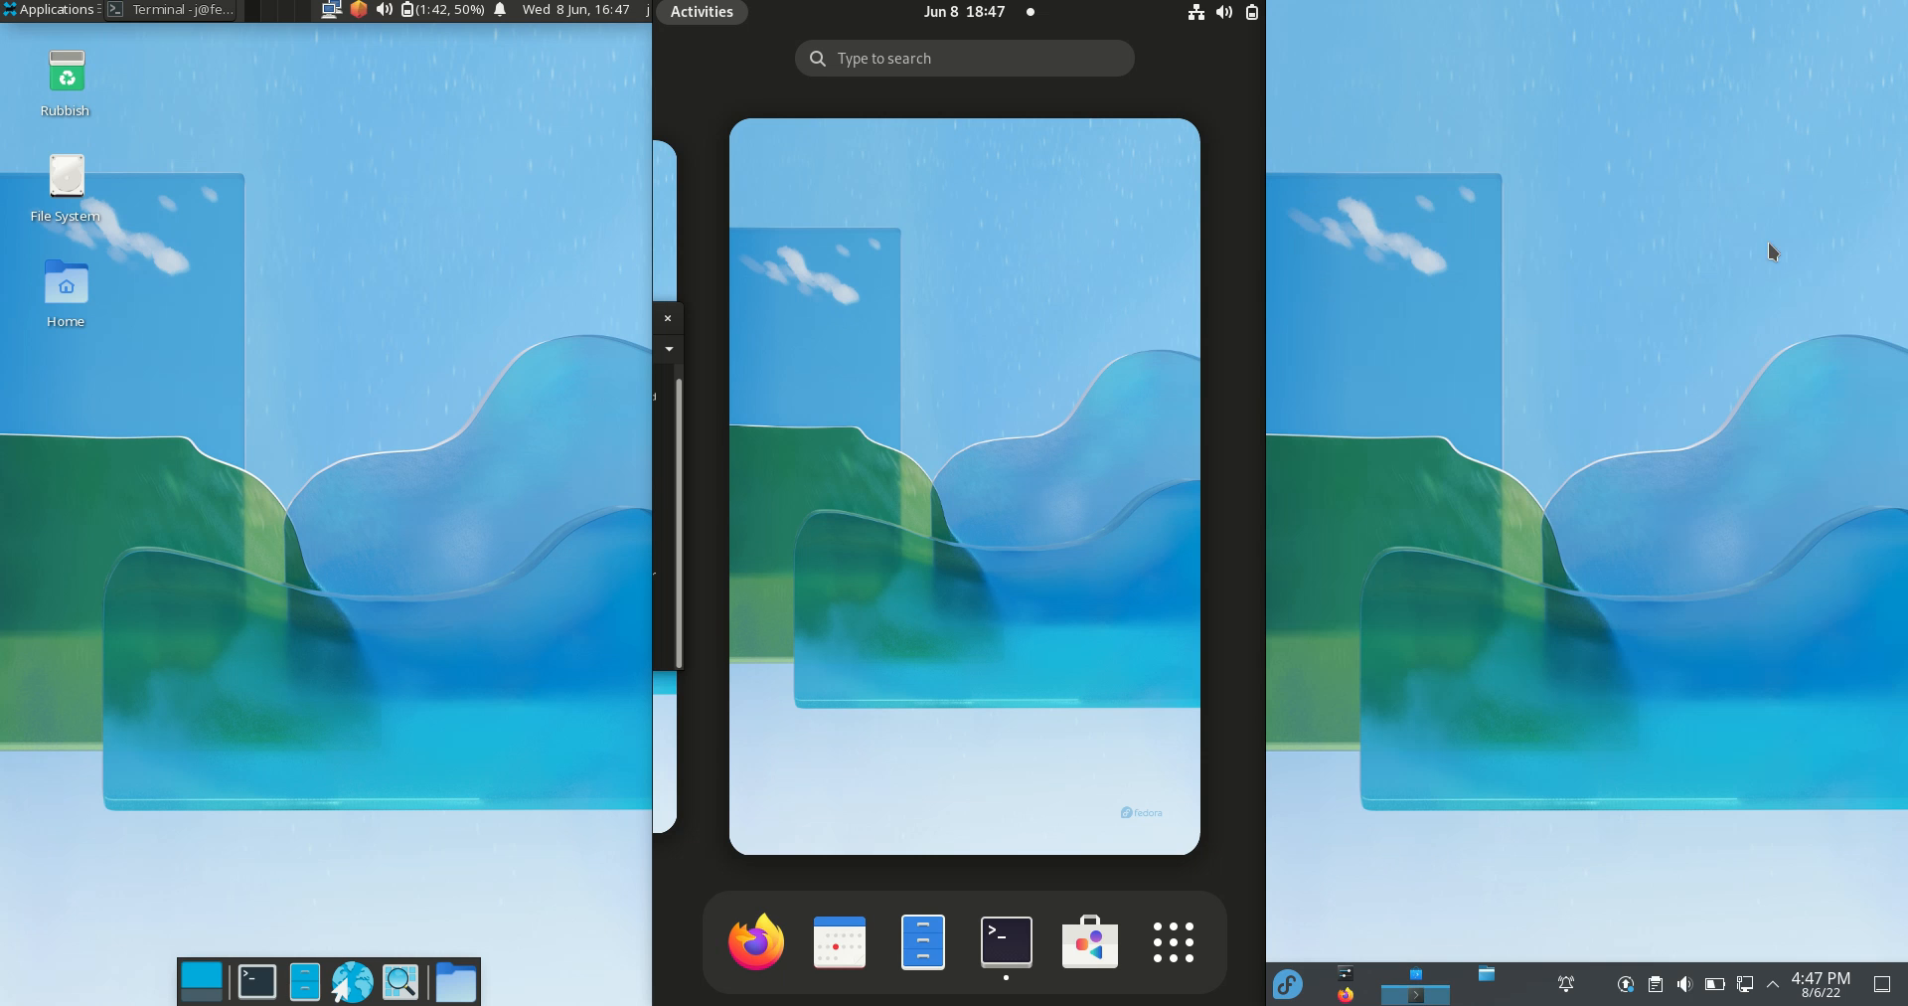
{"action": "left_click", "coordinate": [699, 11]}
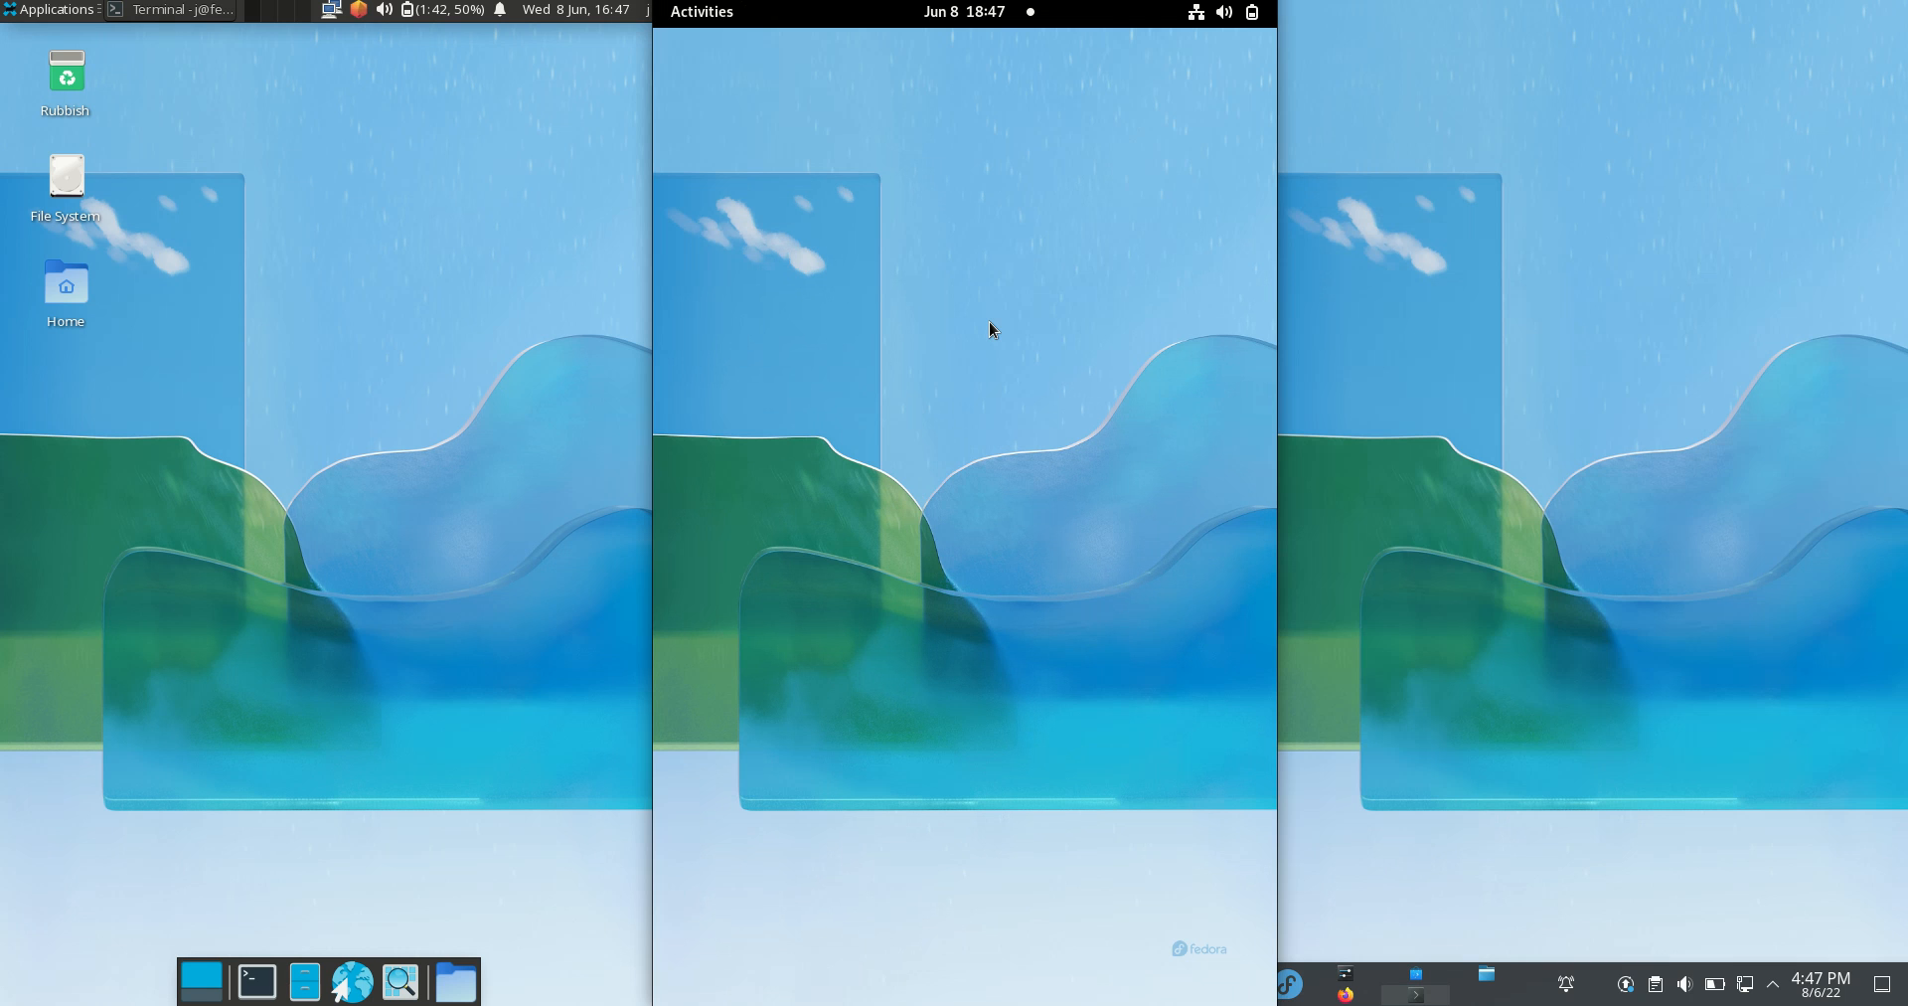
{"action": "mouse_move", "coordinate": [691, 677]}
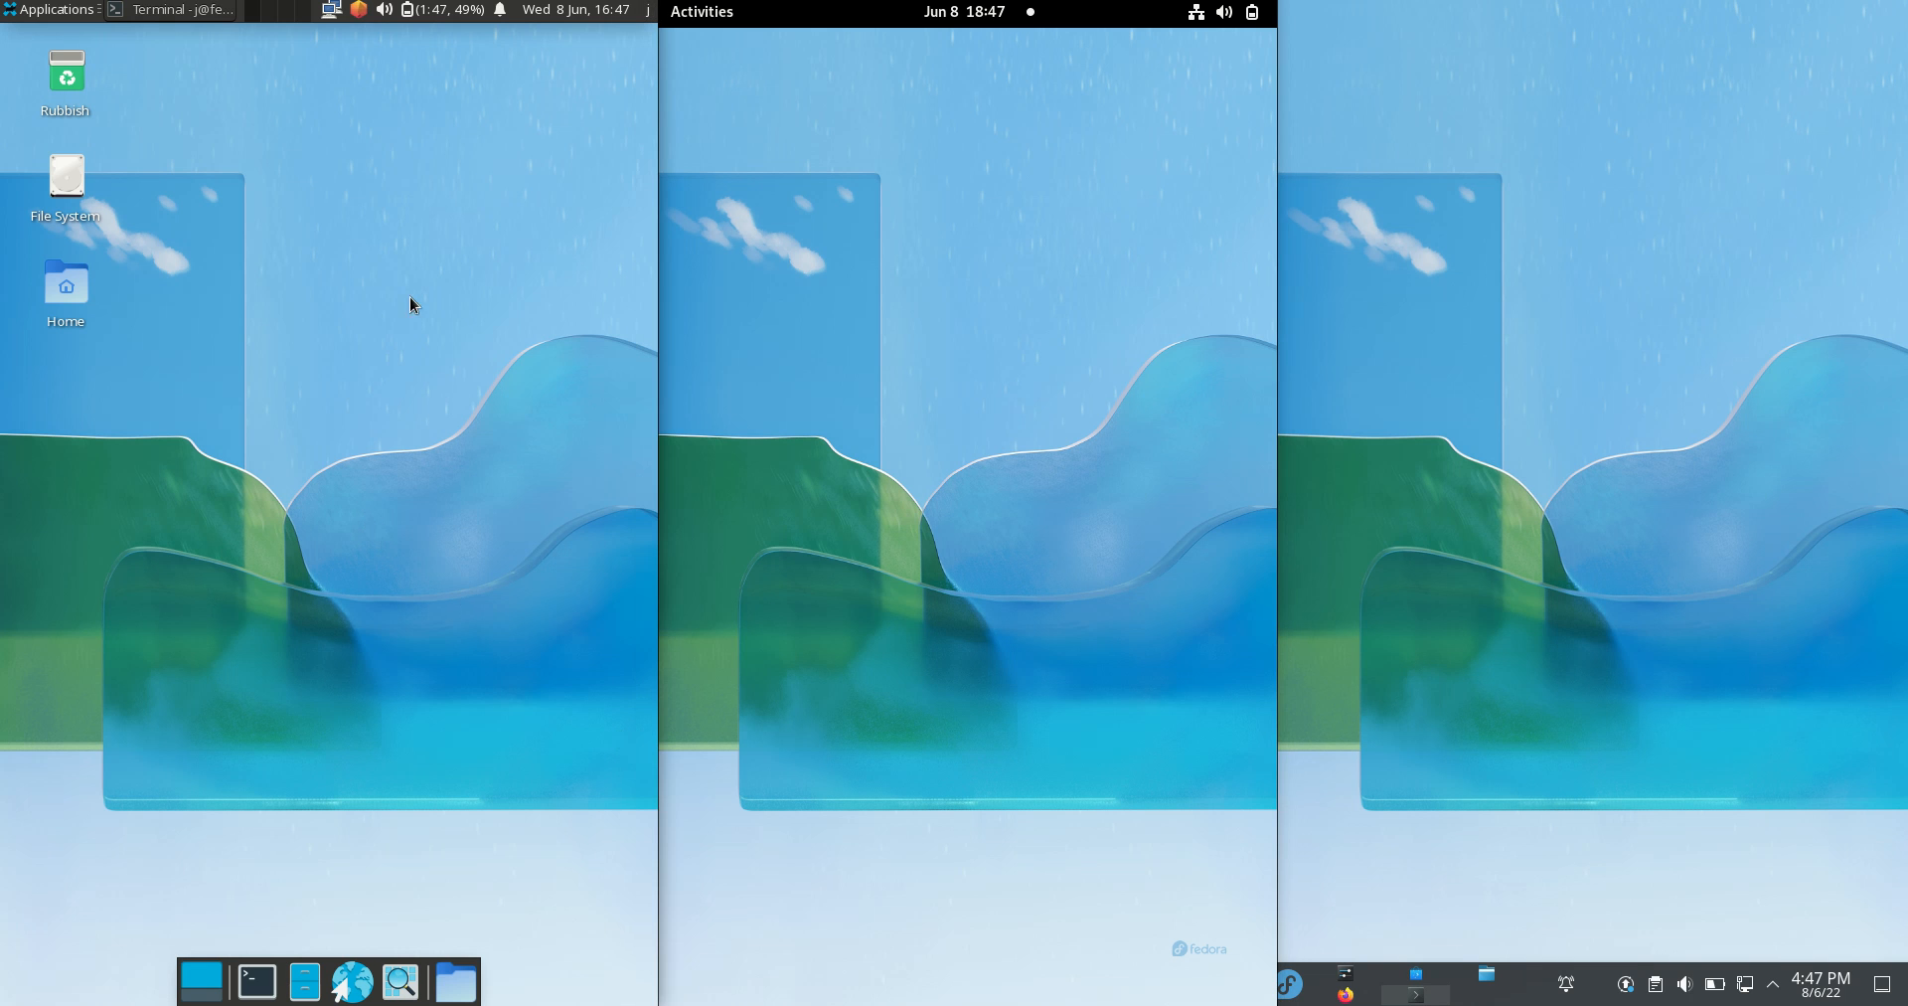
{"action": "mouse_move", "coordinate": [249, 437]}
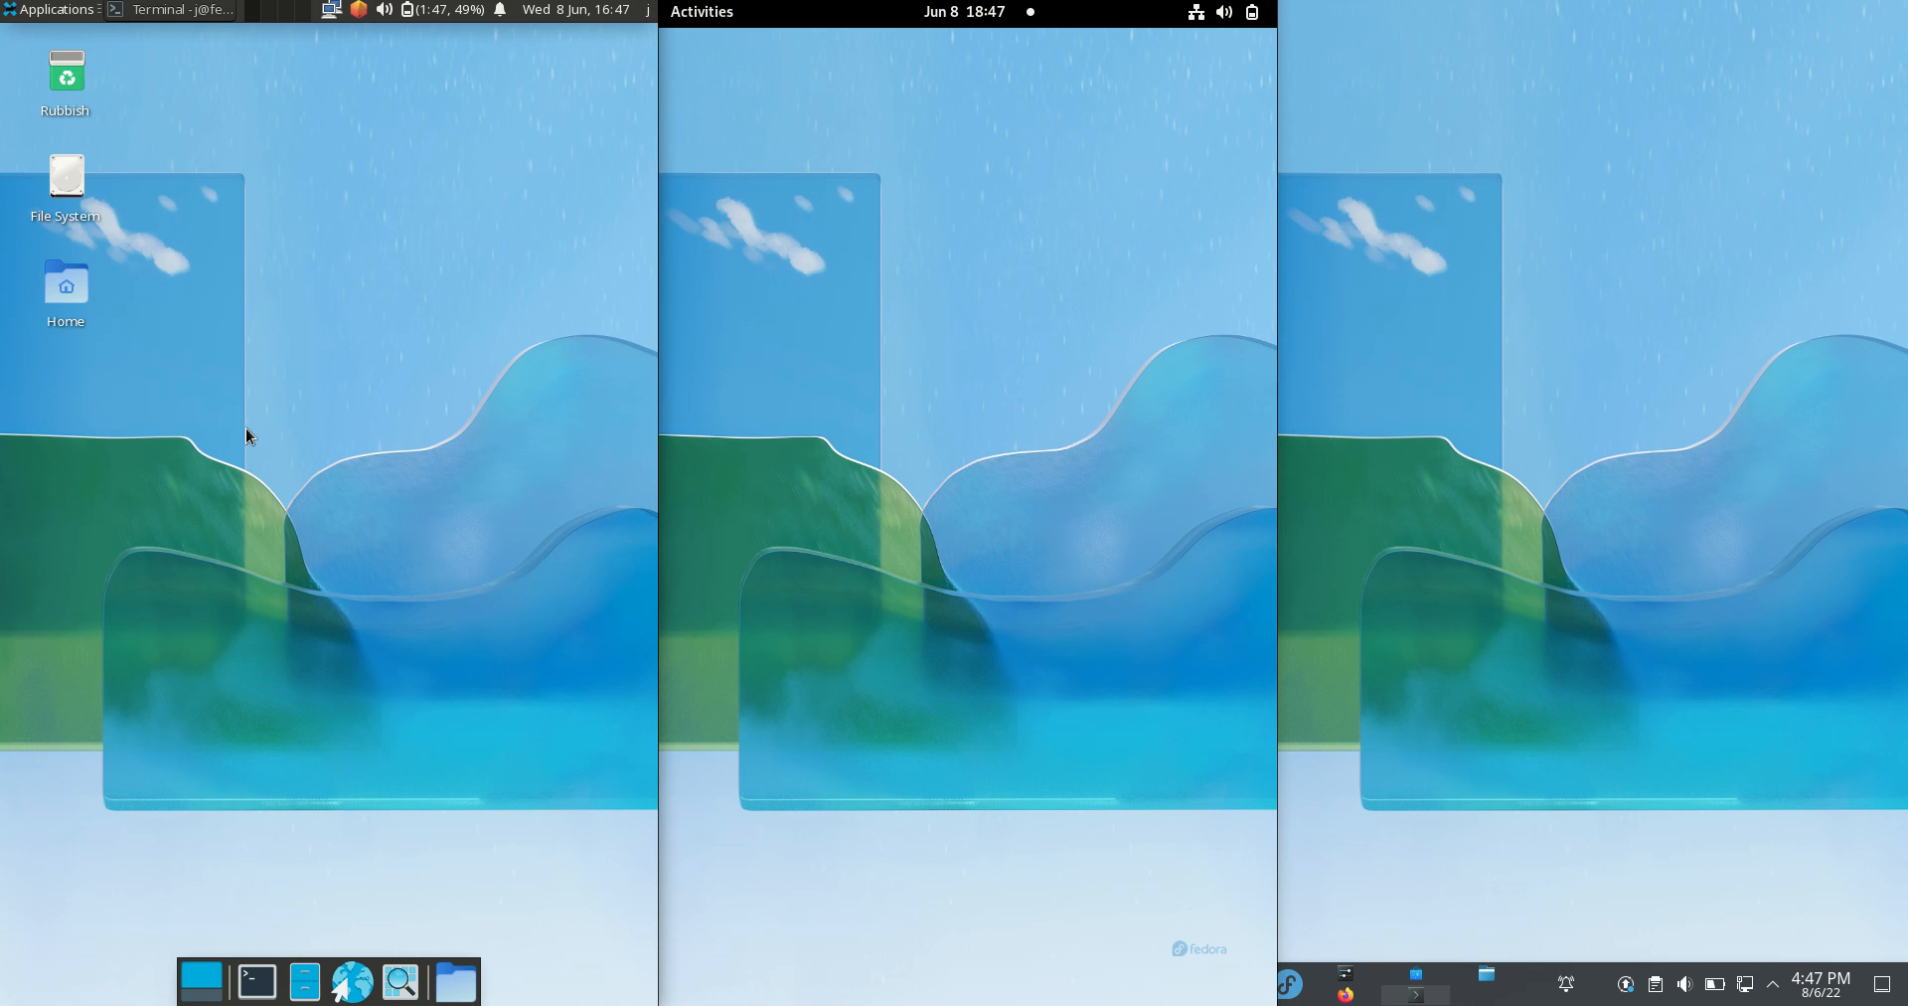
Step: Open the Xfce Applications menu from the top panel
{"action": "left_click", "coordinate": [54, 10]}
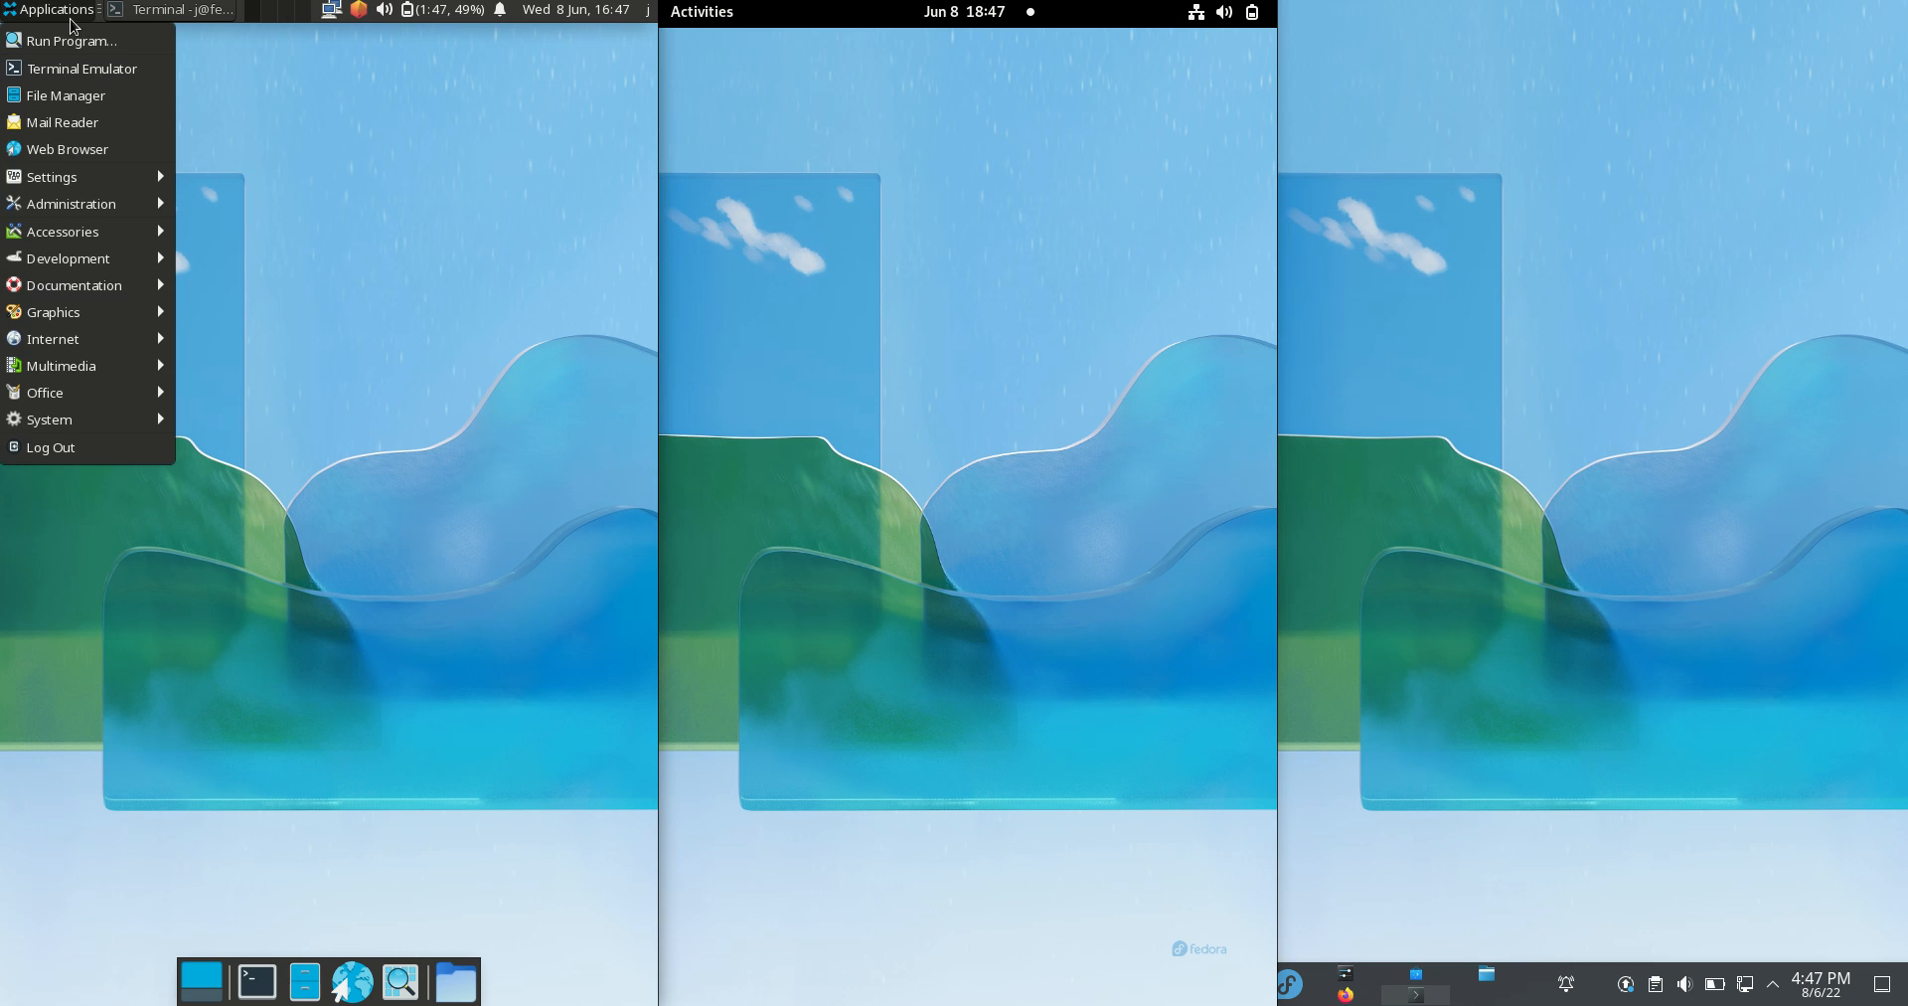
{"action": "mouse_move", "coordinate": [428, 288]}
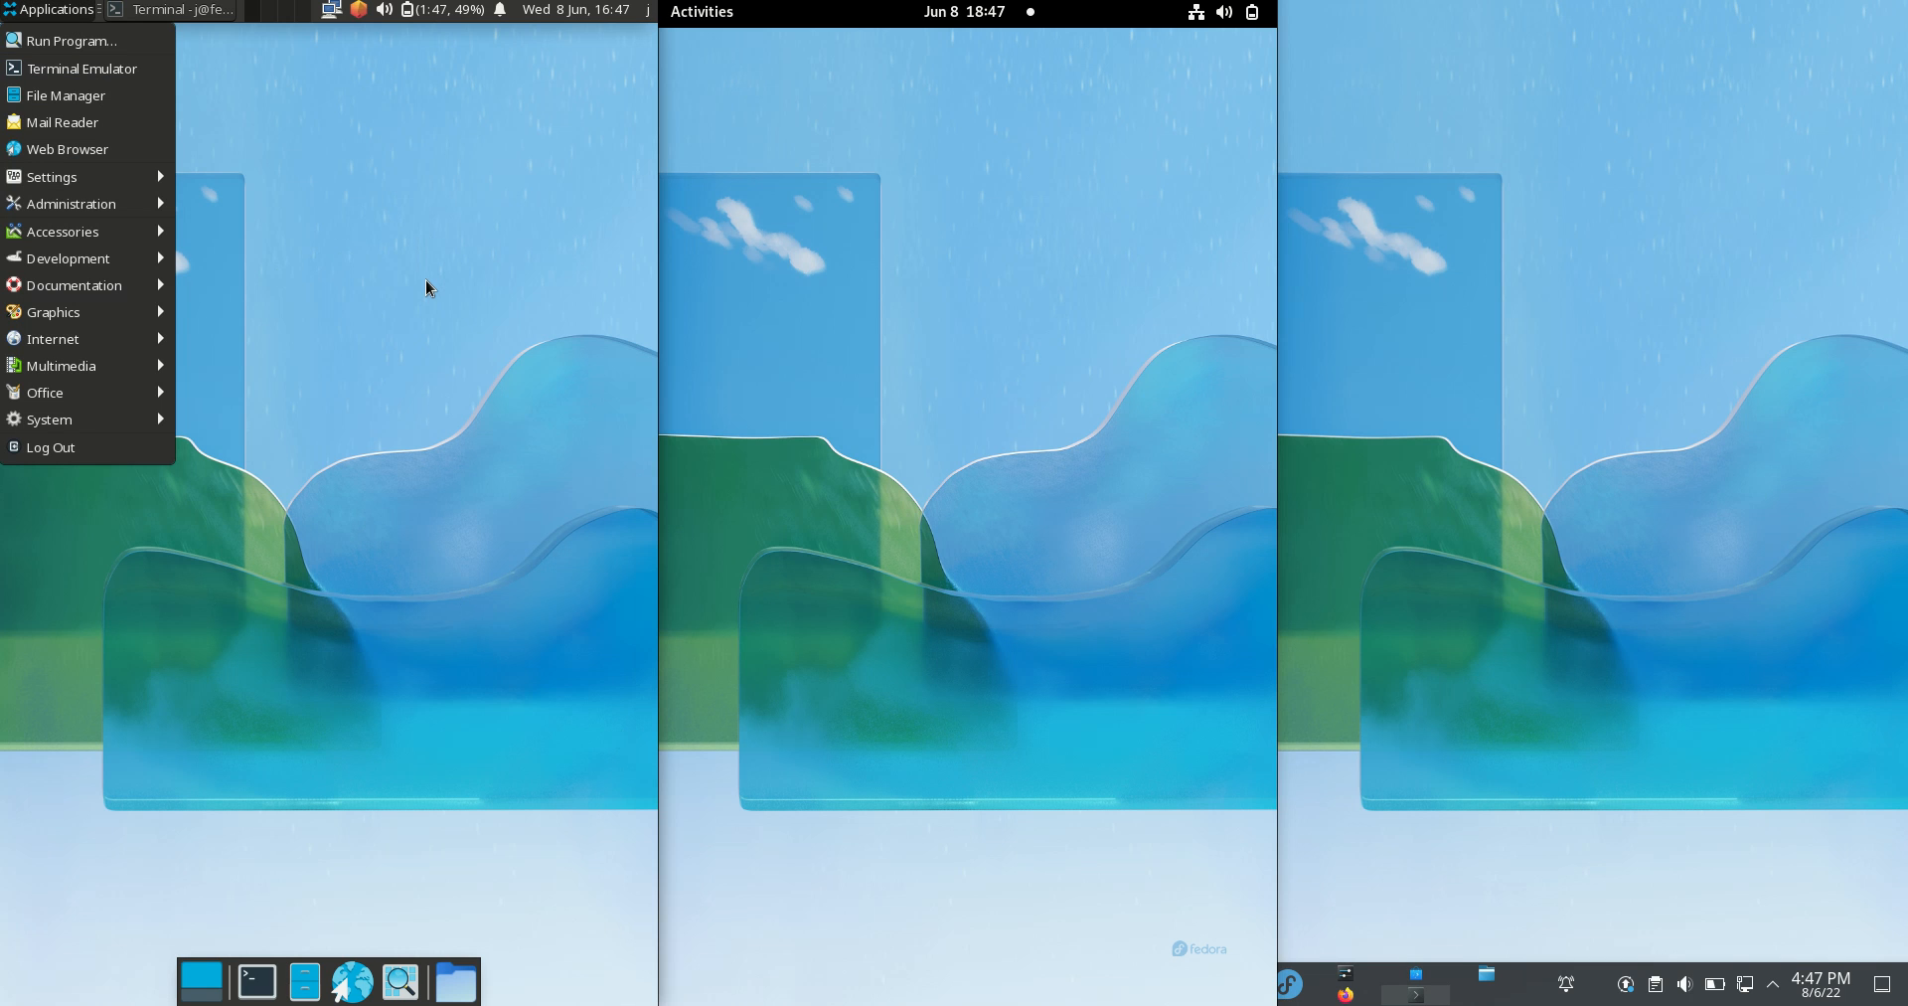
{"action": "mouse_move", "coordinate": [329, 330]}
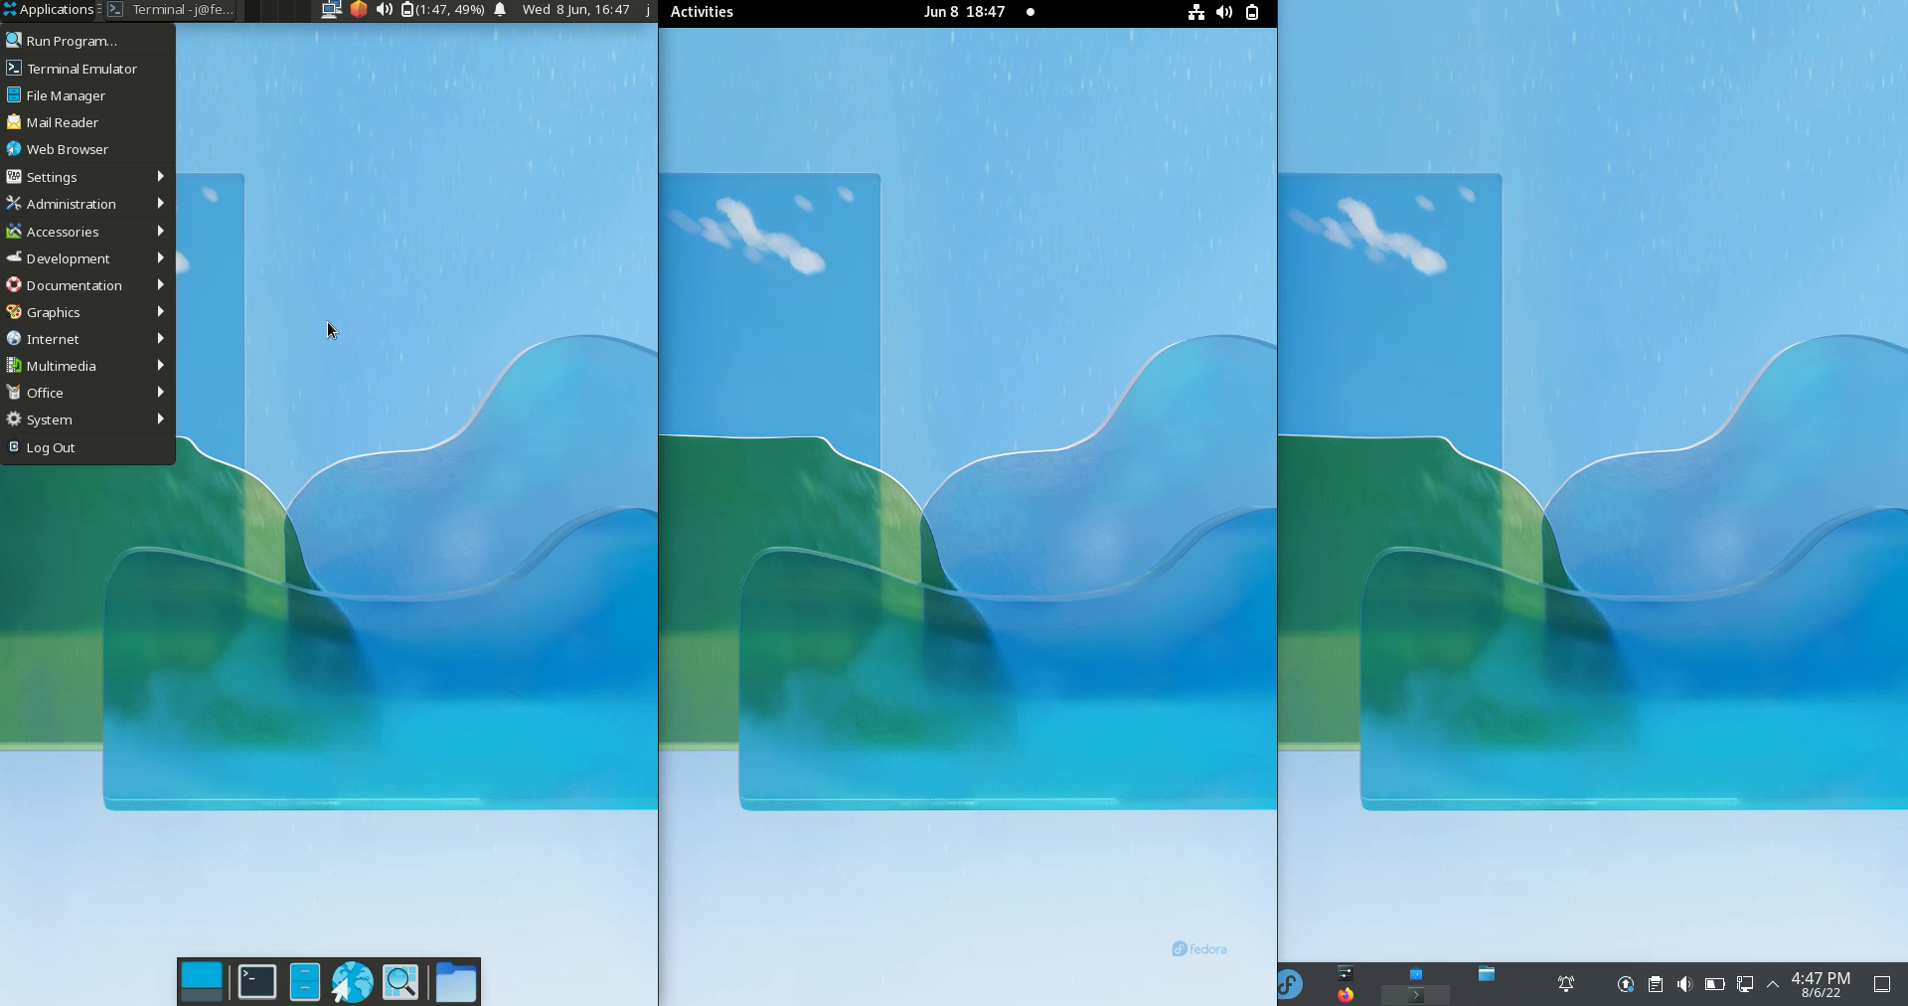
{"action": "mouse_move", "coordinate": [67, 40]}
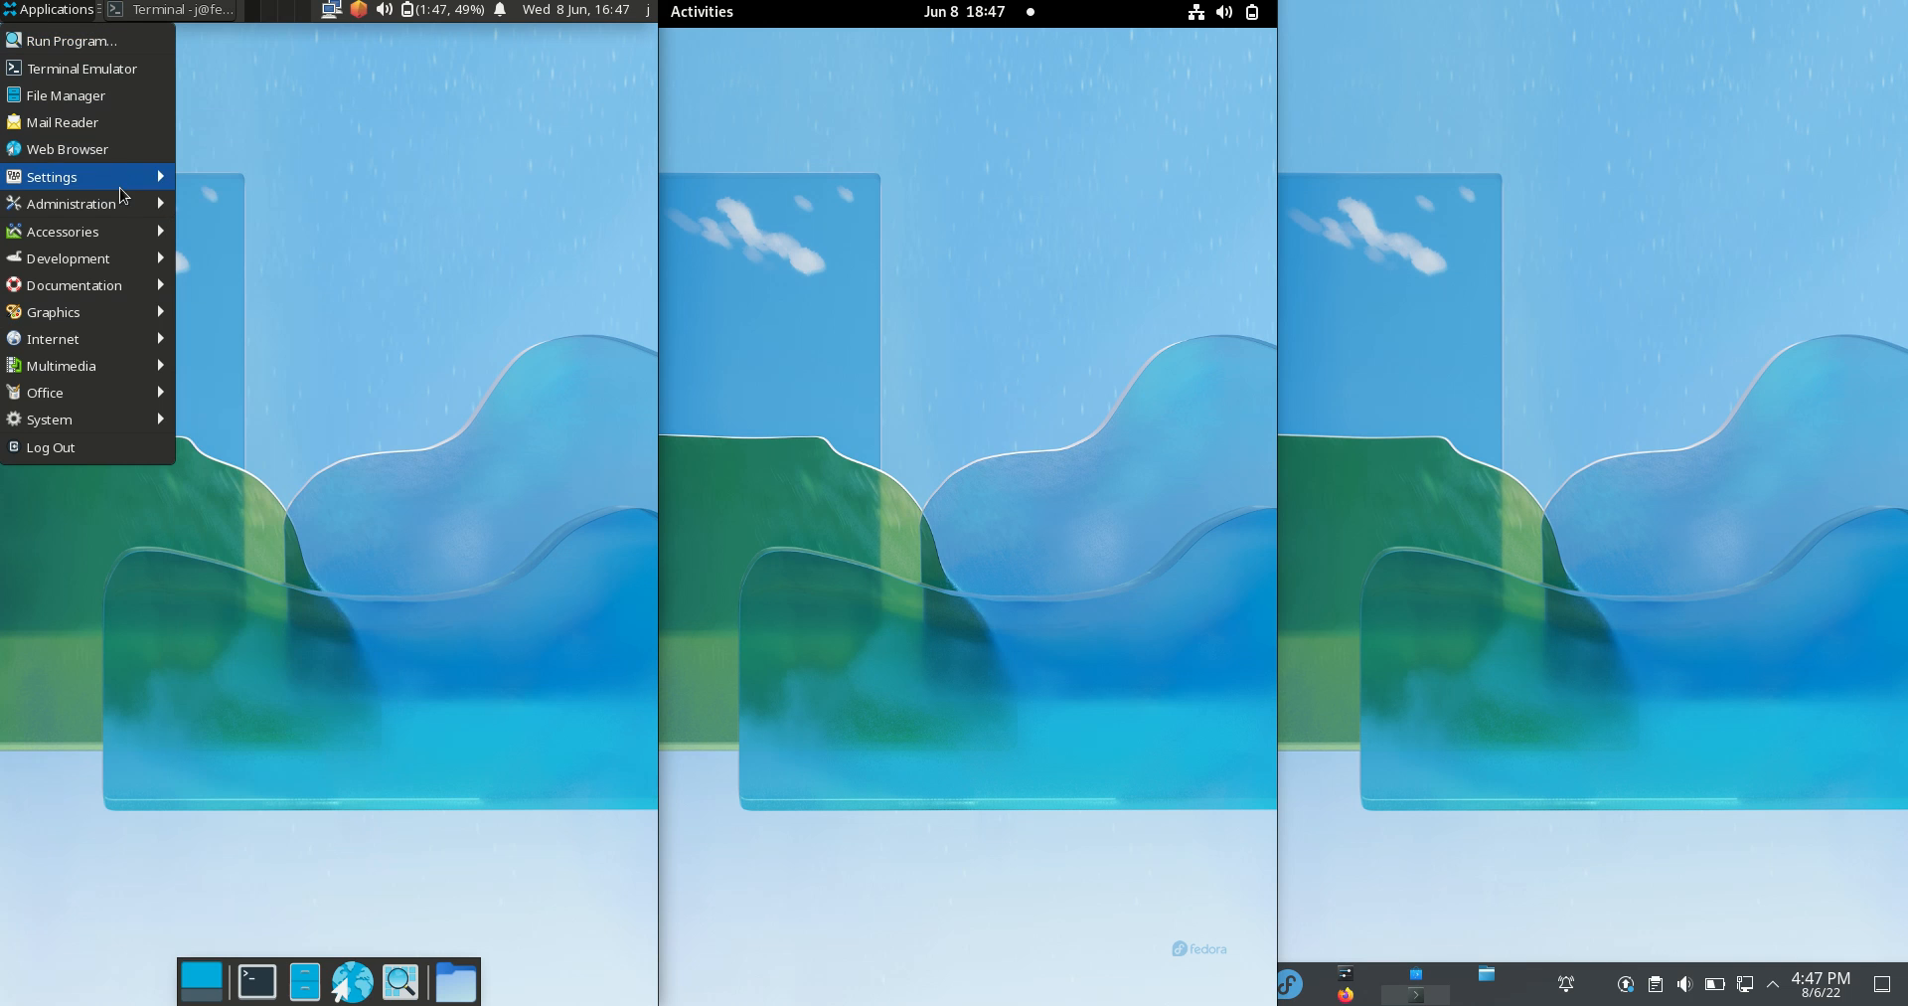
{"action": "mouse_move", "coordinate": [109, 291]}
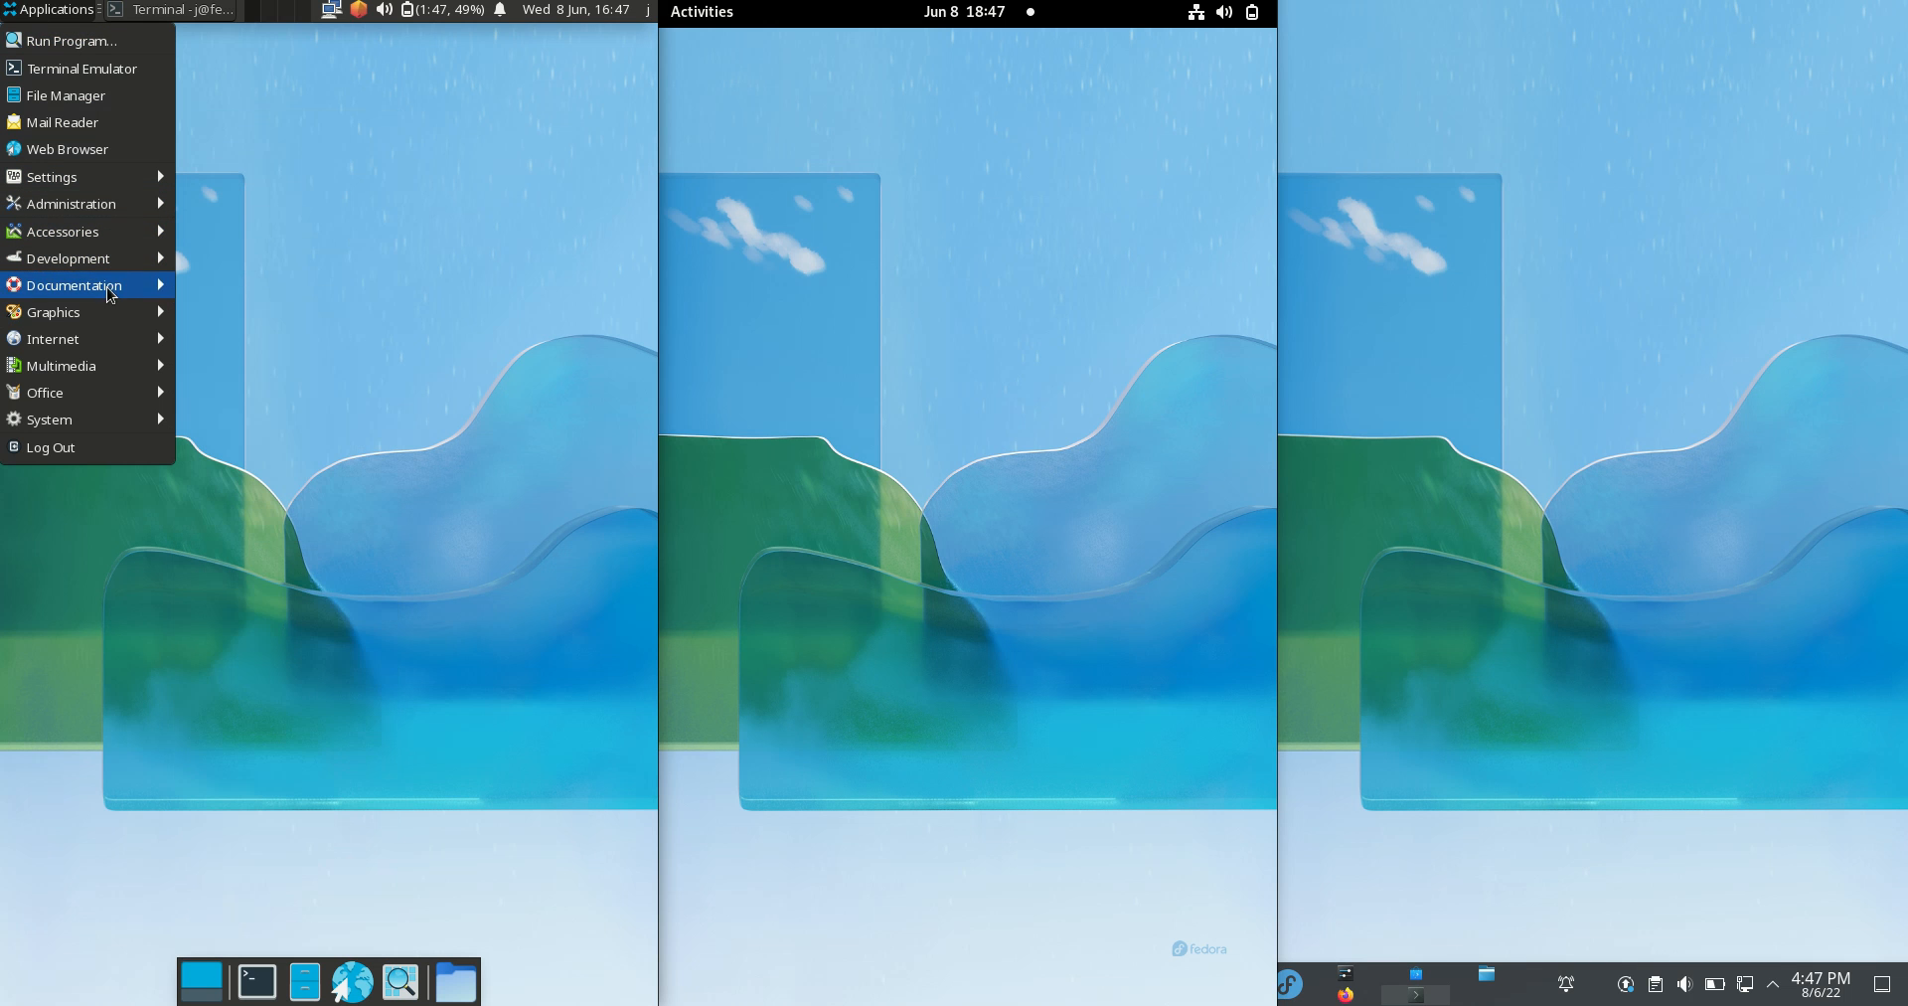
{"action": "mouse_move", "coordinate": [67, 393]}
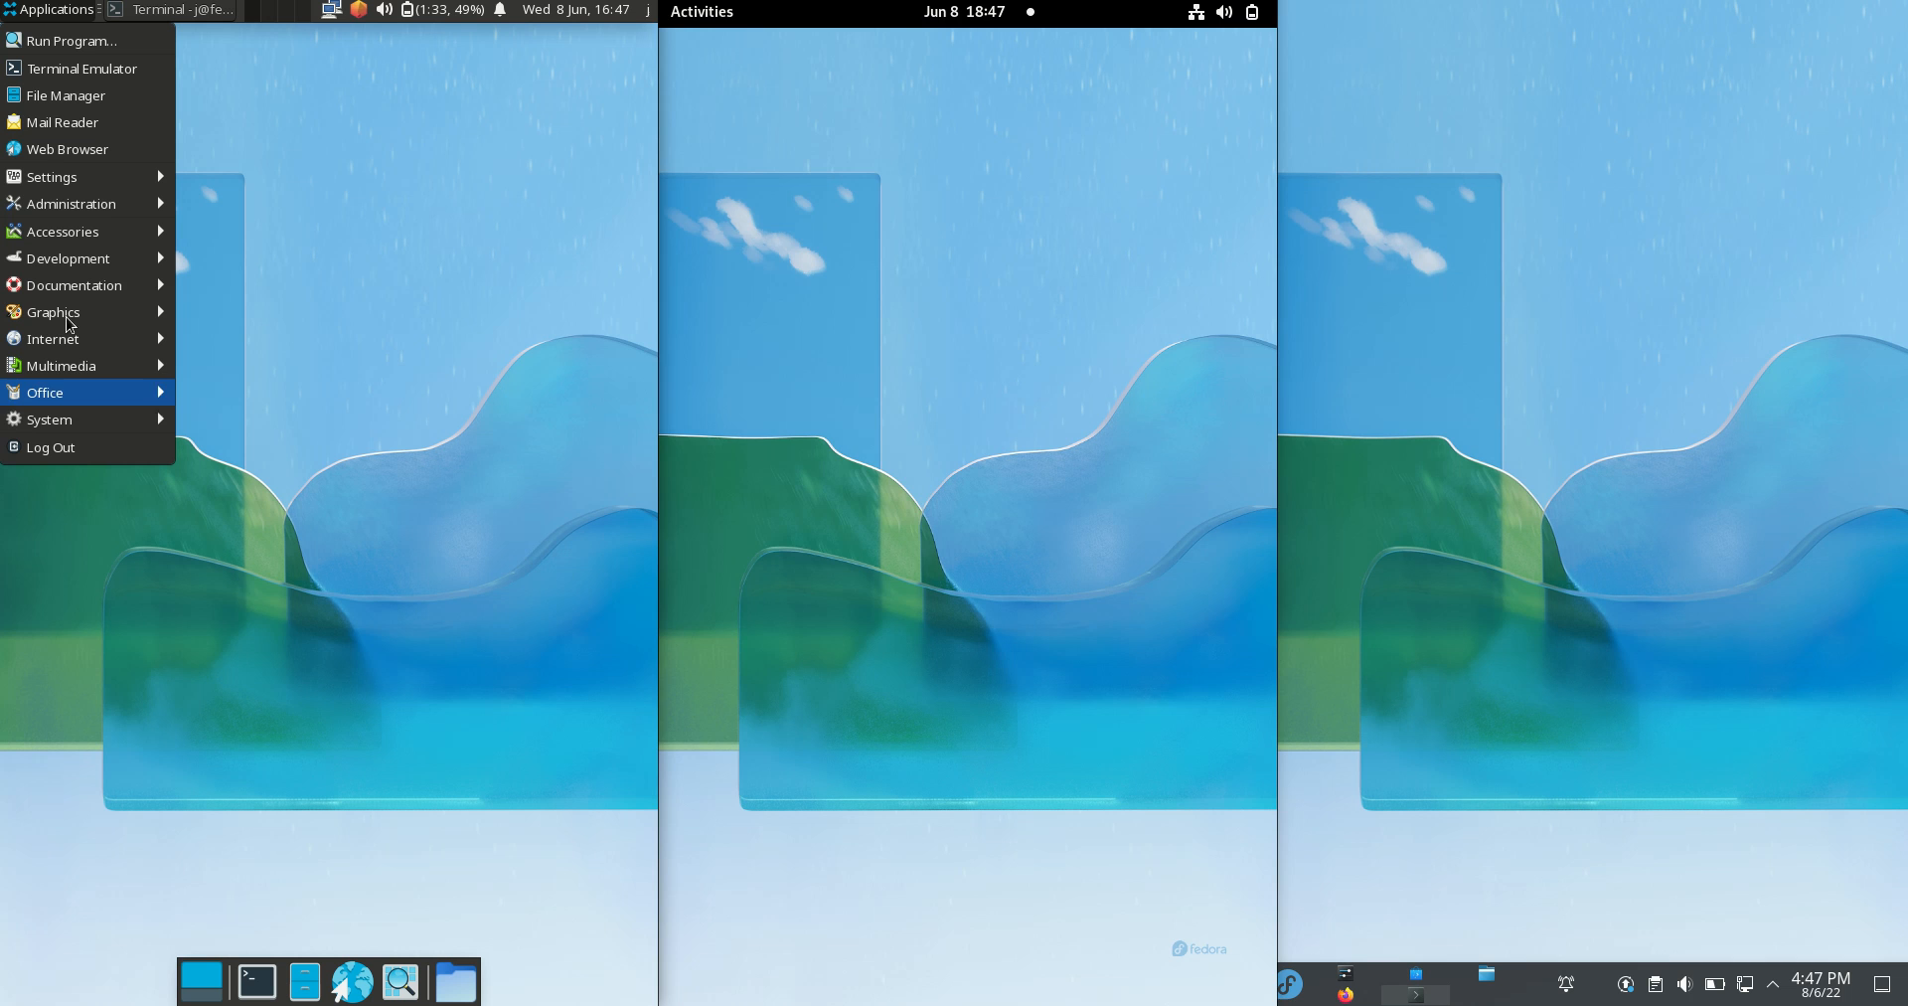
Step: Show GNOME's app grid after searching 'fire' and clearing the search
{"action": "left_click", "coordinate": [700, 10]}
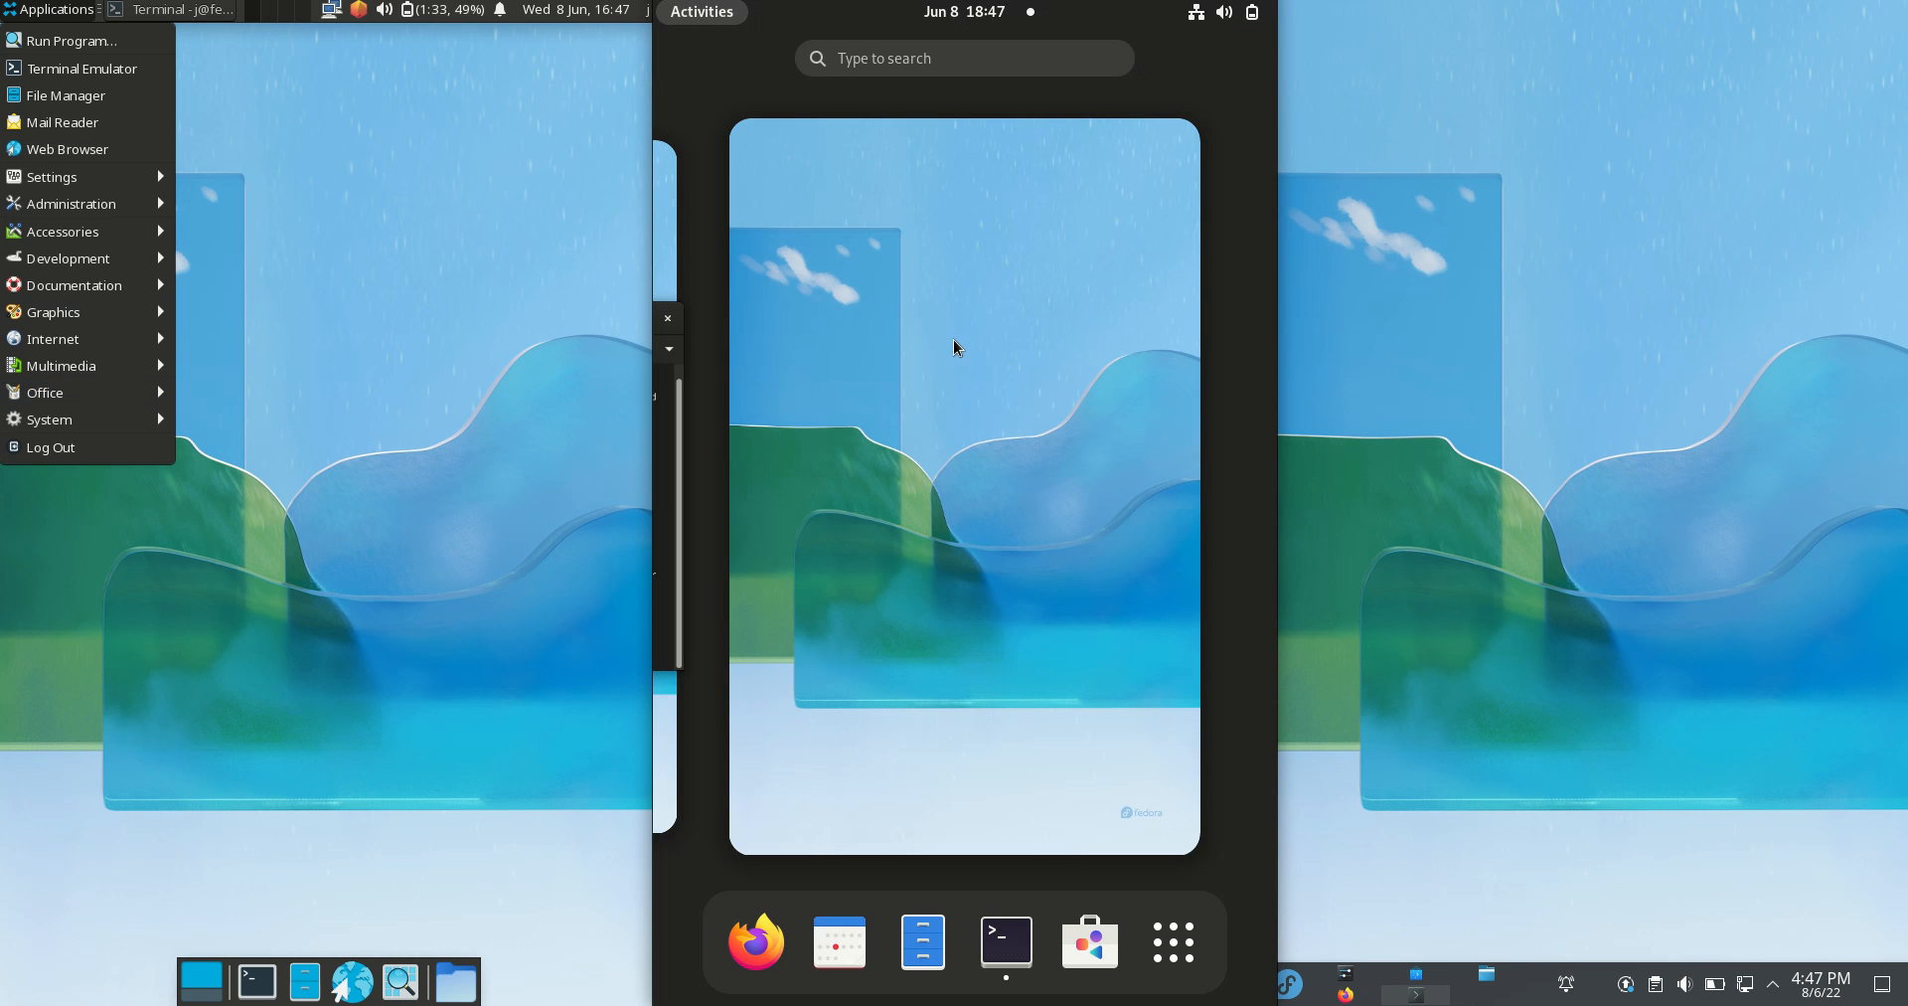
{"action": "mouse_move", "coordinate": [1086, 880]}
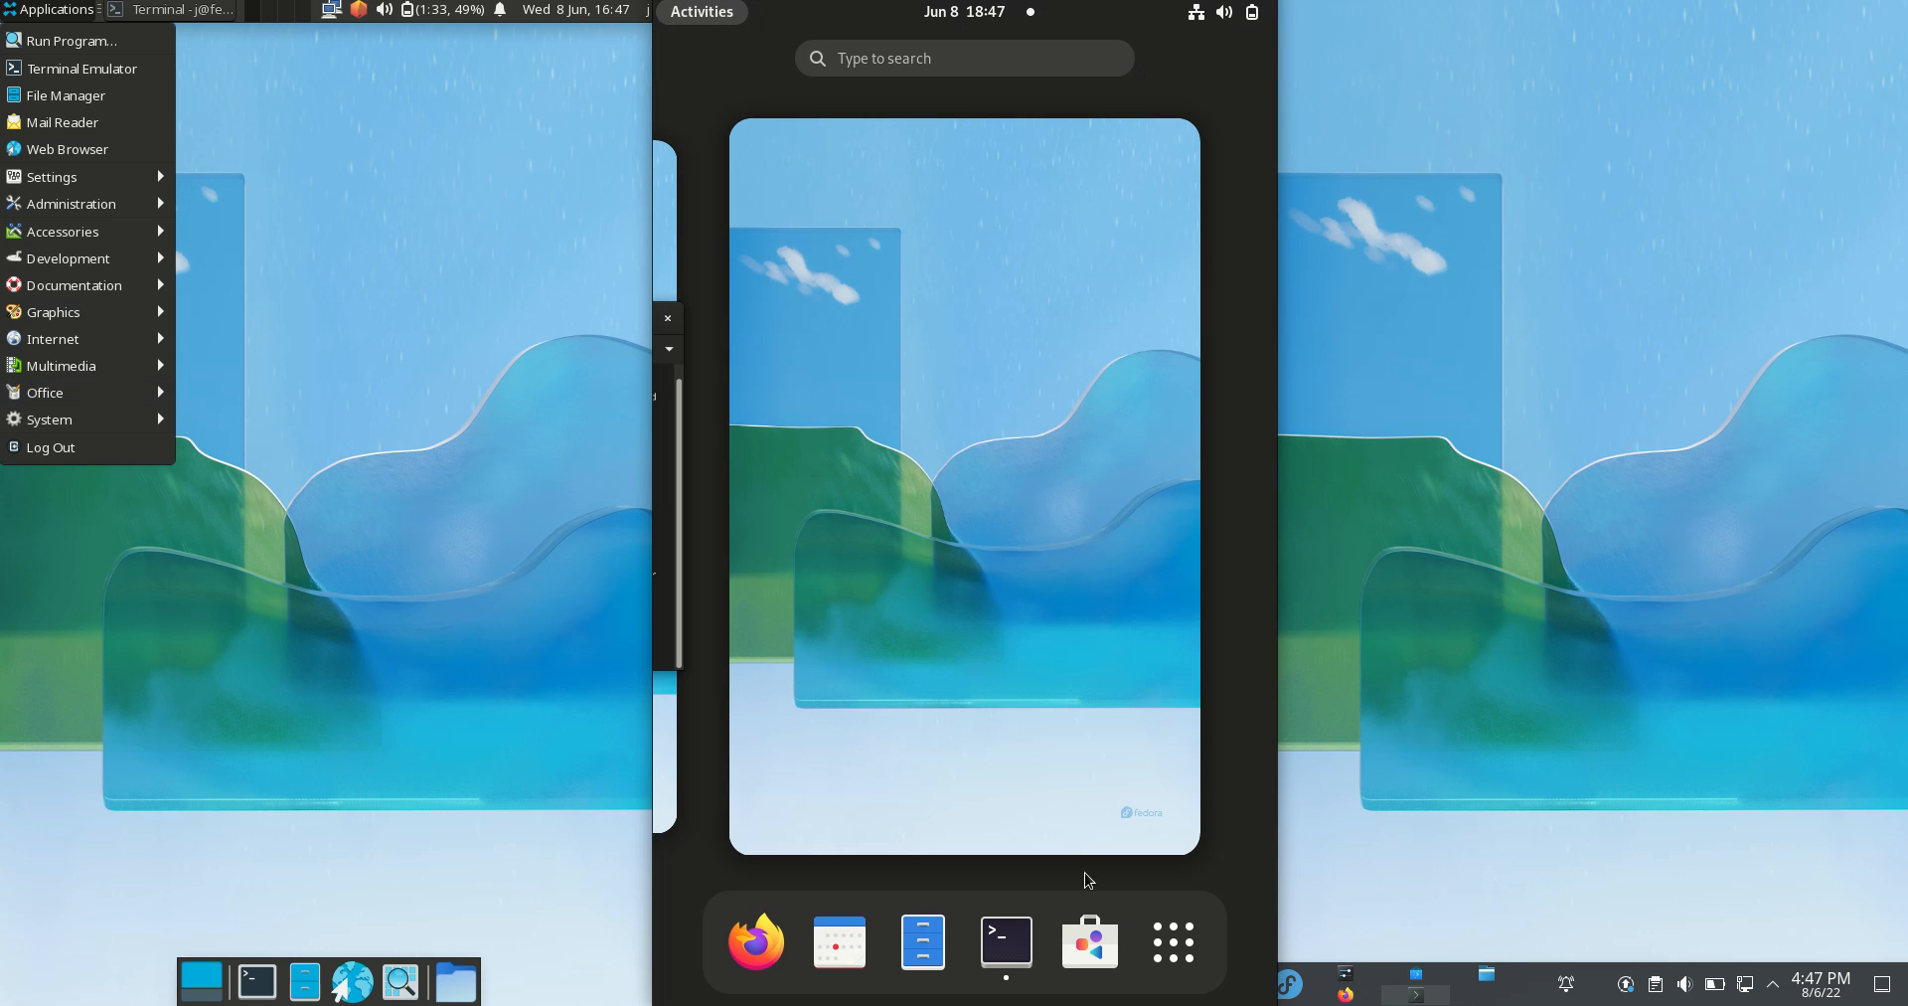
{"action": "left_click", "coordinate": [1172, 940]}
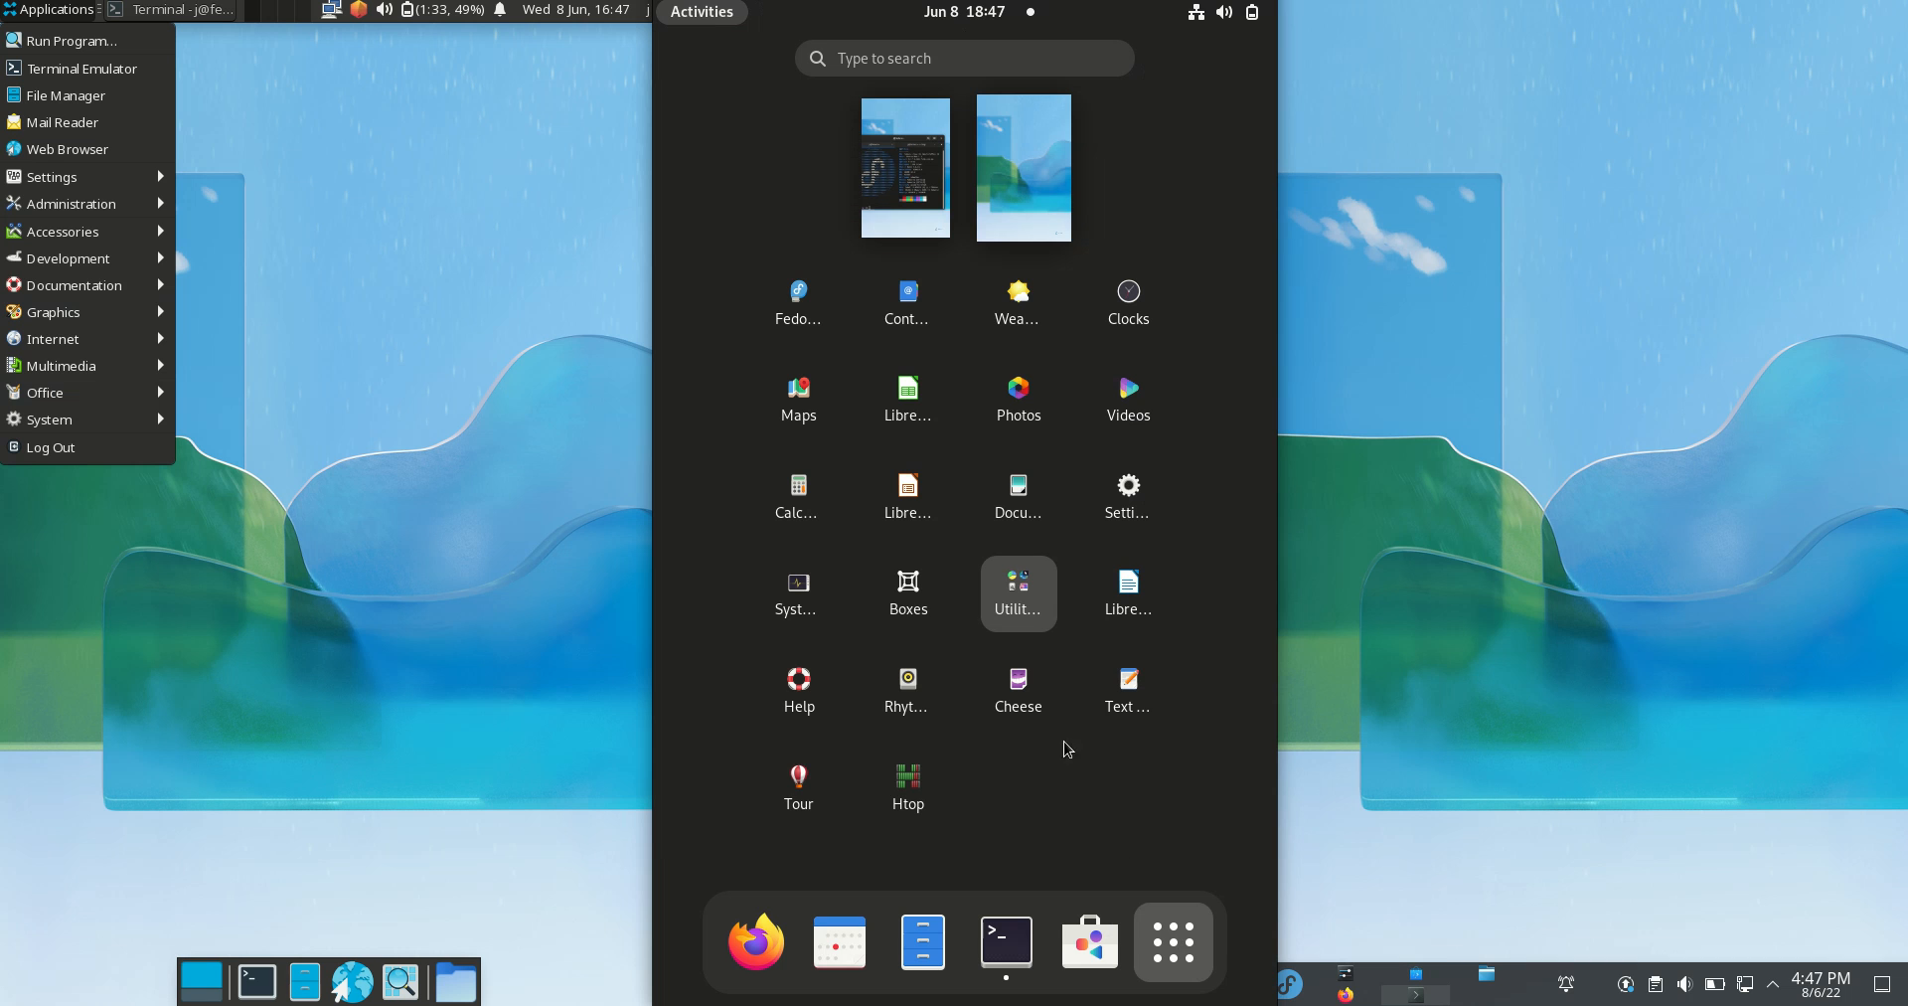
{"action": "left_click", "coordinate": [963, 57]}
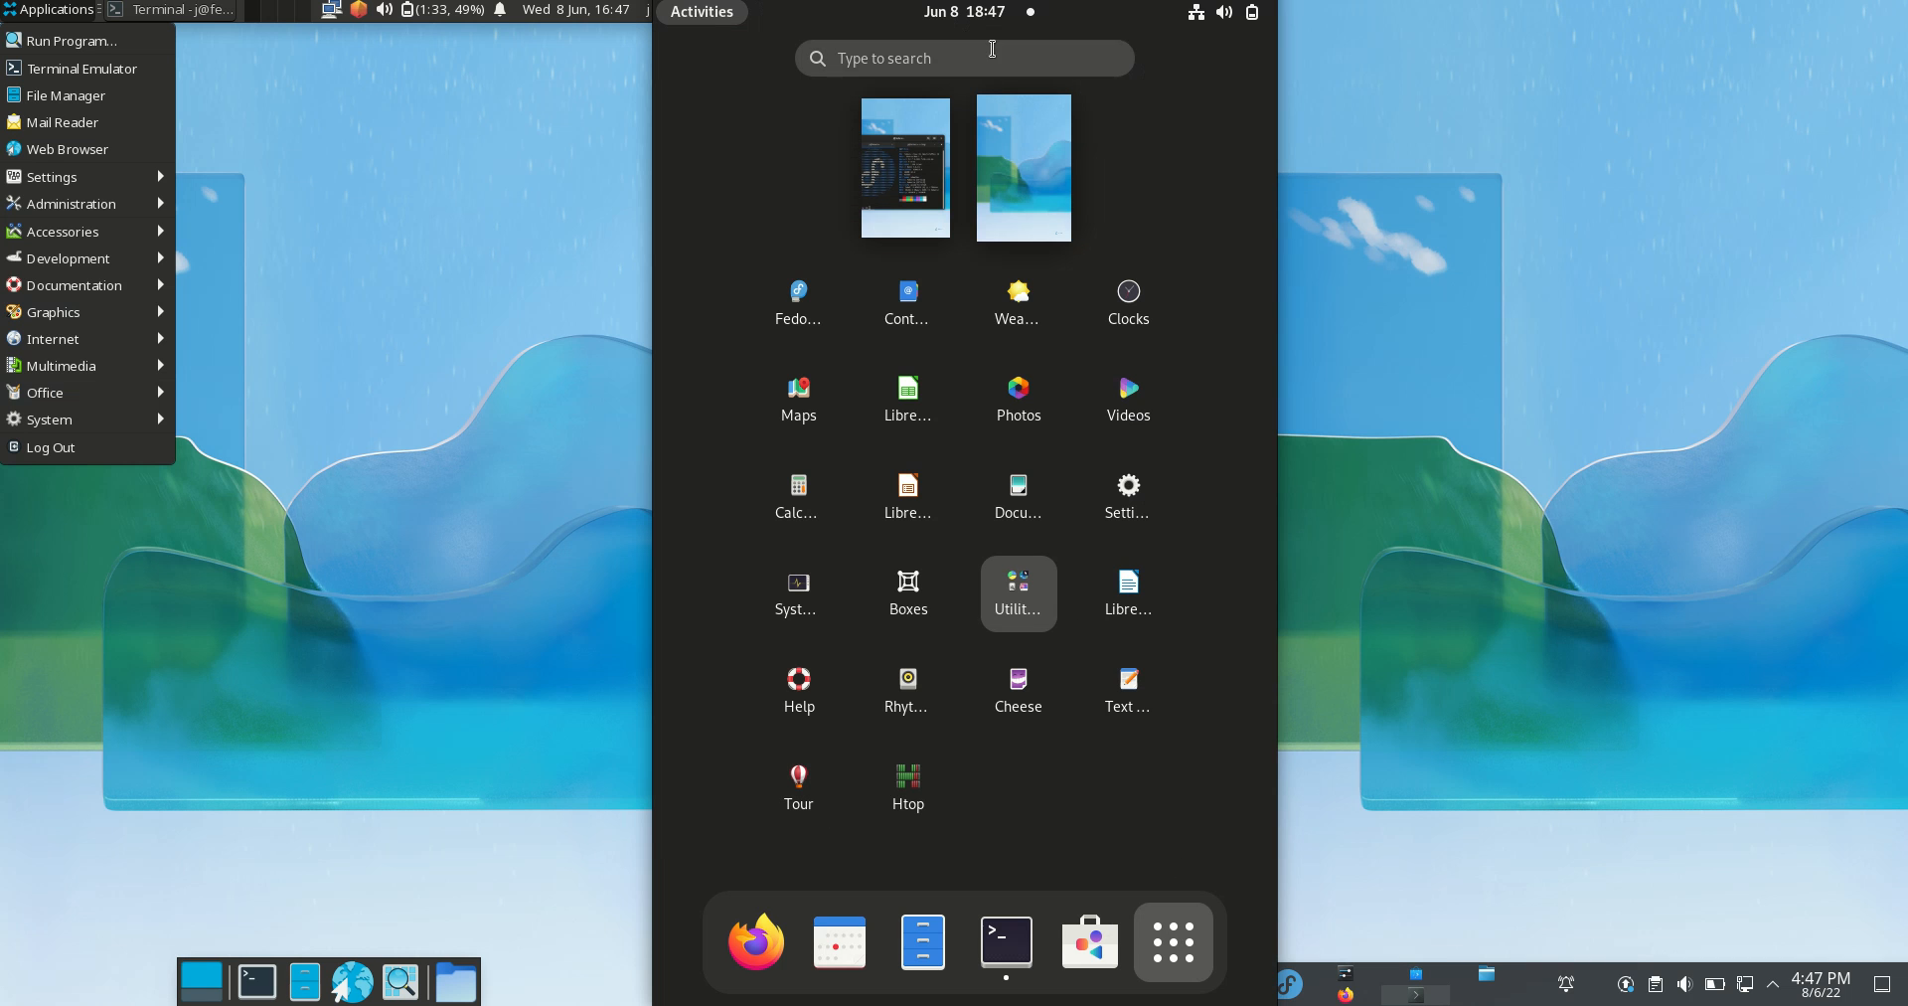
{"action": "type", "text": "fire"}
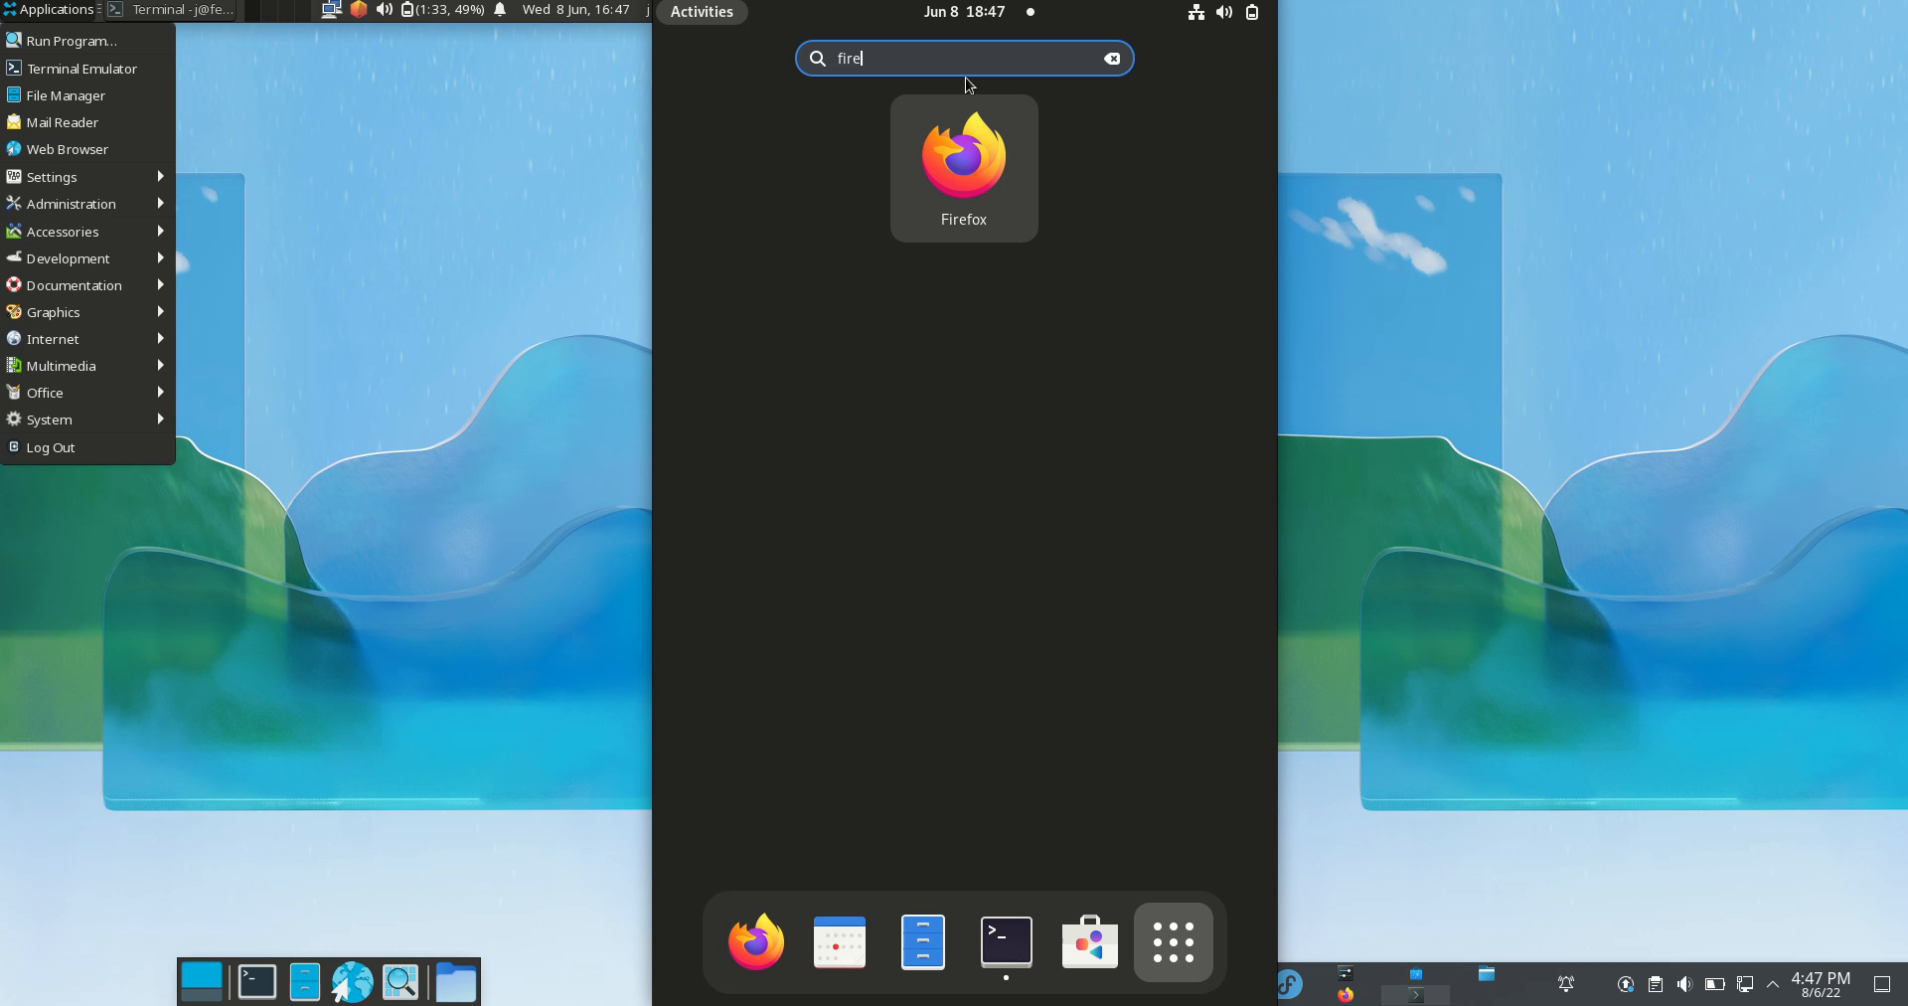
{"action": "left_click", "coordinate": [1109, 57]}
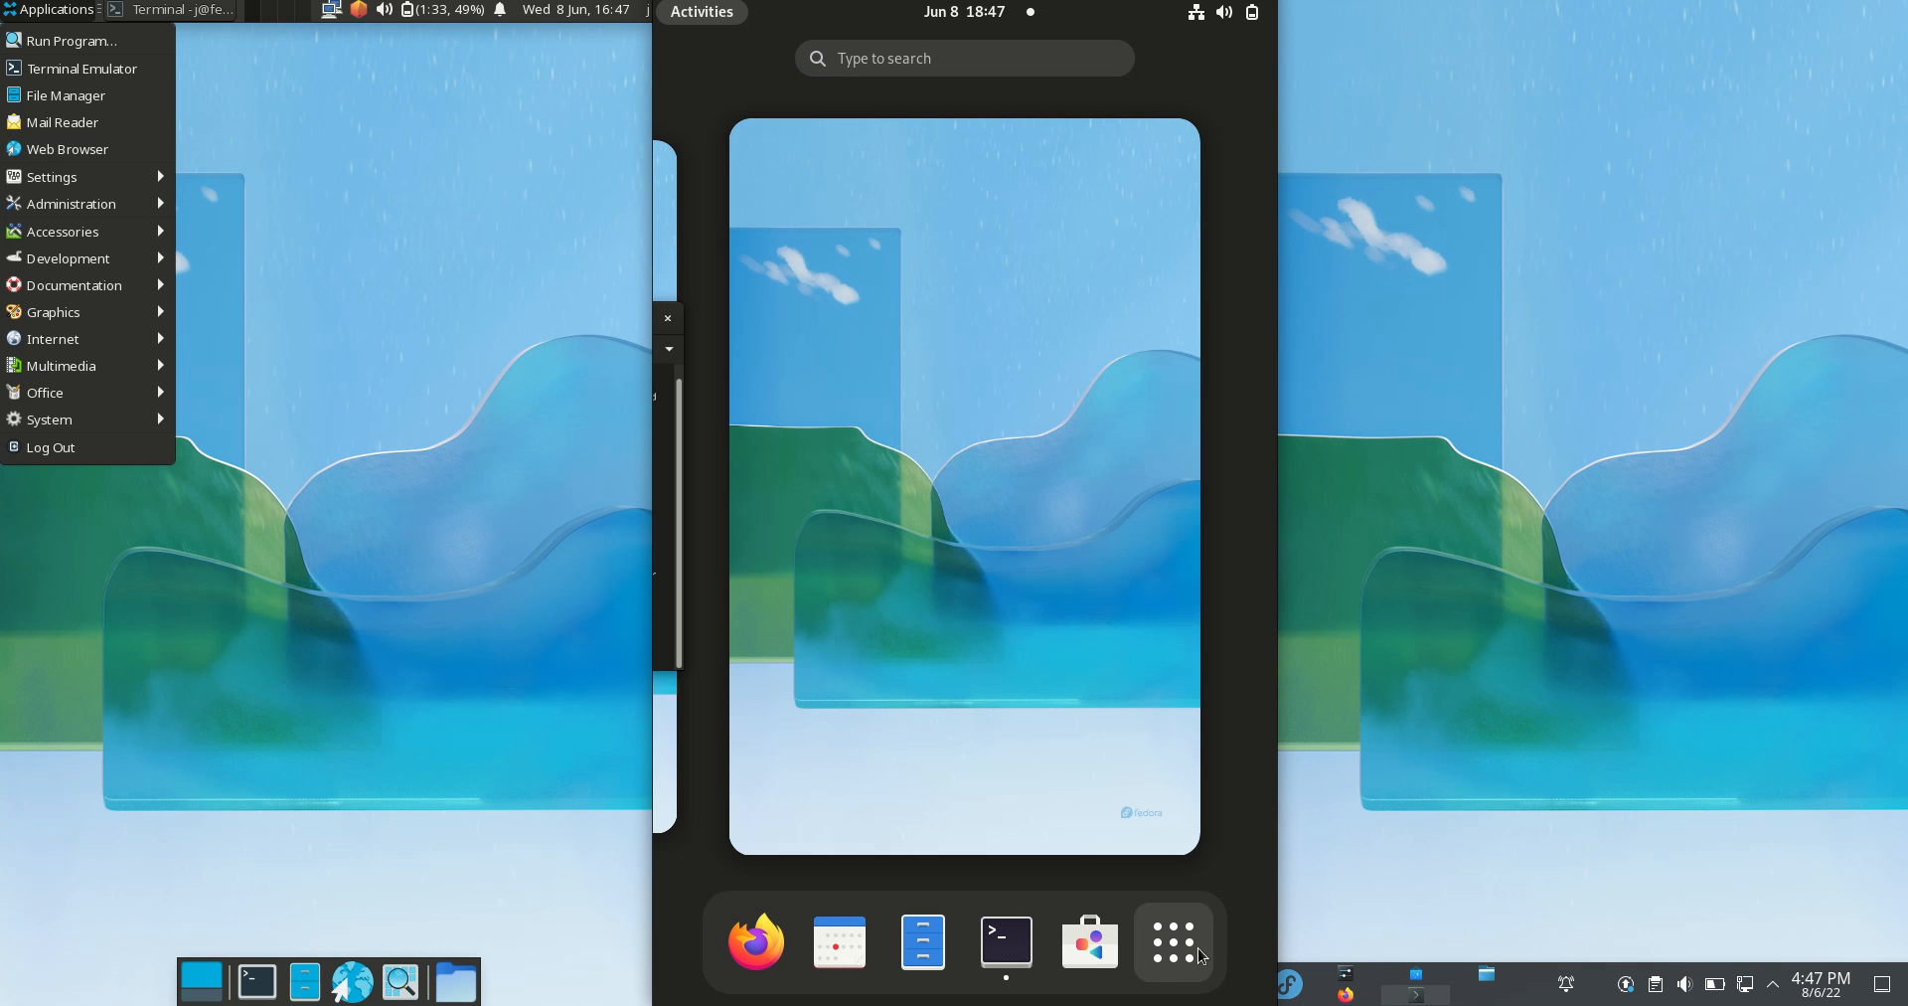
{"action": "left_click", "coordinate": [1172, 941]}
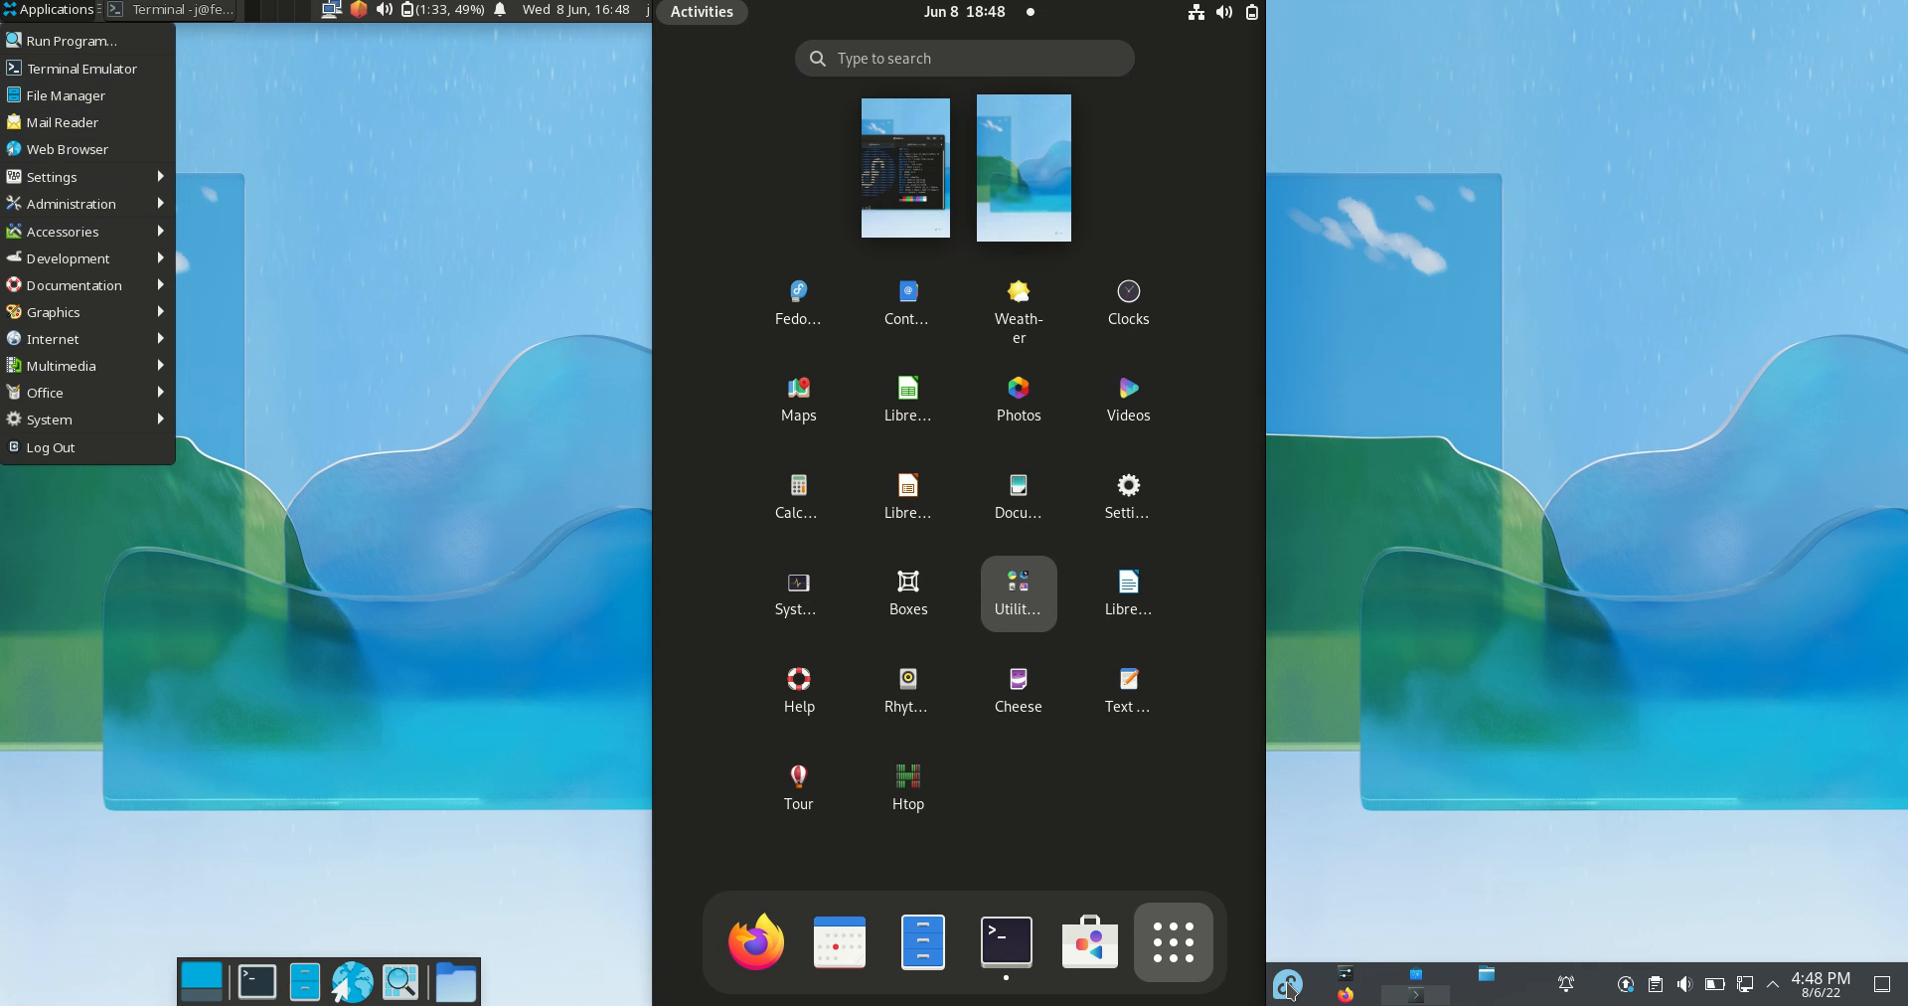
{"action": "left_click", "coordinate": [1285, 984]}
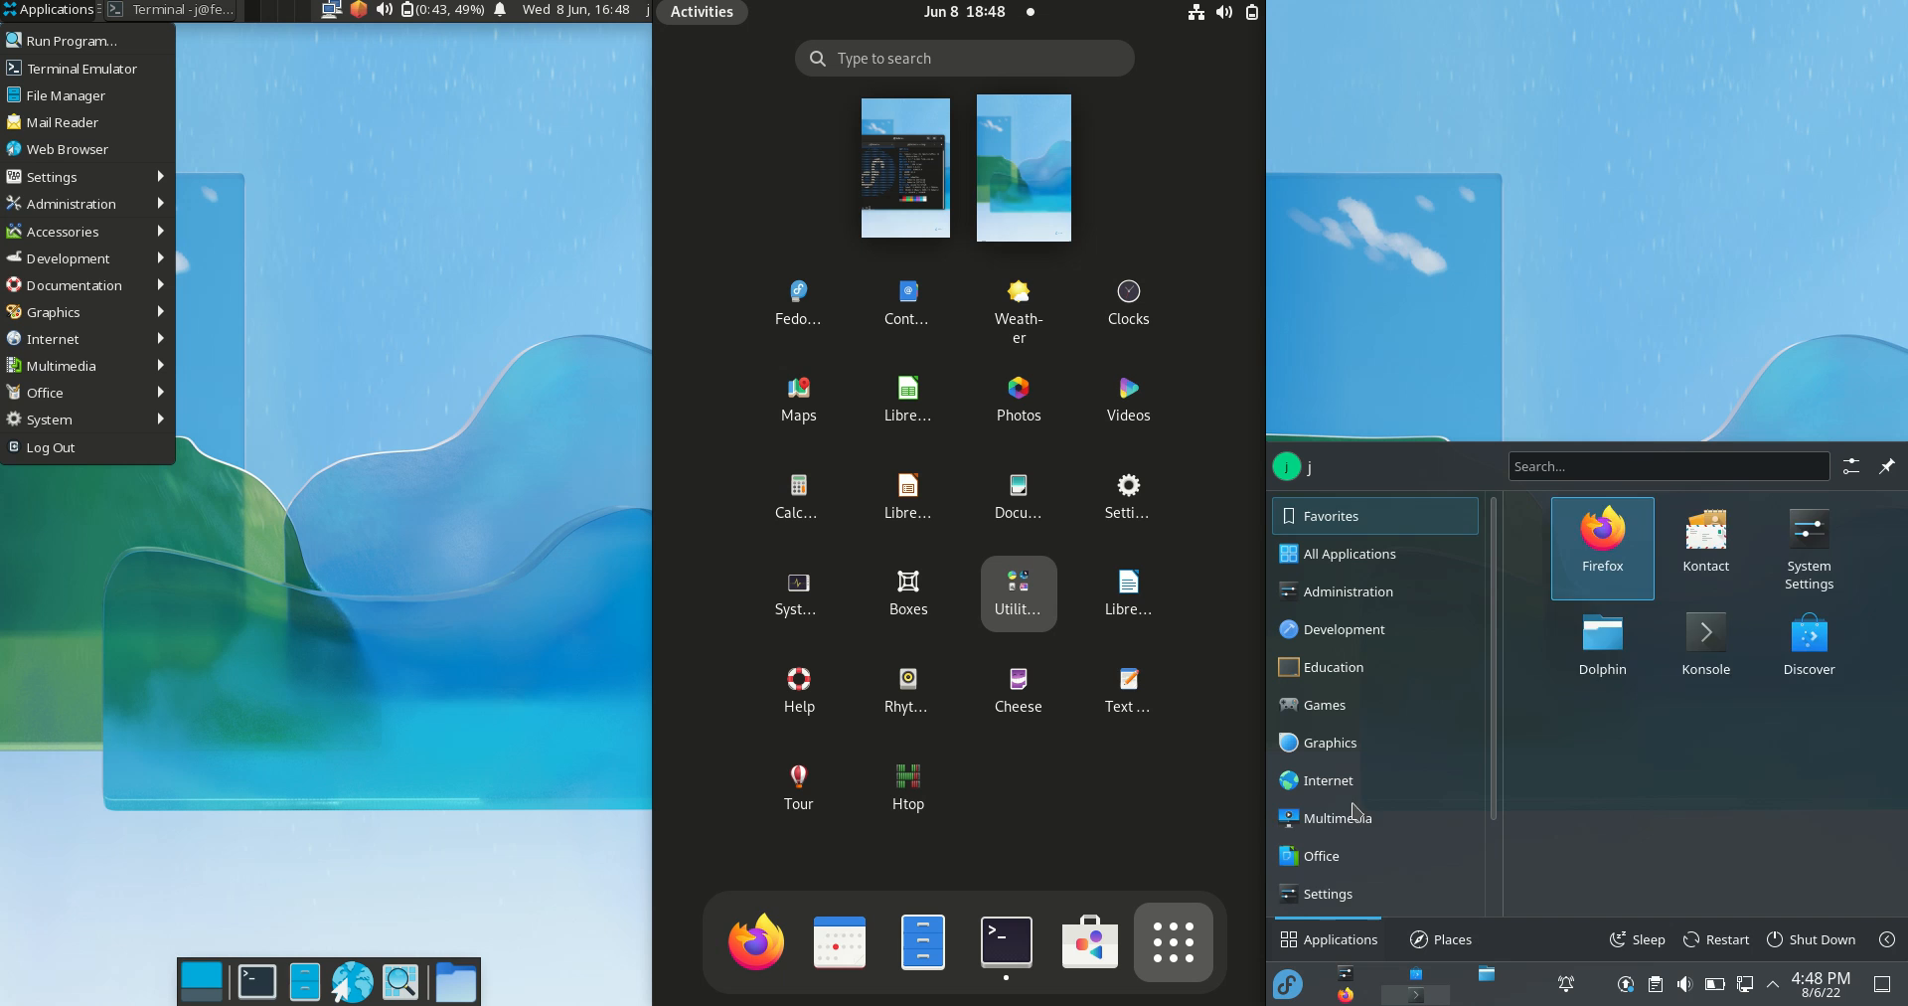
{"action": "left_click", "coordinate": [1329, 893]}
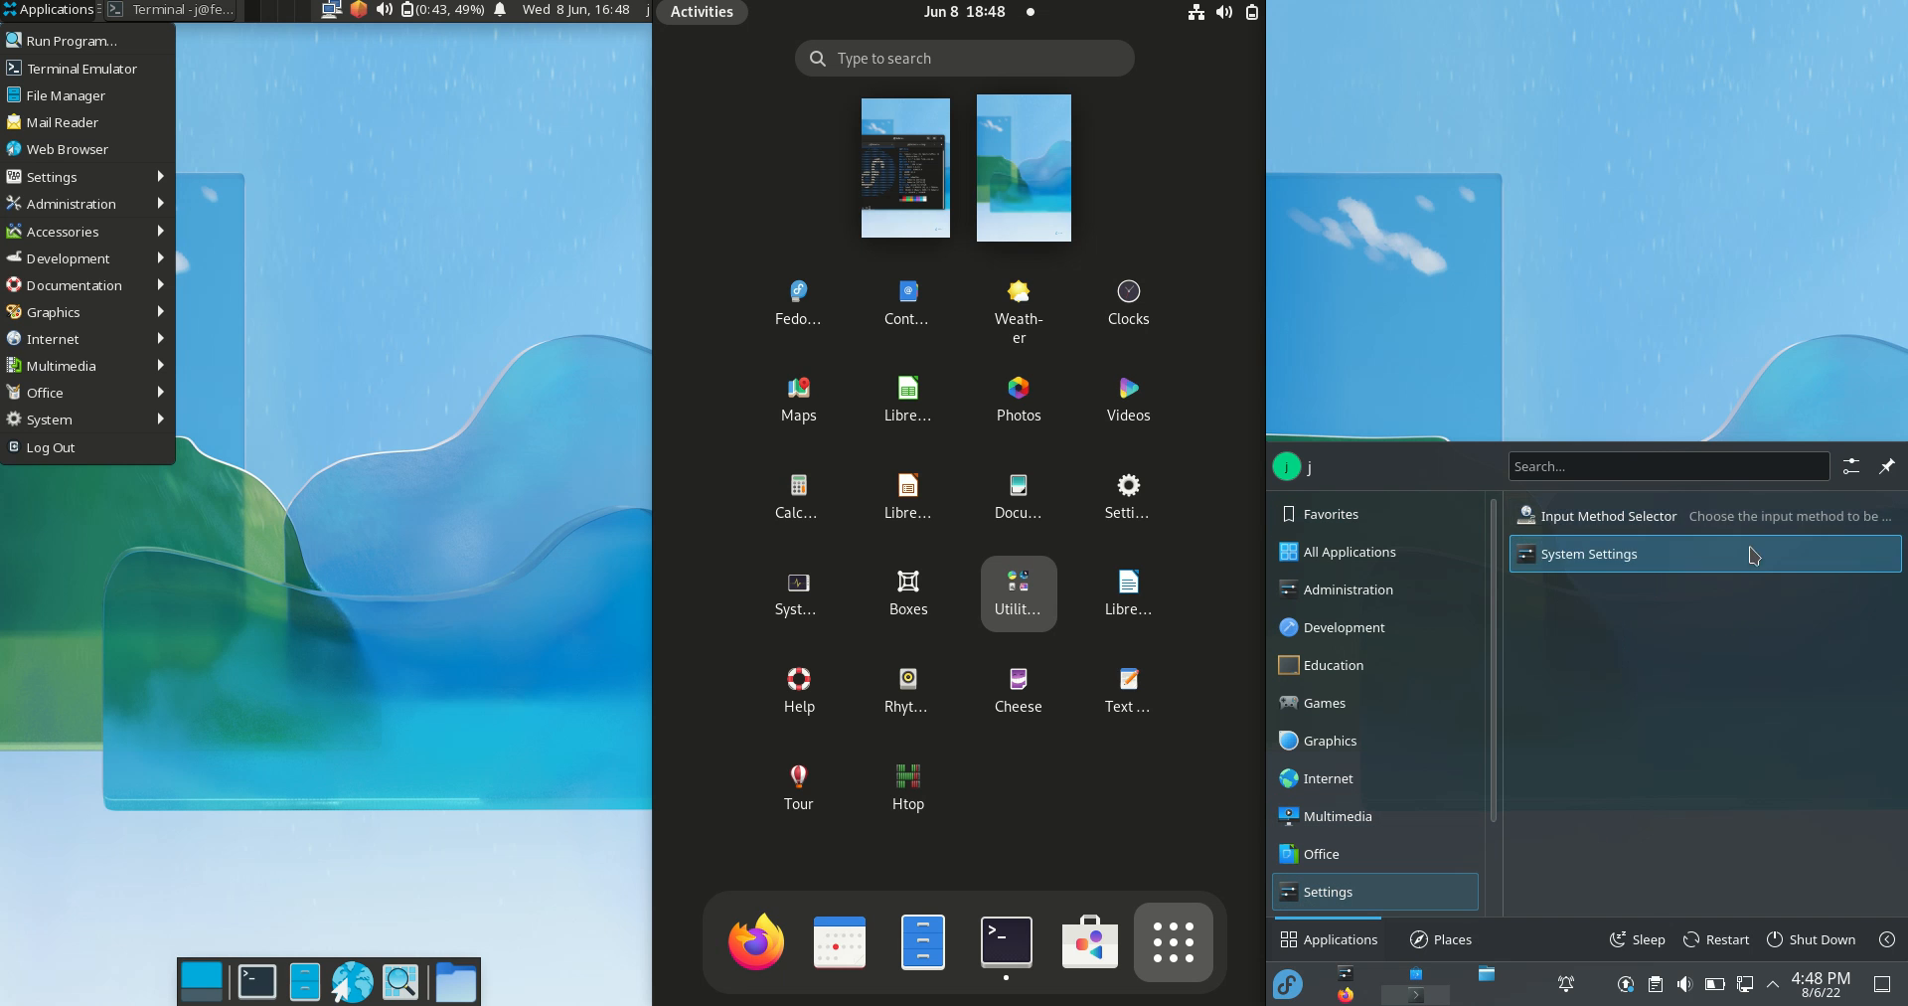
{"action": "left_click", "coordinate": [1668, 465]}
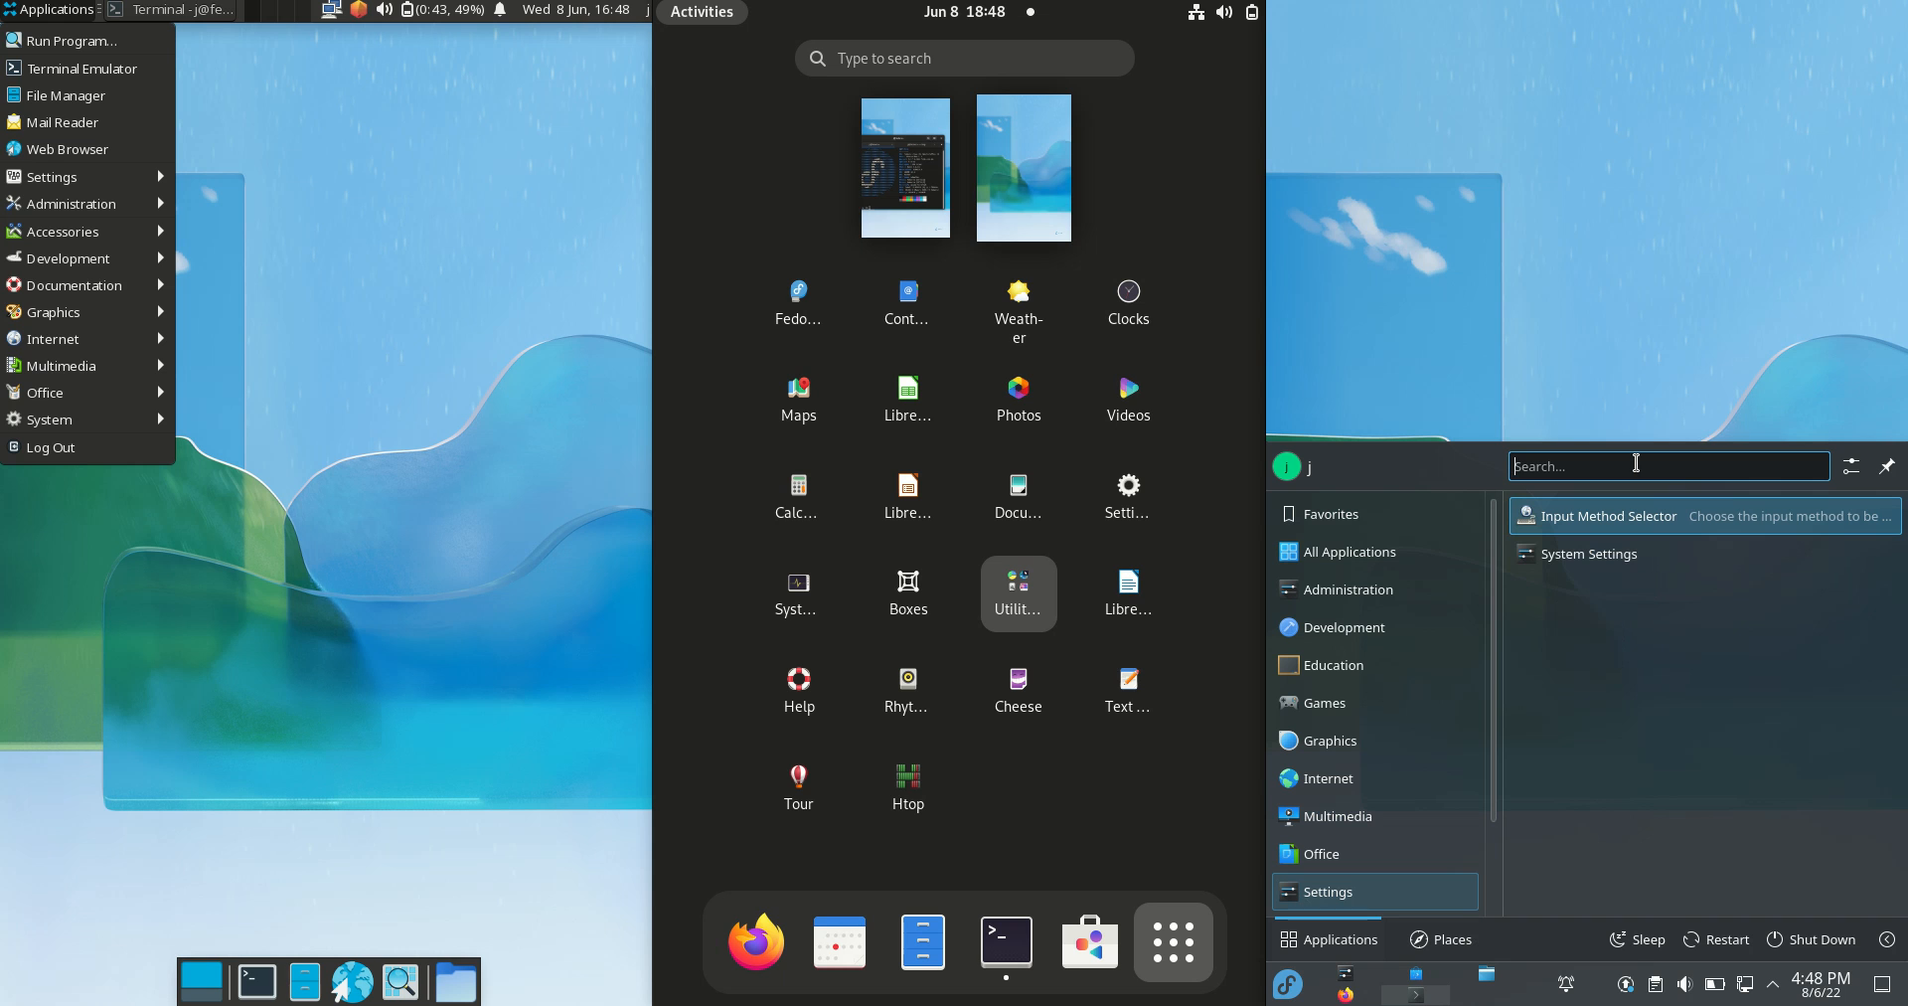
{"action": "mouse_move", "coordinate": [1054, 448]}
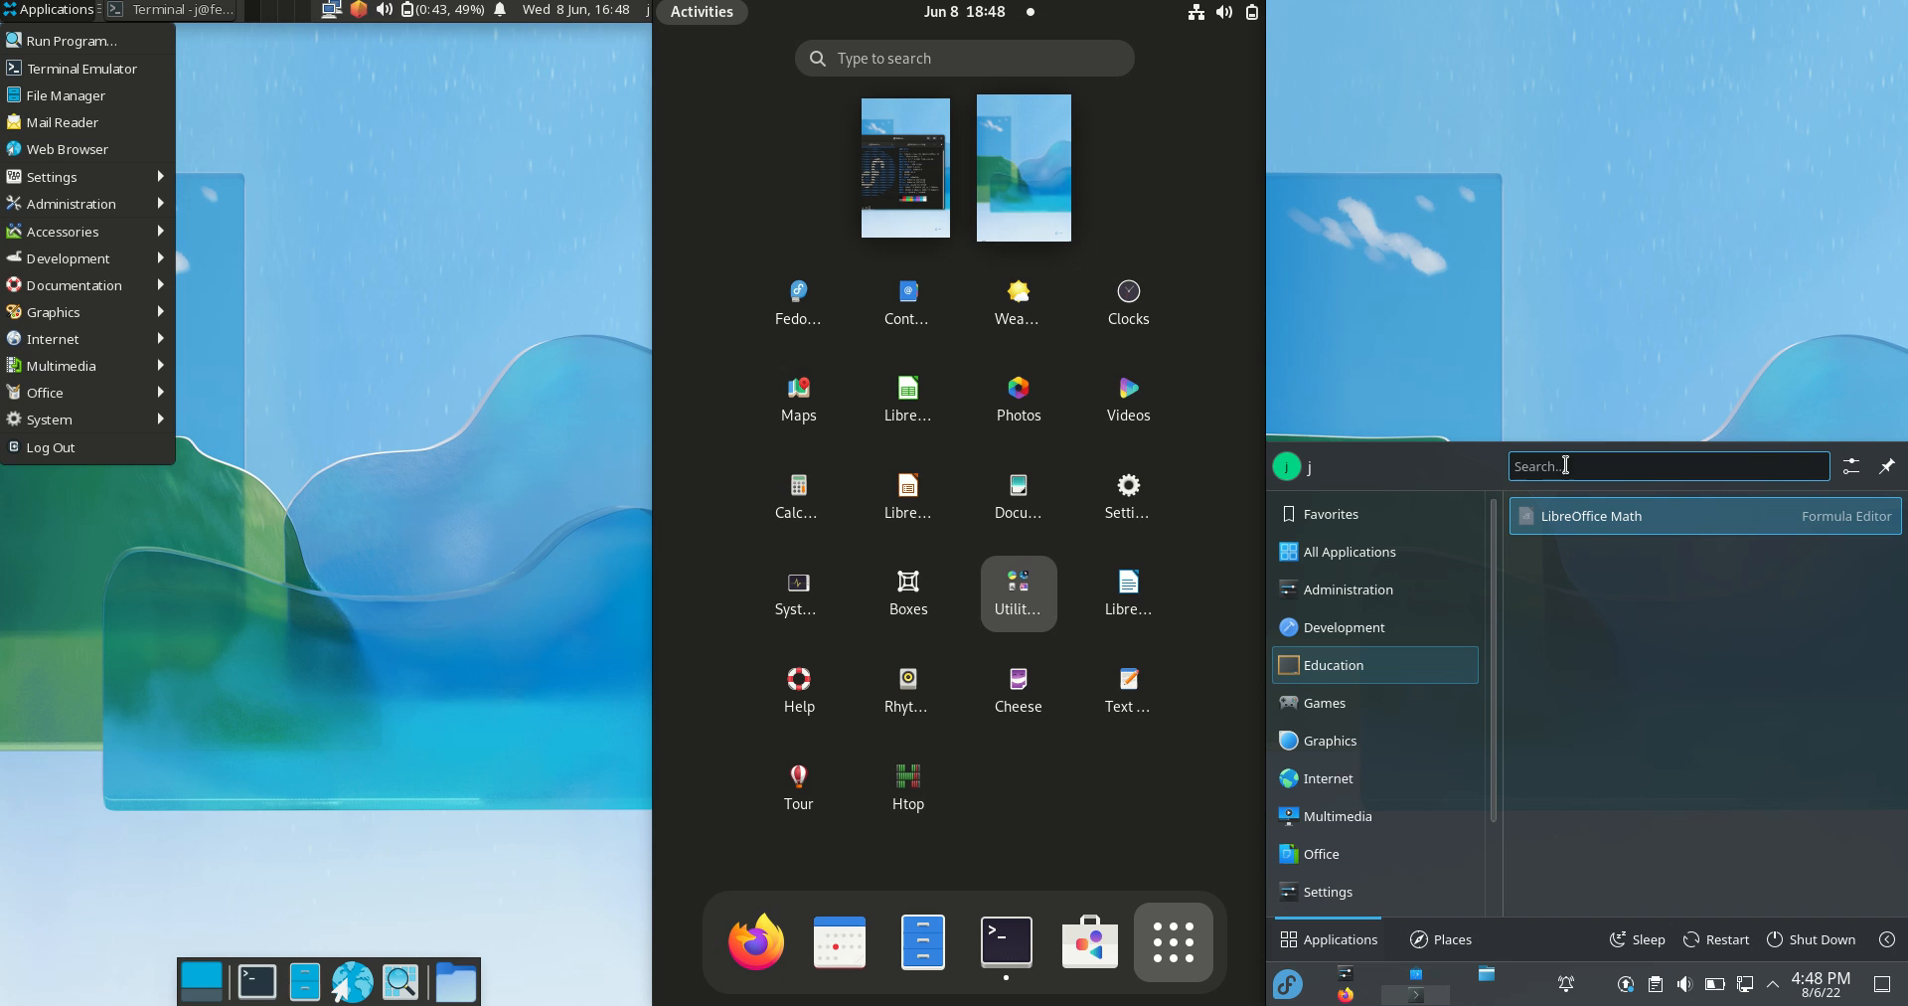
{"action": "mouse_move", "coordinate": [1606, 358]}
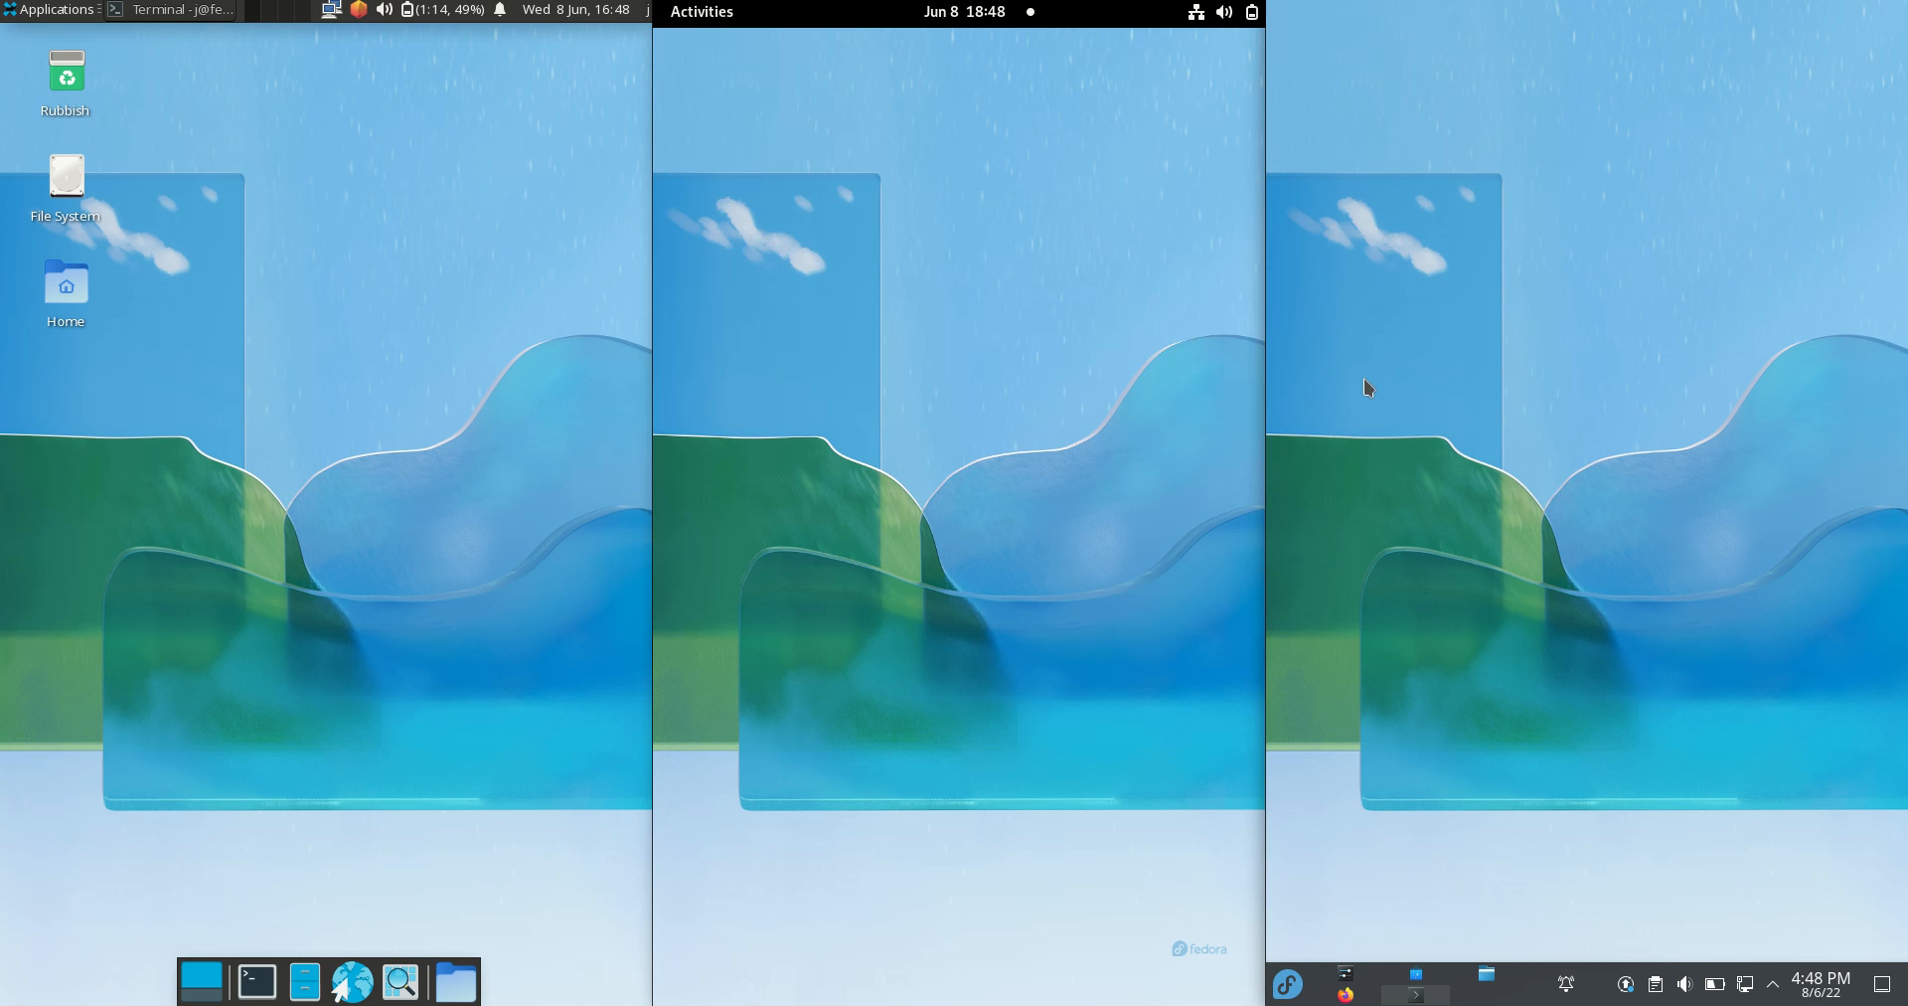
{"action": "mouse_move", "coordinate": [1433, 744]}
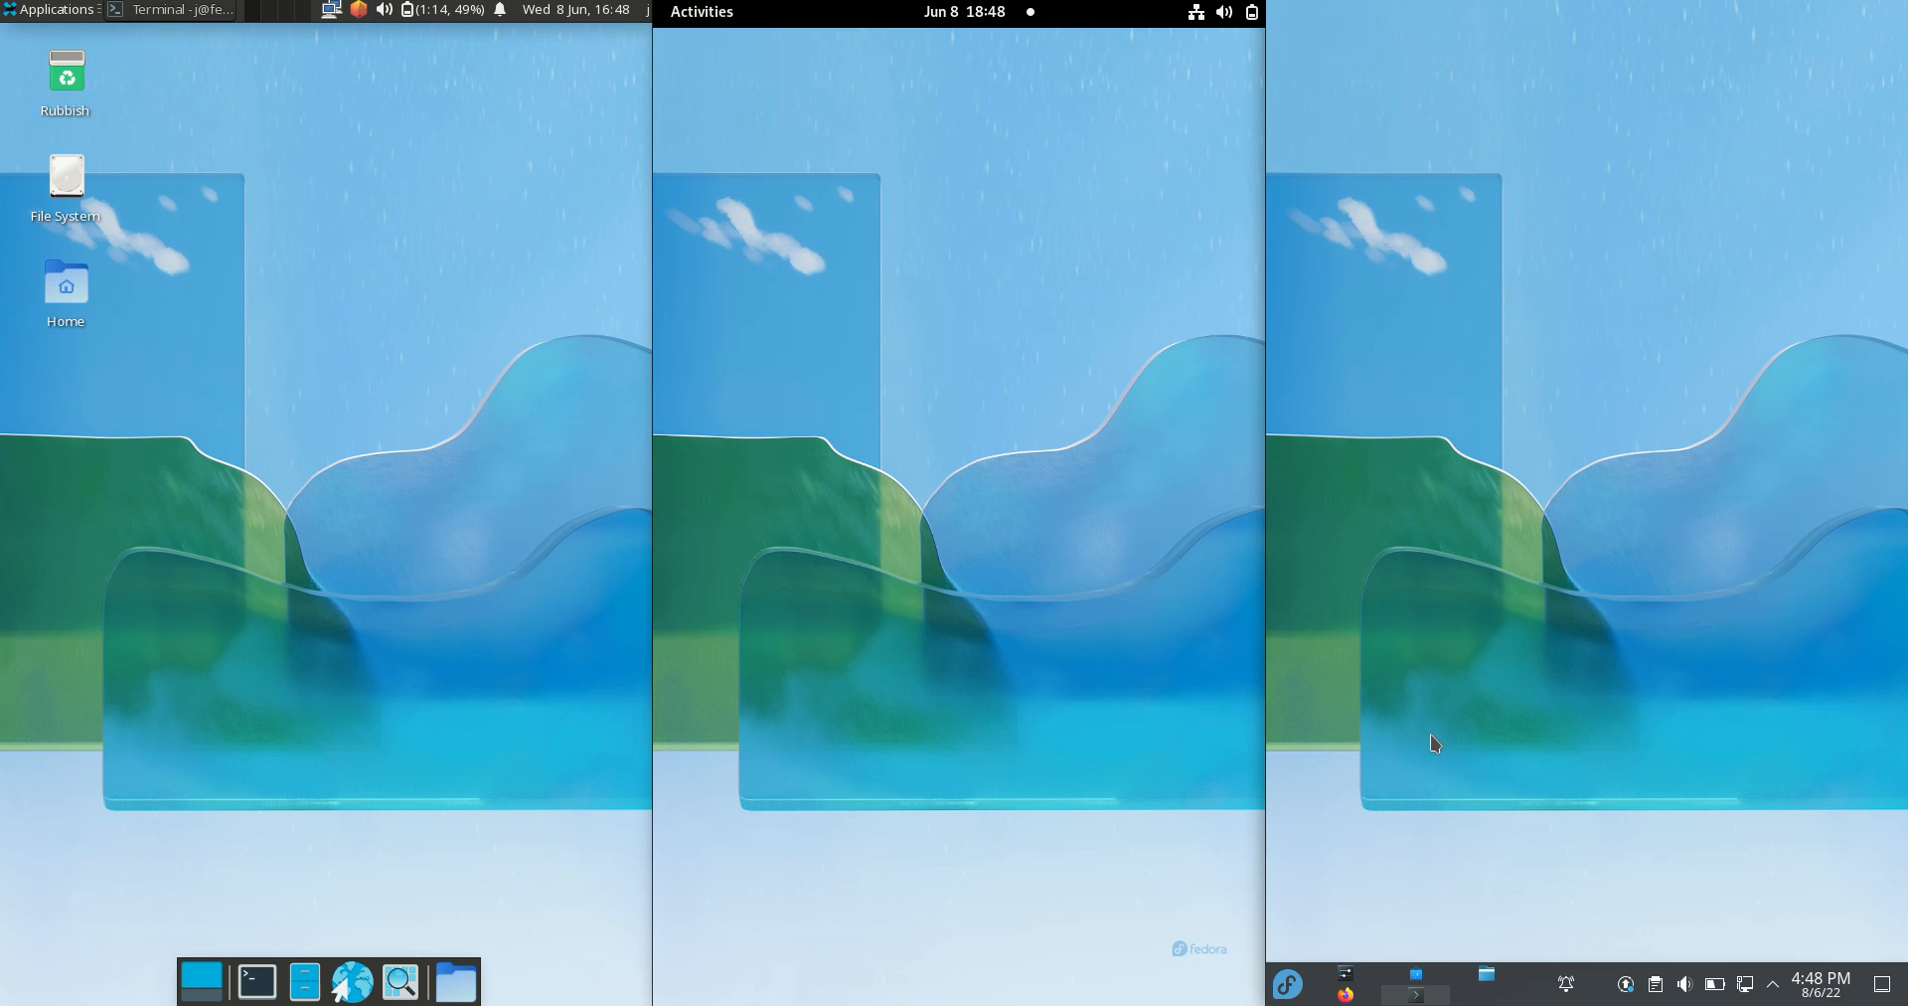
{"action": "mouse_move", "coordinate": [1443, 733]}
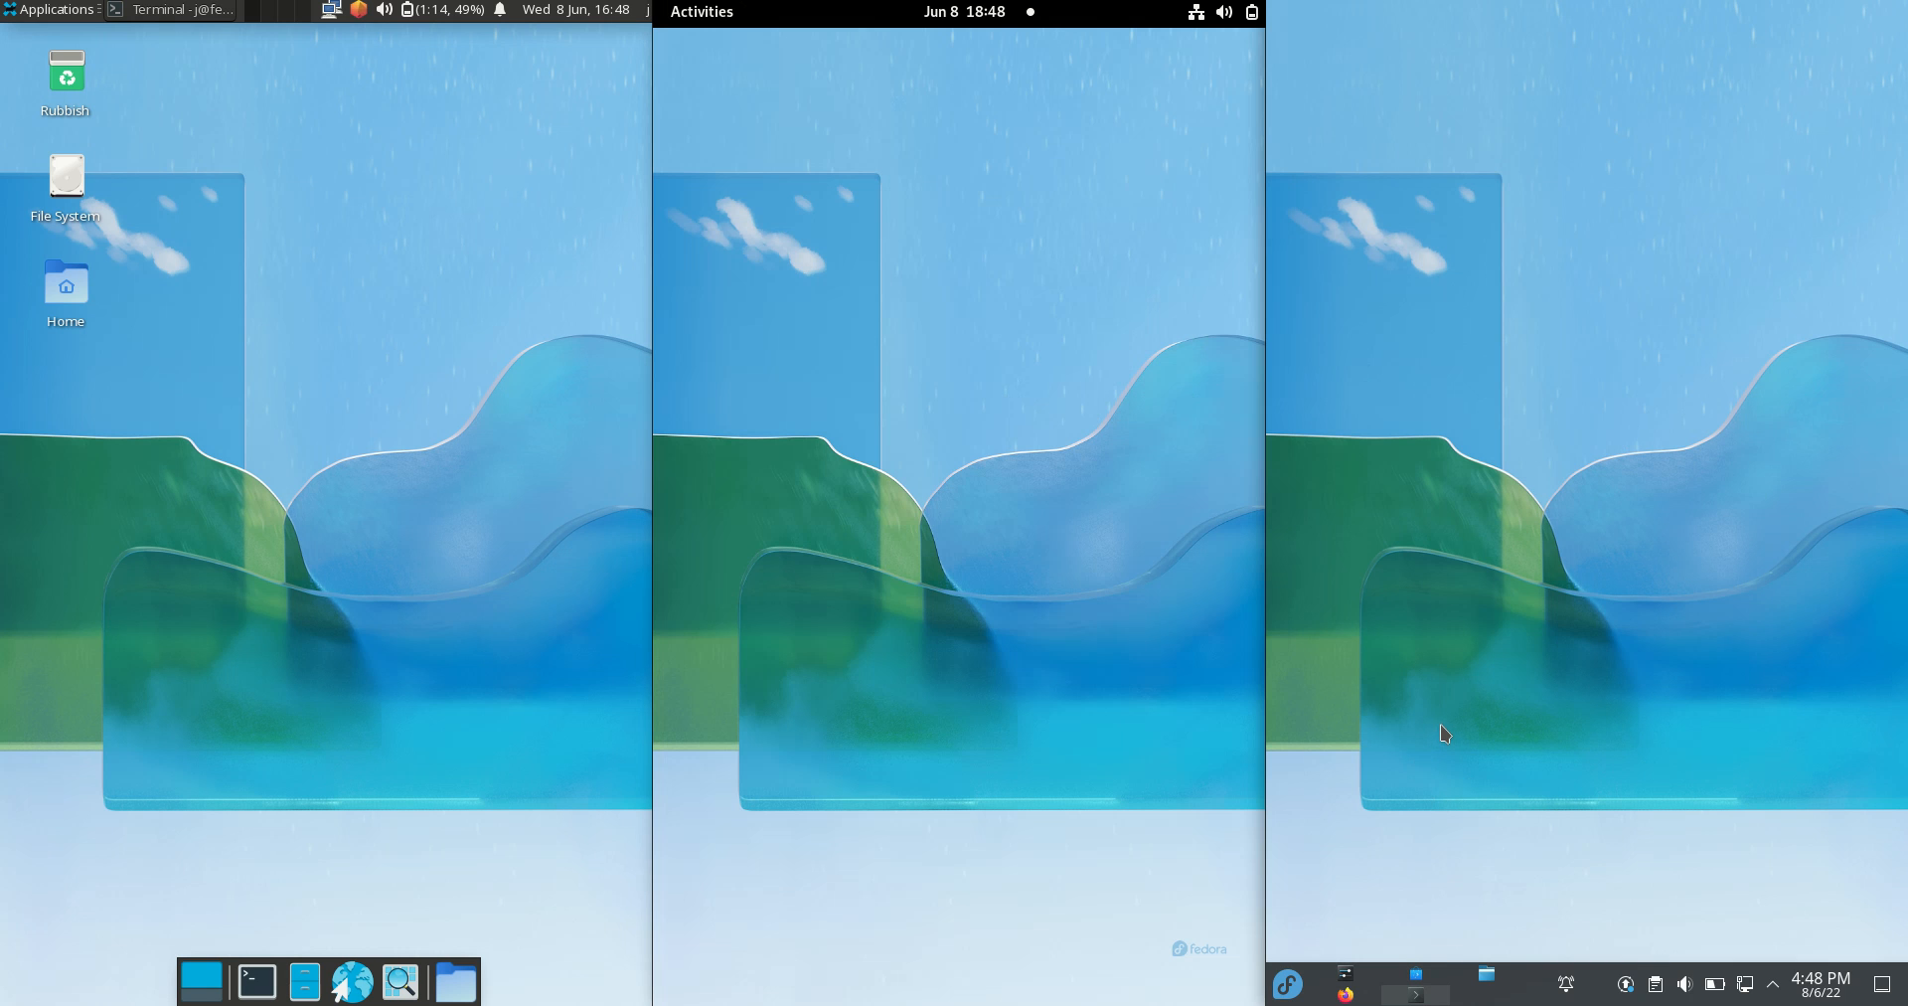
{"action": "mouse_move", "coordinate": [76, 249]}
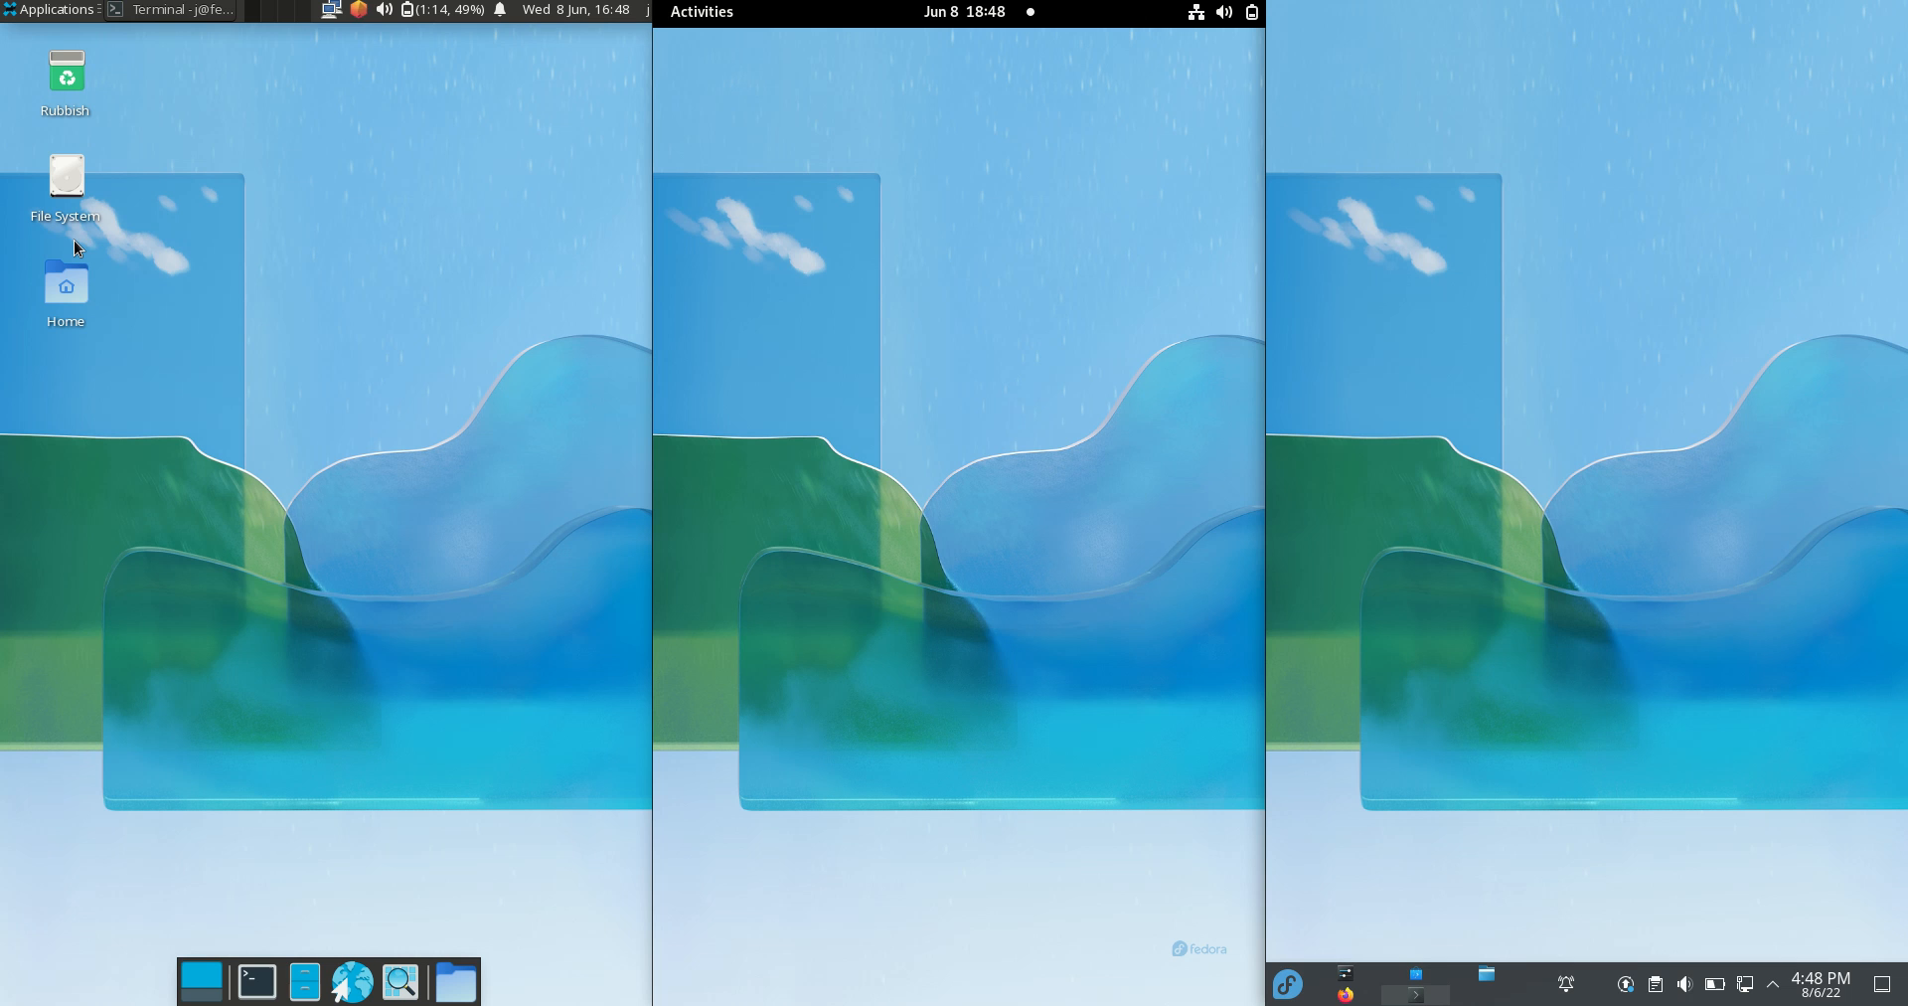
{"action": "mouse_move", "coordinate": [606, 31]}
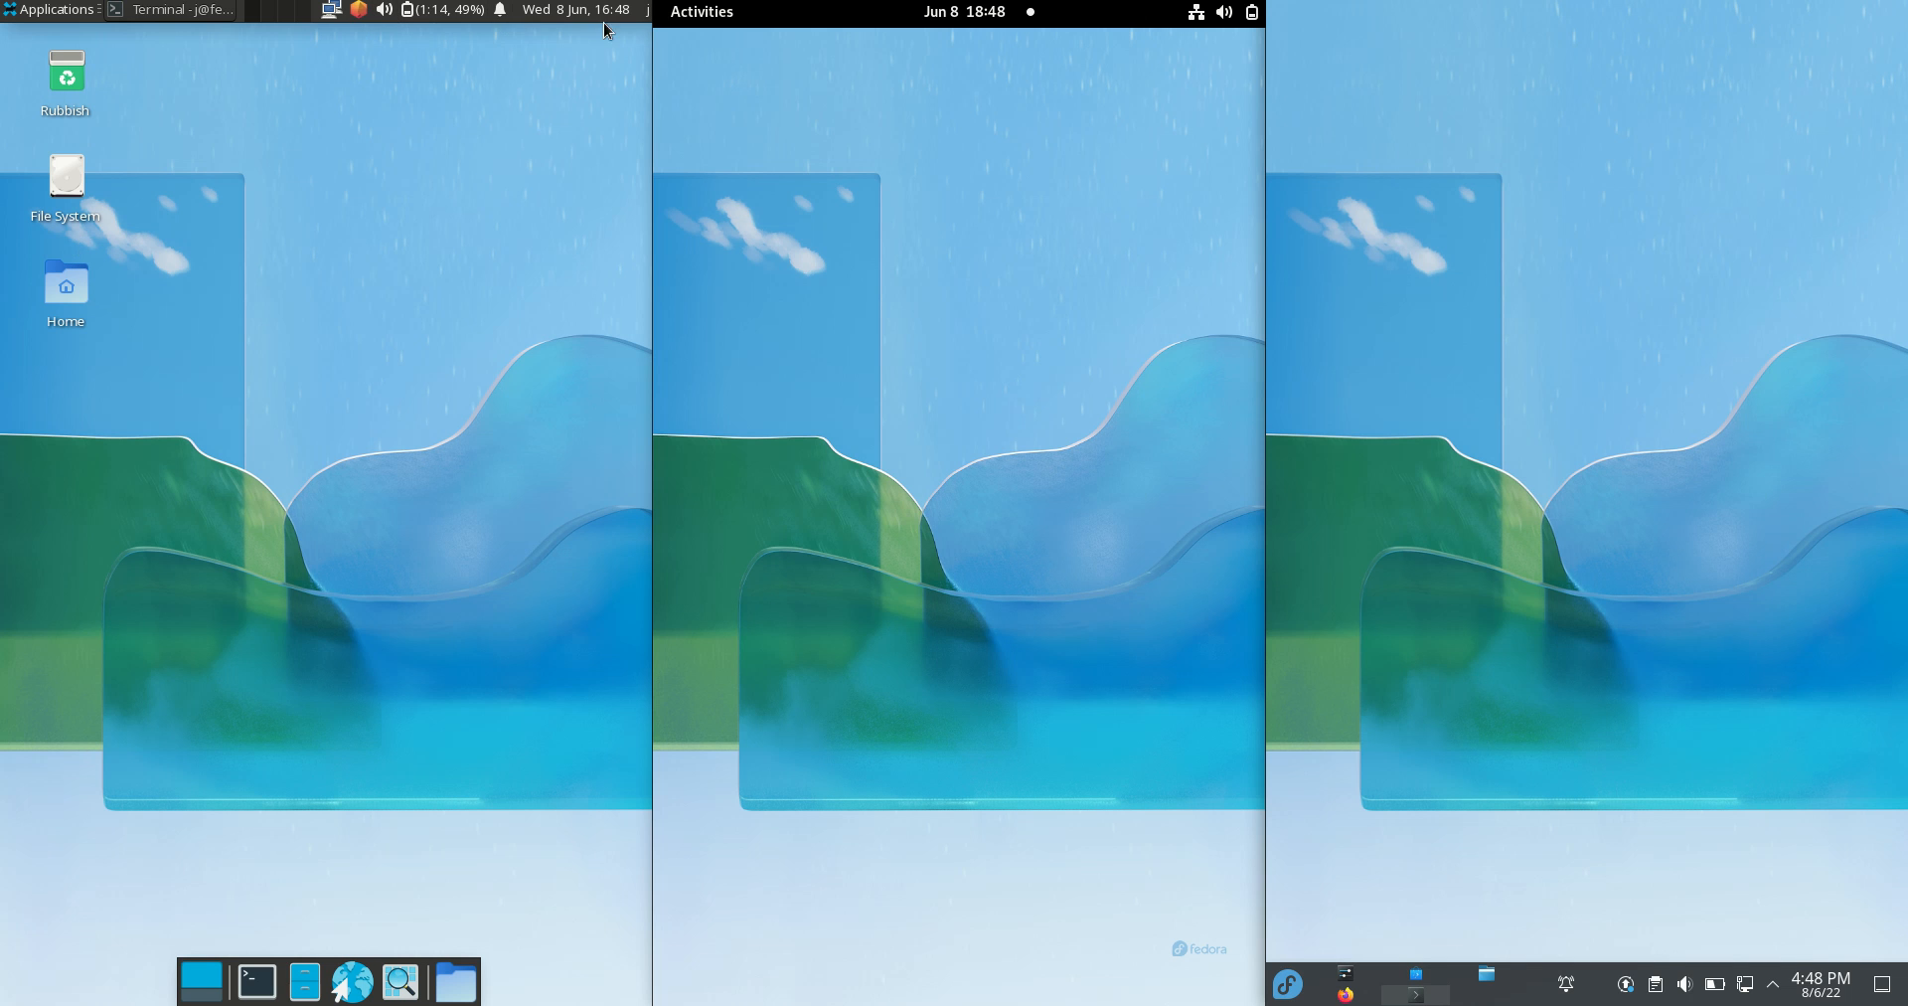
Step: Preview the monthly calendars from the Xfce and GNOME clocks
{"action": "left_click", "coordinate": [575, 10]}
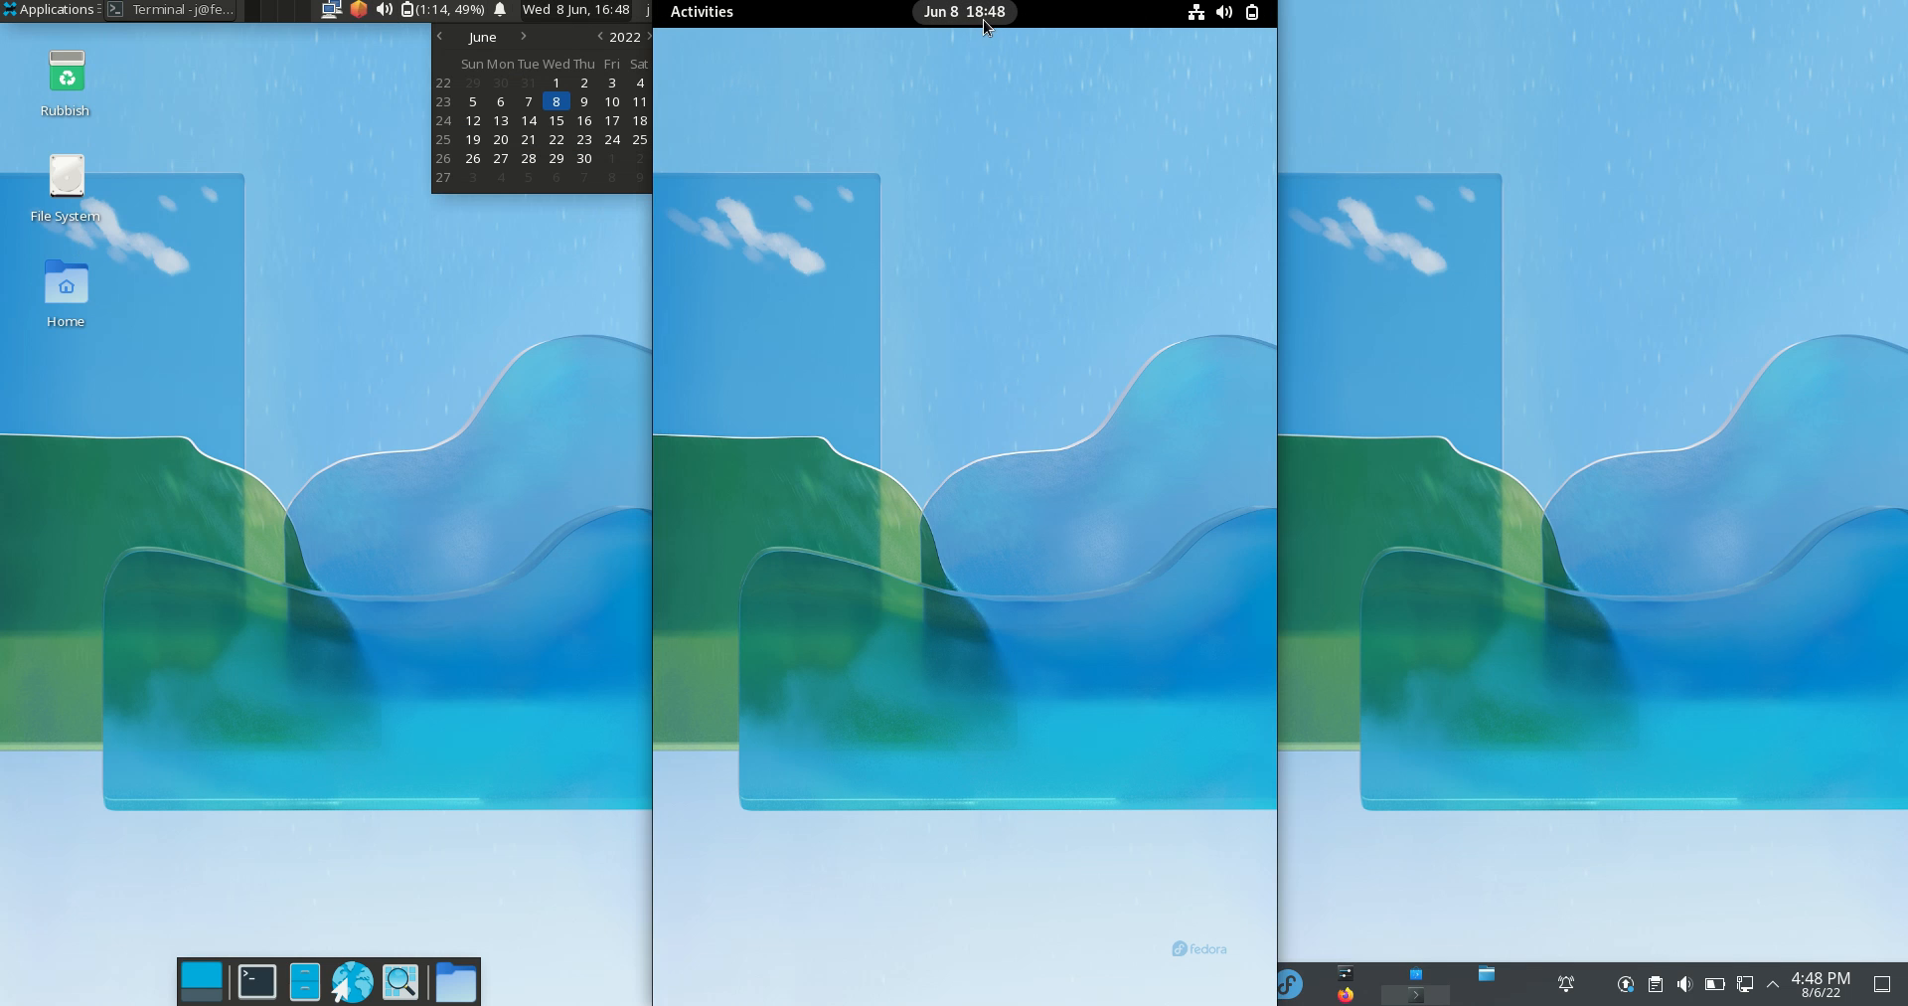
{"action": "left_click", "coordinate": [964, 12]}
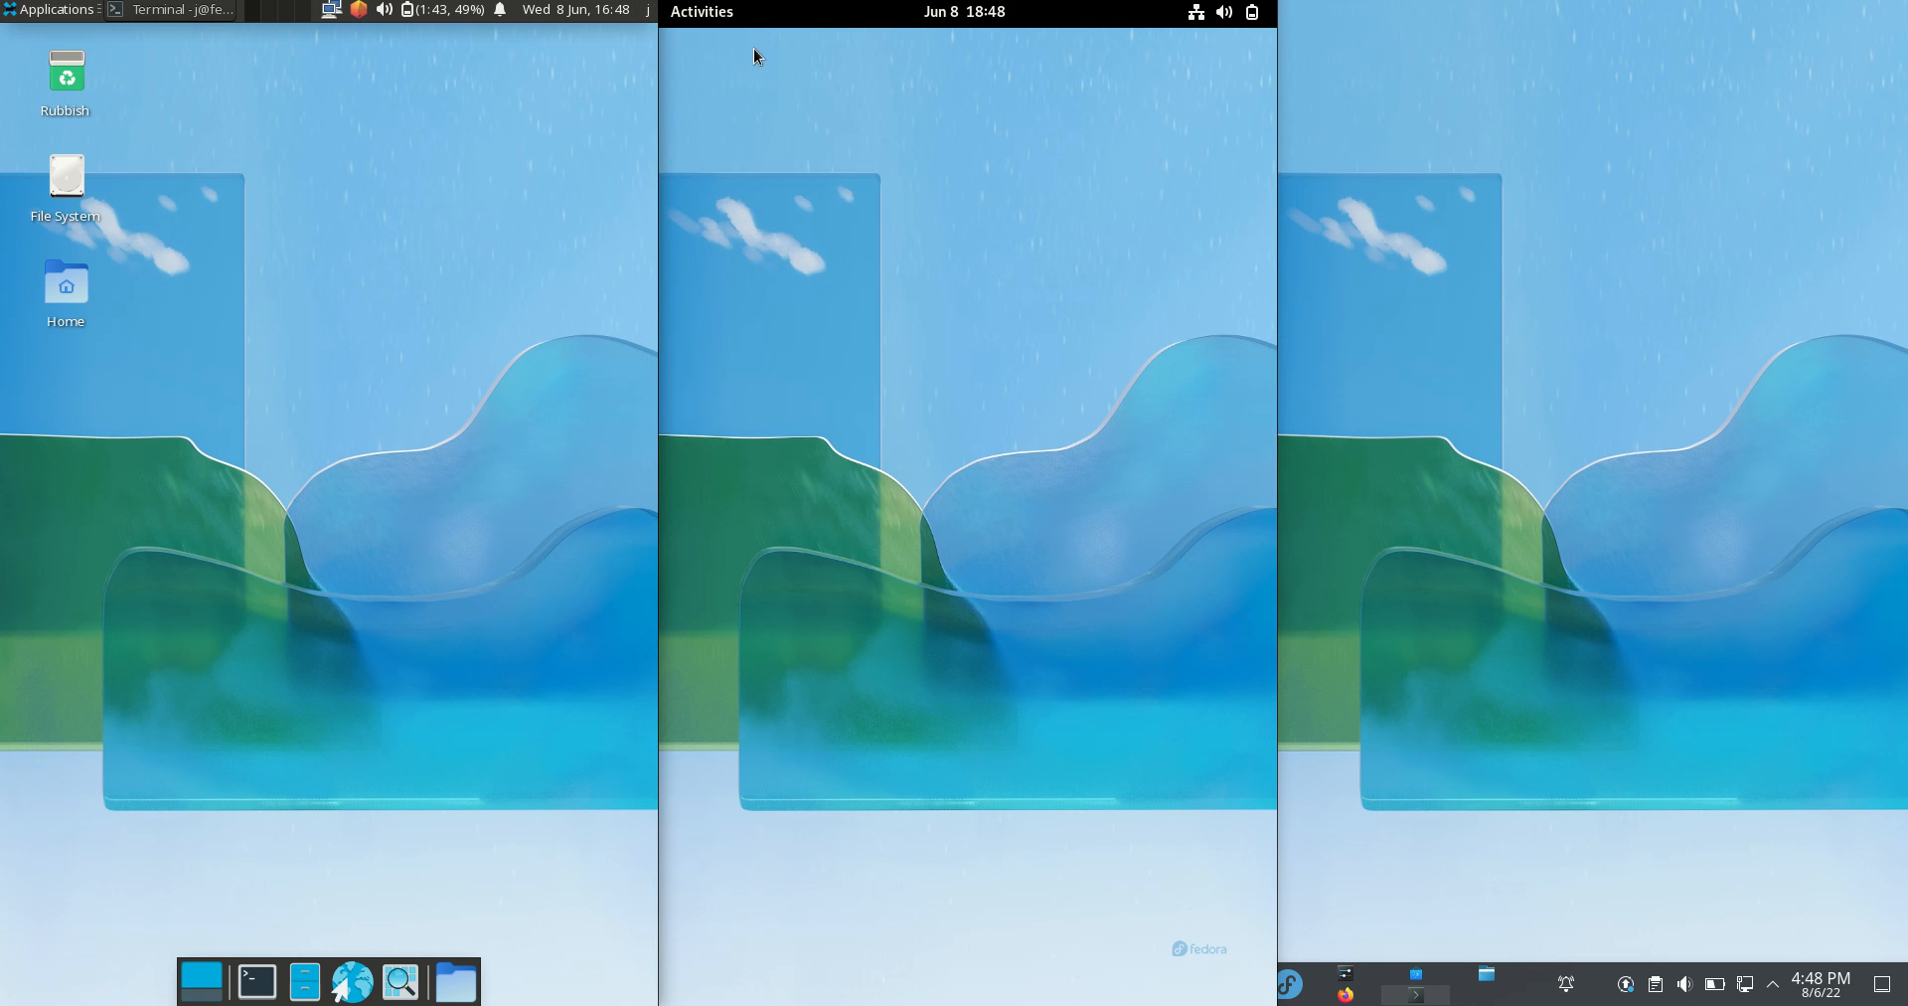
{"action": "mouse_move", "coordinate": [965, 271]}
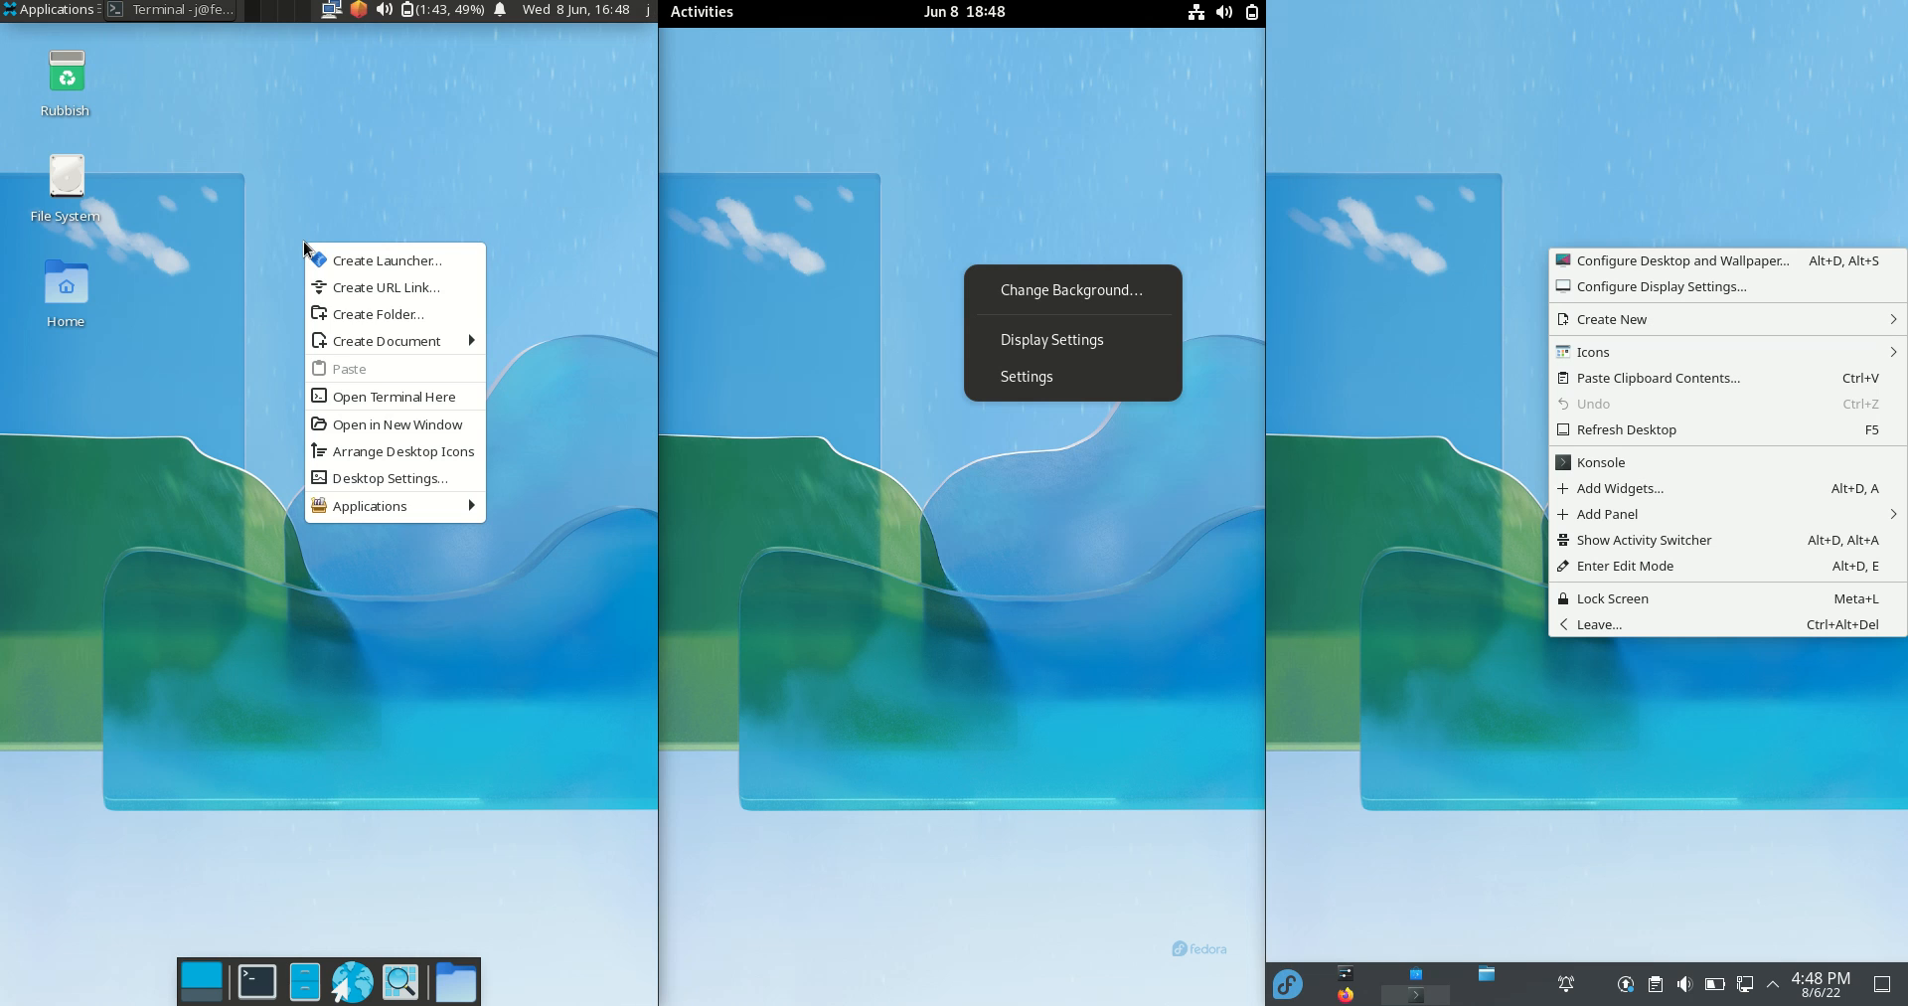
{"action": "mouse_move", "coordinate": [311, 237]}
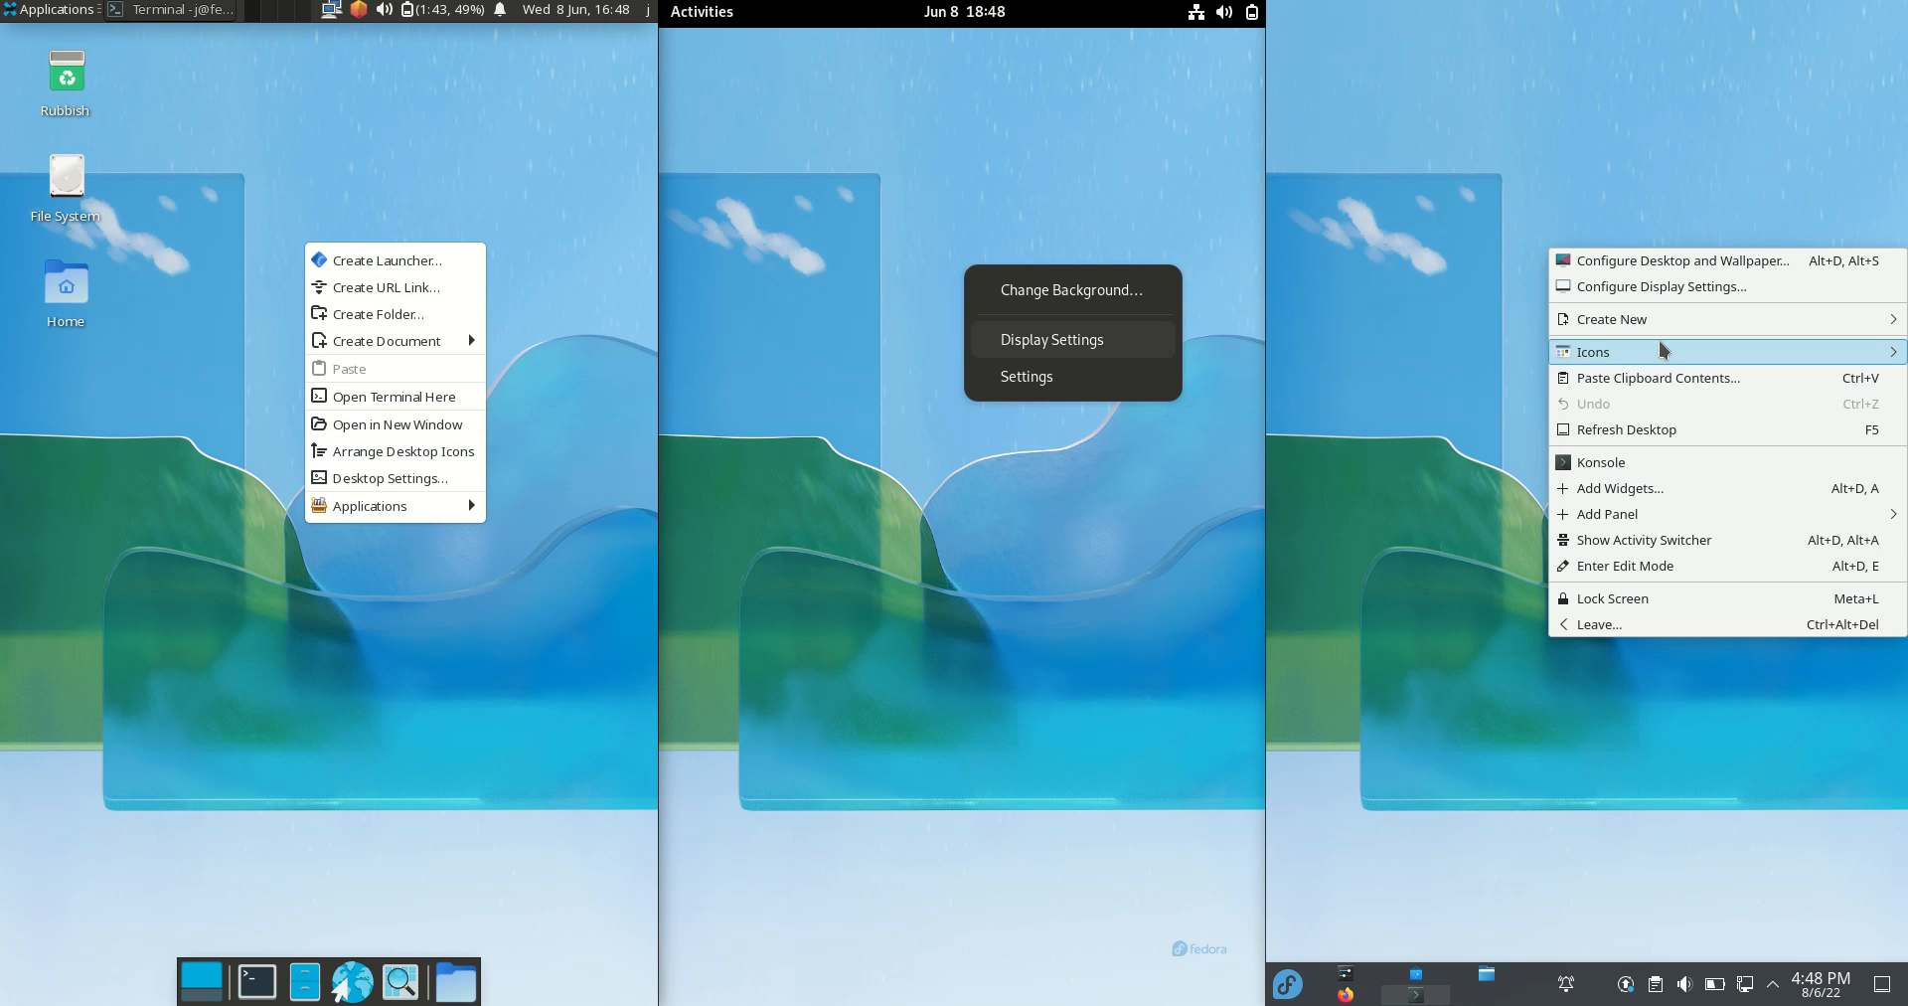
{"action": "mouse_move", "coordinate": [1637, 488]}
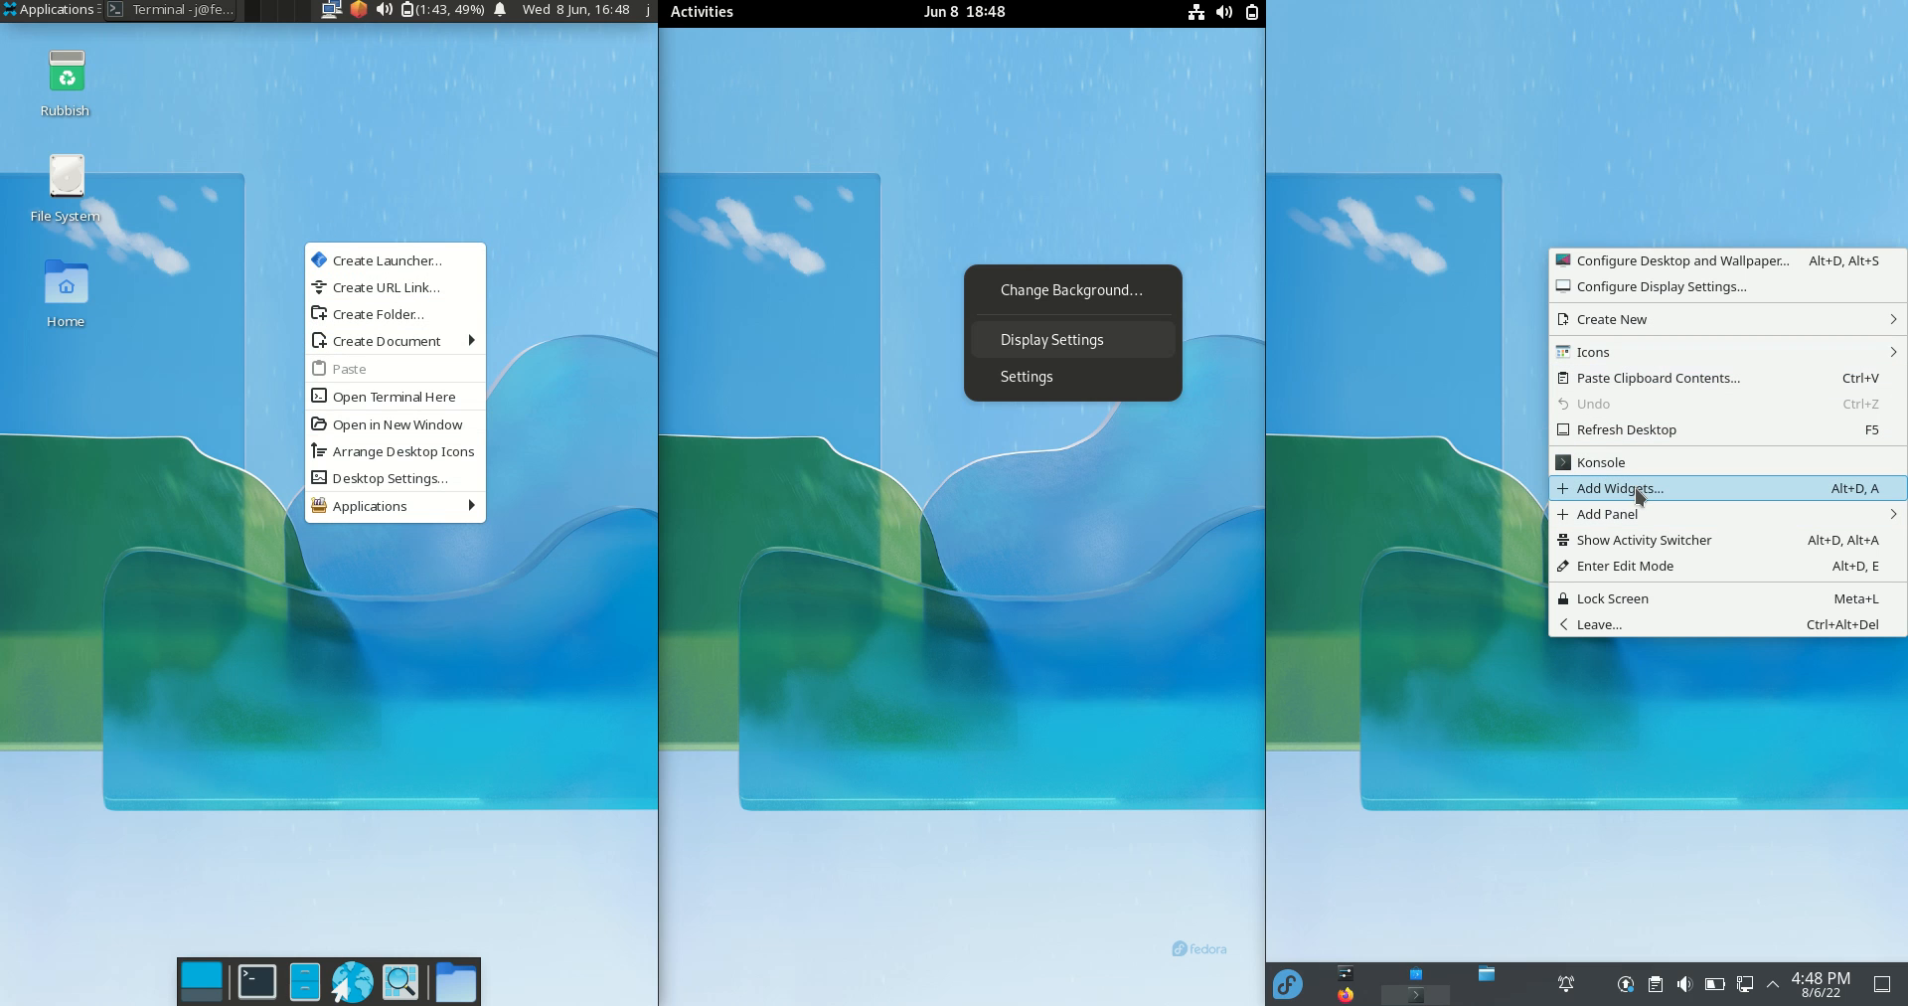
{"action": "mouse_move", "coordinate": [1606, 512]}
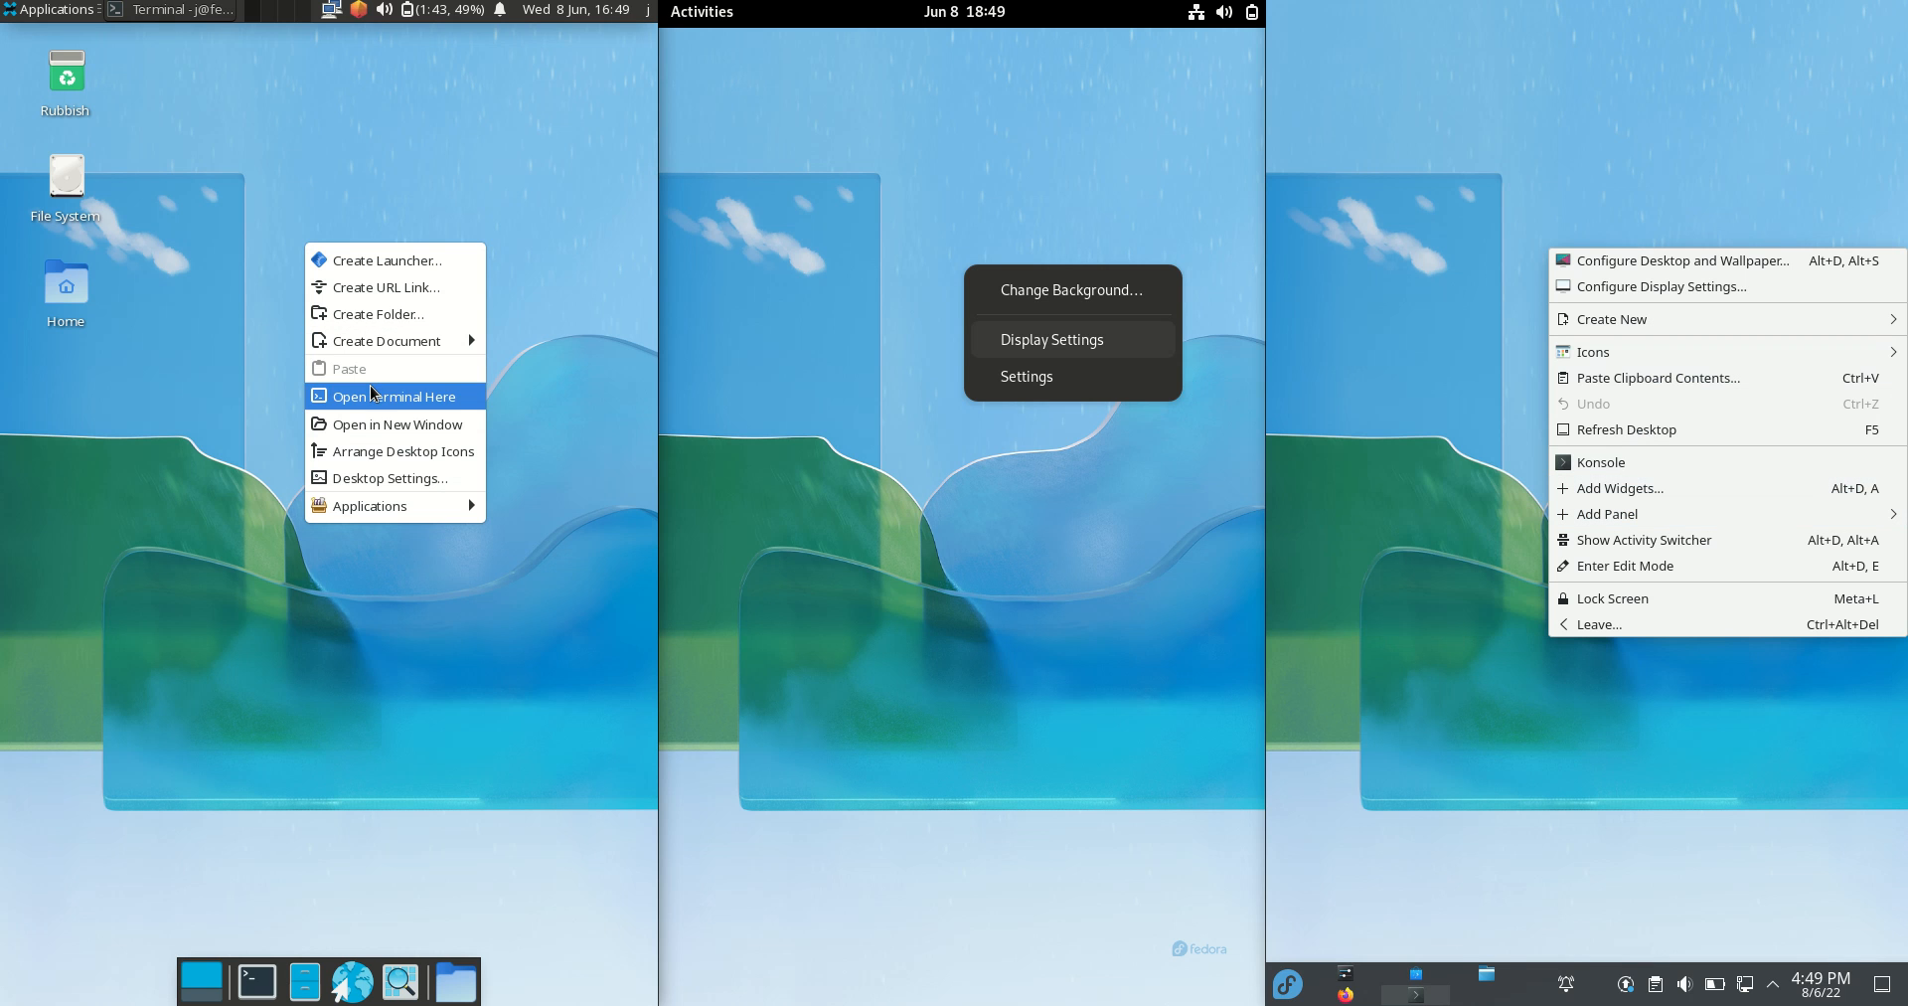
{"action": "mouse_move", "coordinate": [1061, 347]}
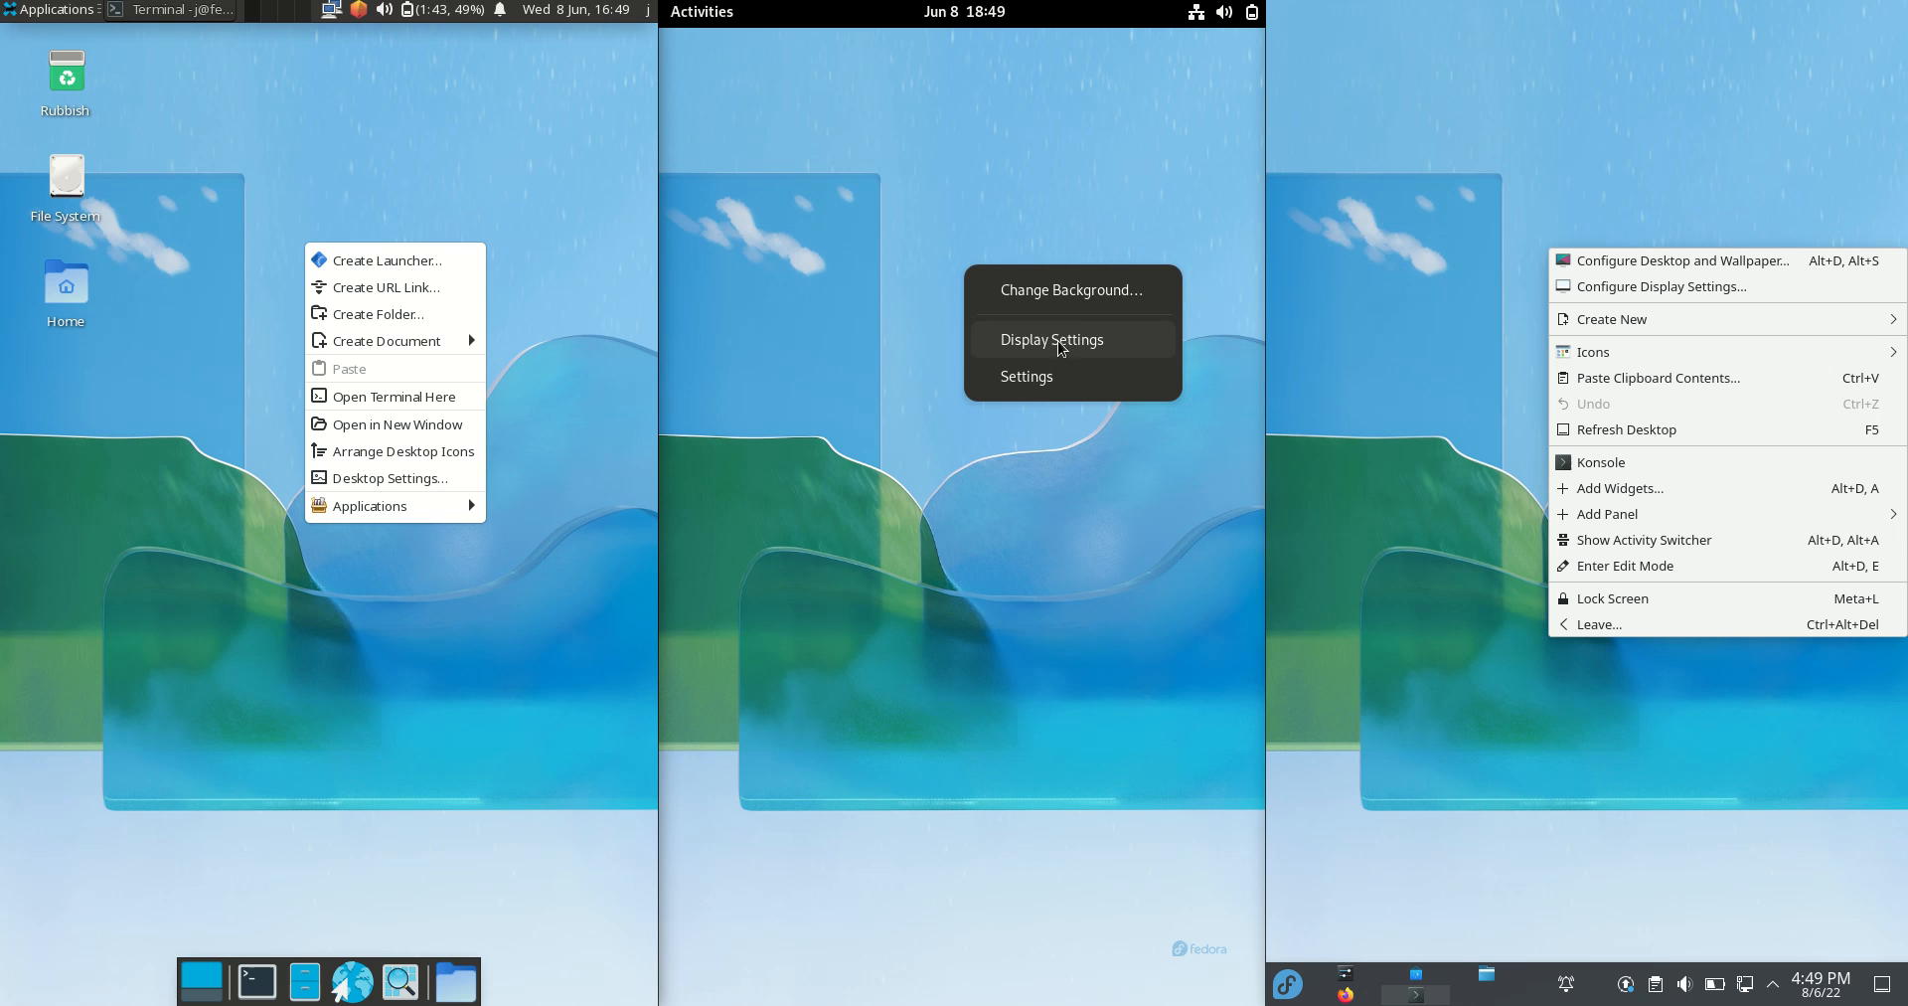
{"action": "mouse_move", "coordinate": [1096, 291]}
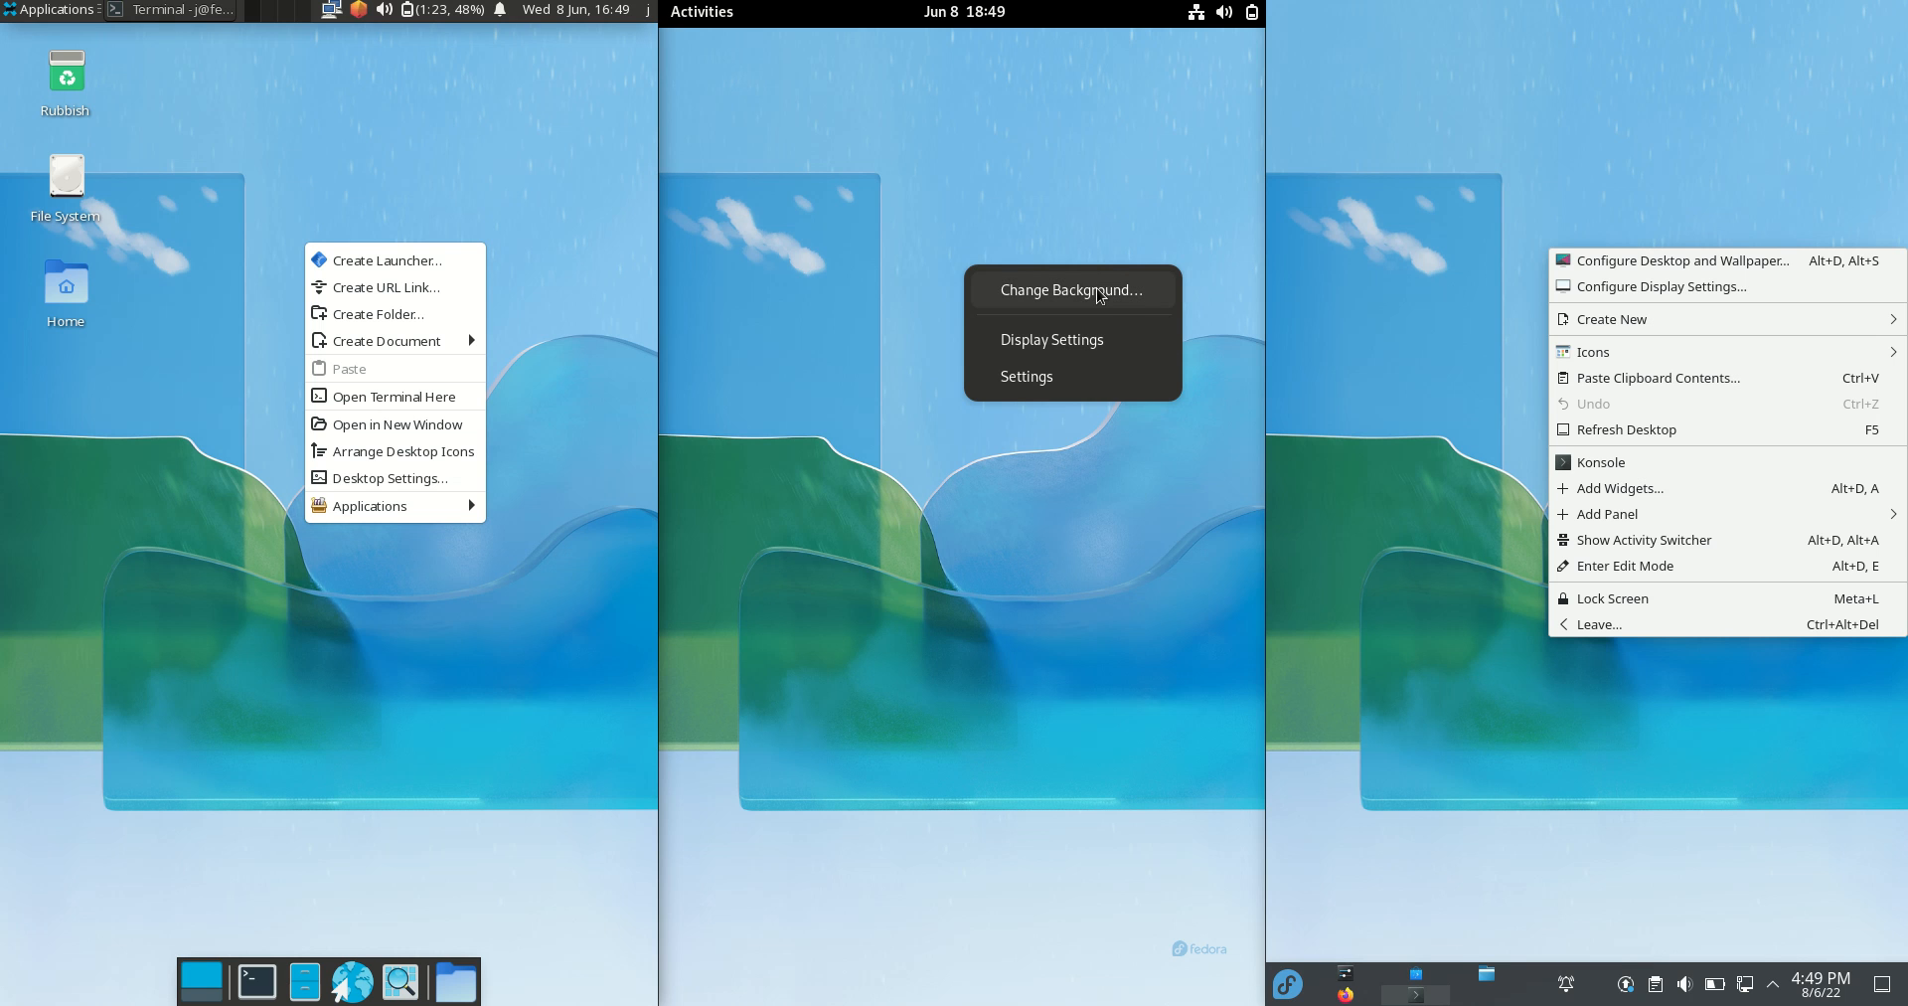
{"action": "mouse_move", "coordinate": [1059, 376]}
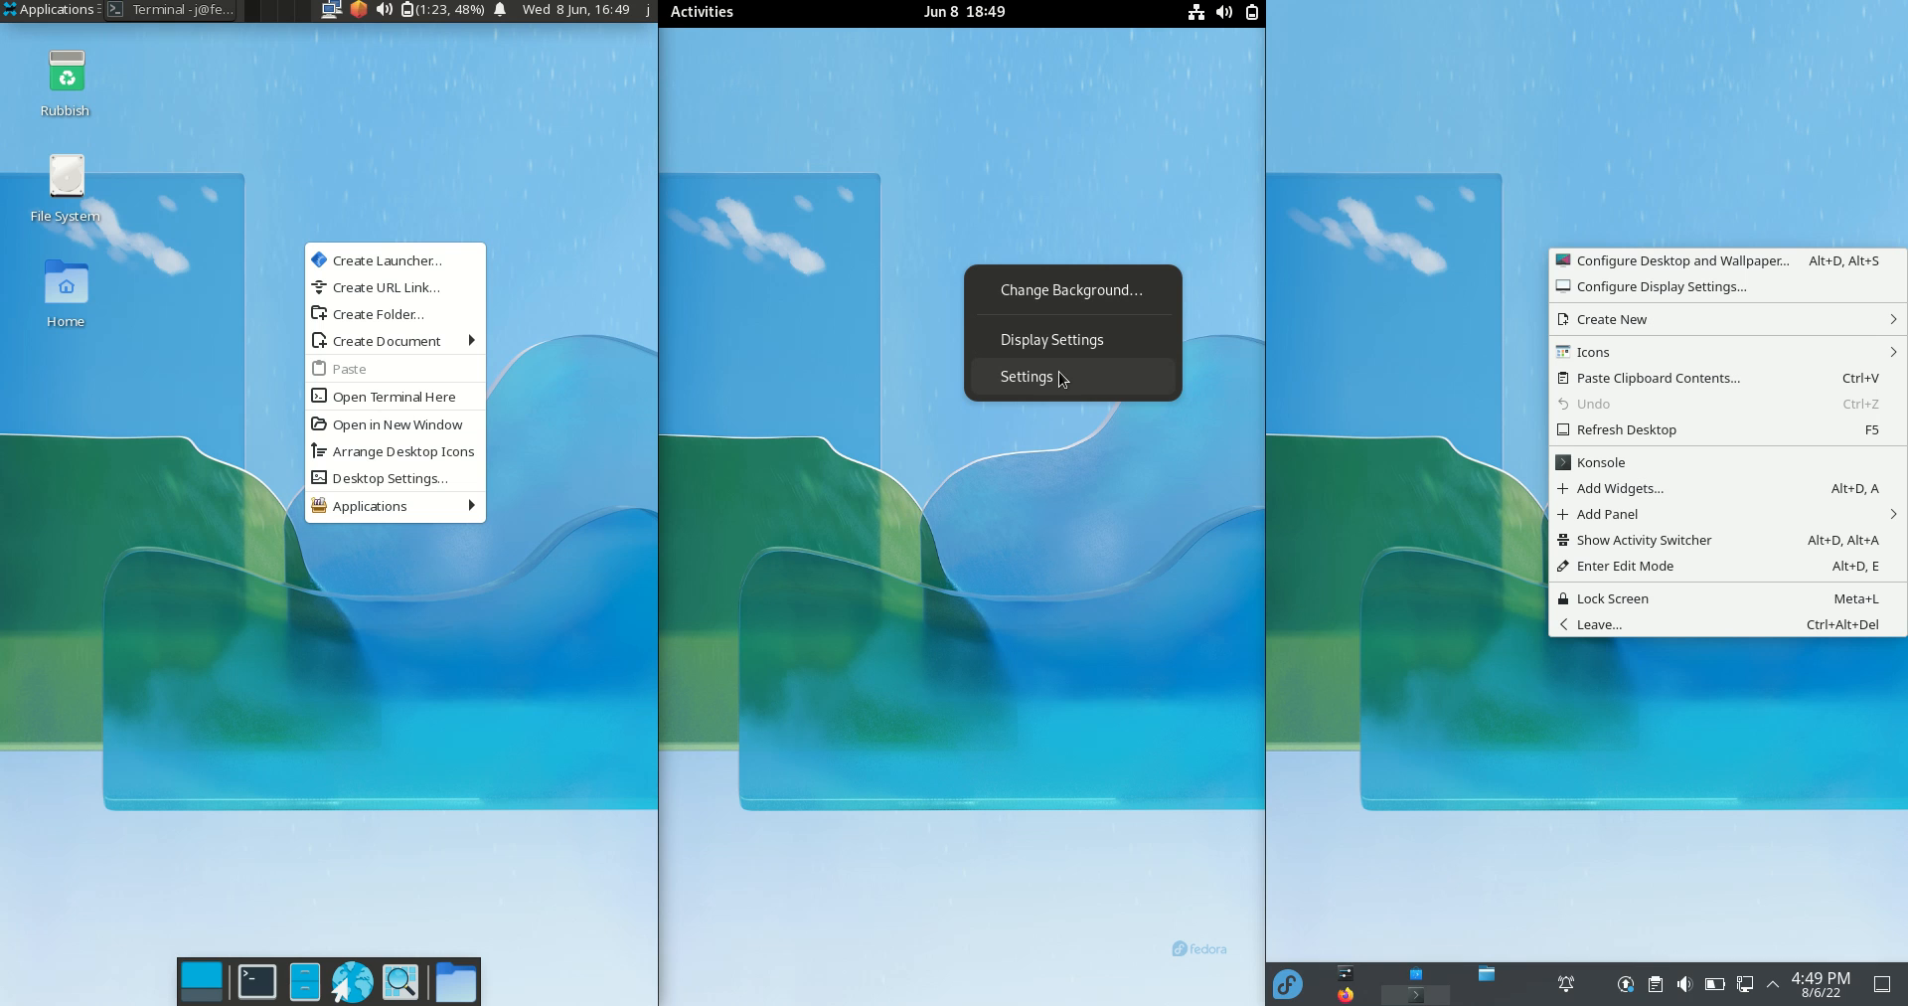
{"action": "mouse_move", "coordinate": [1056, 385]}
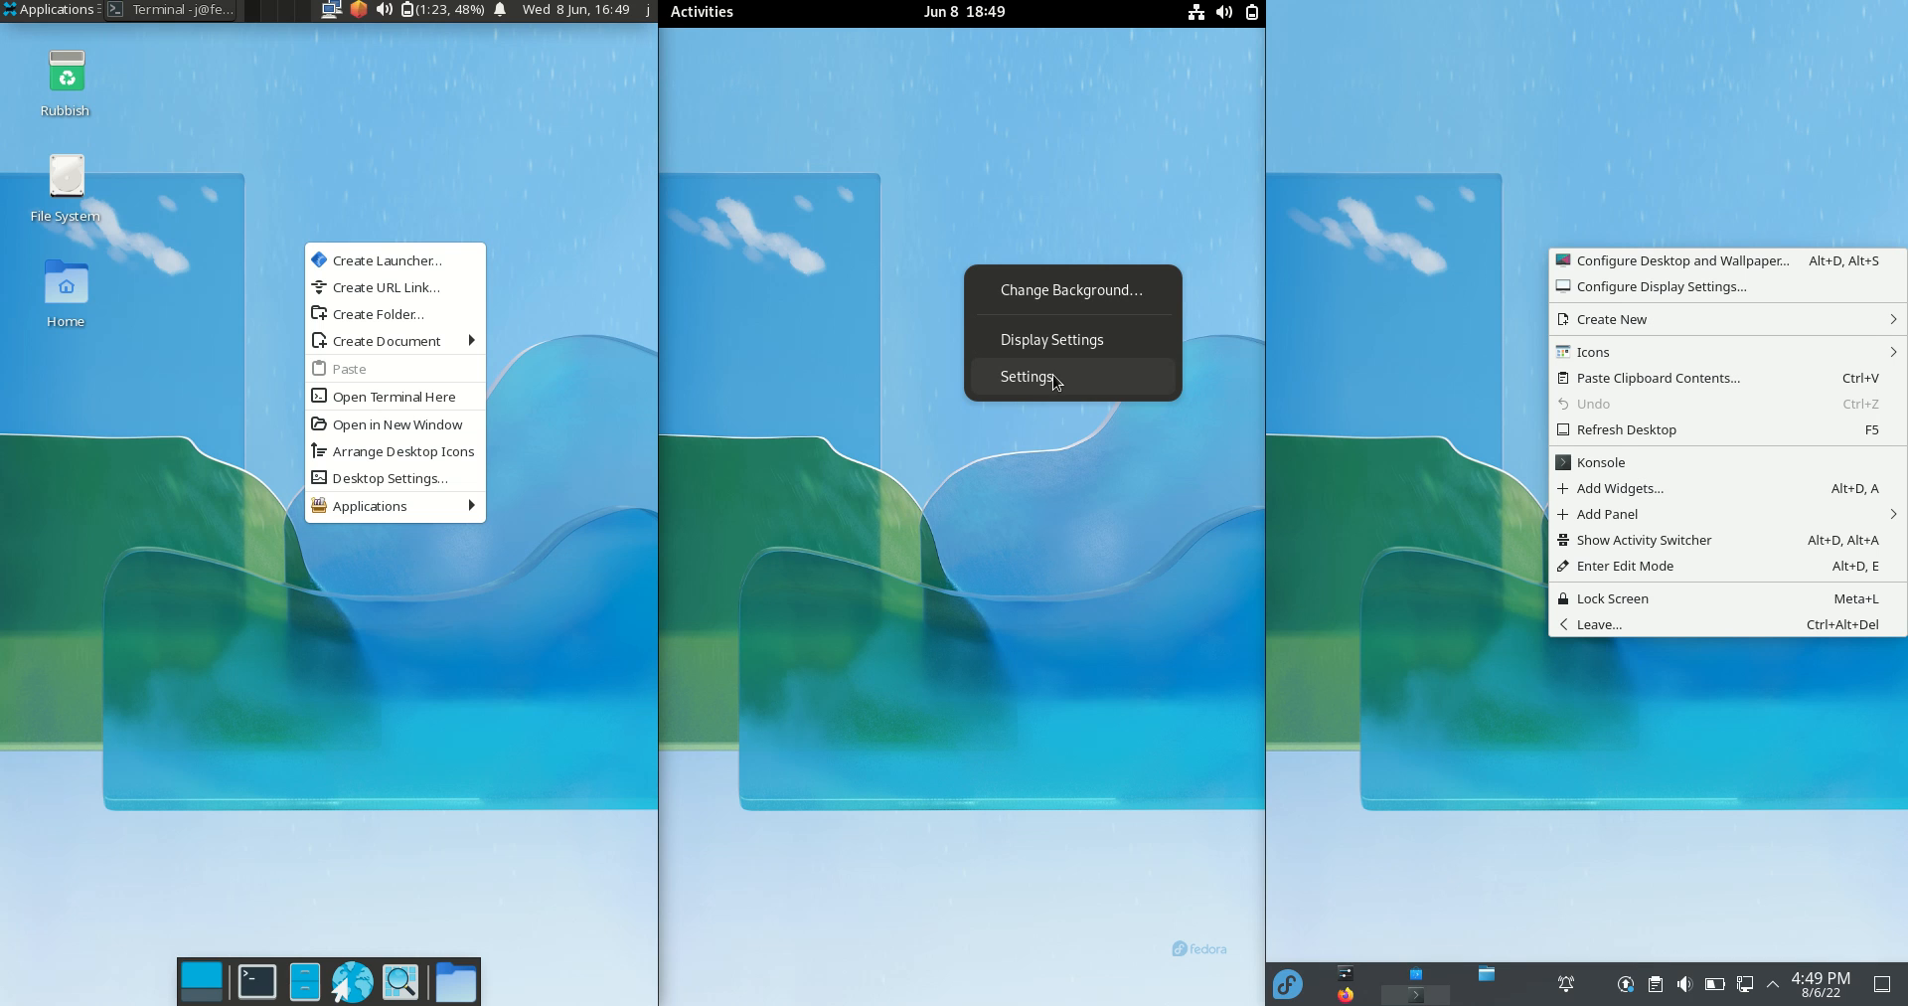
{"action": "mouse_move", "coordinate": [915, 350]}
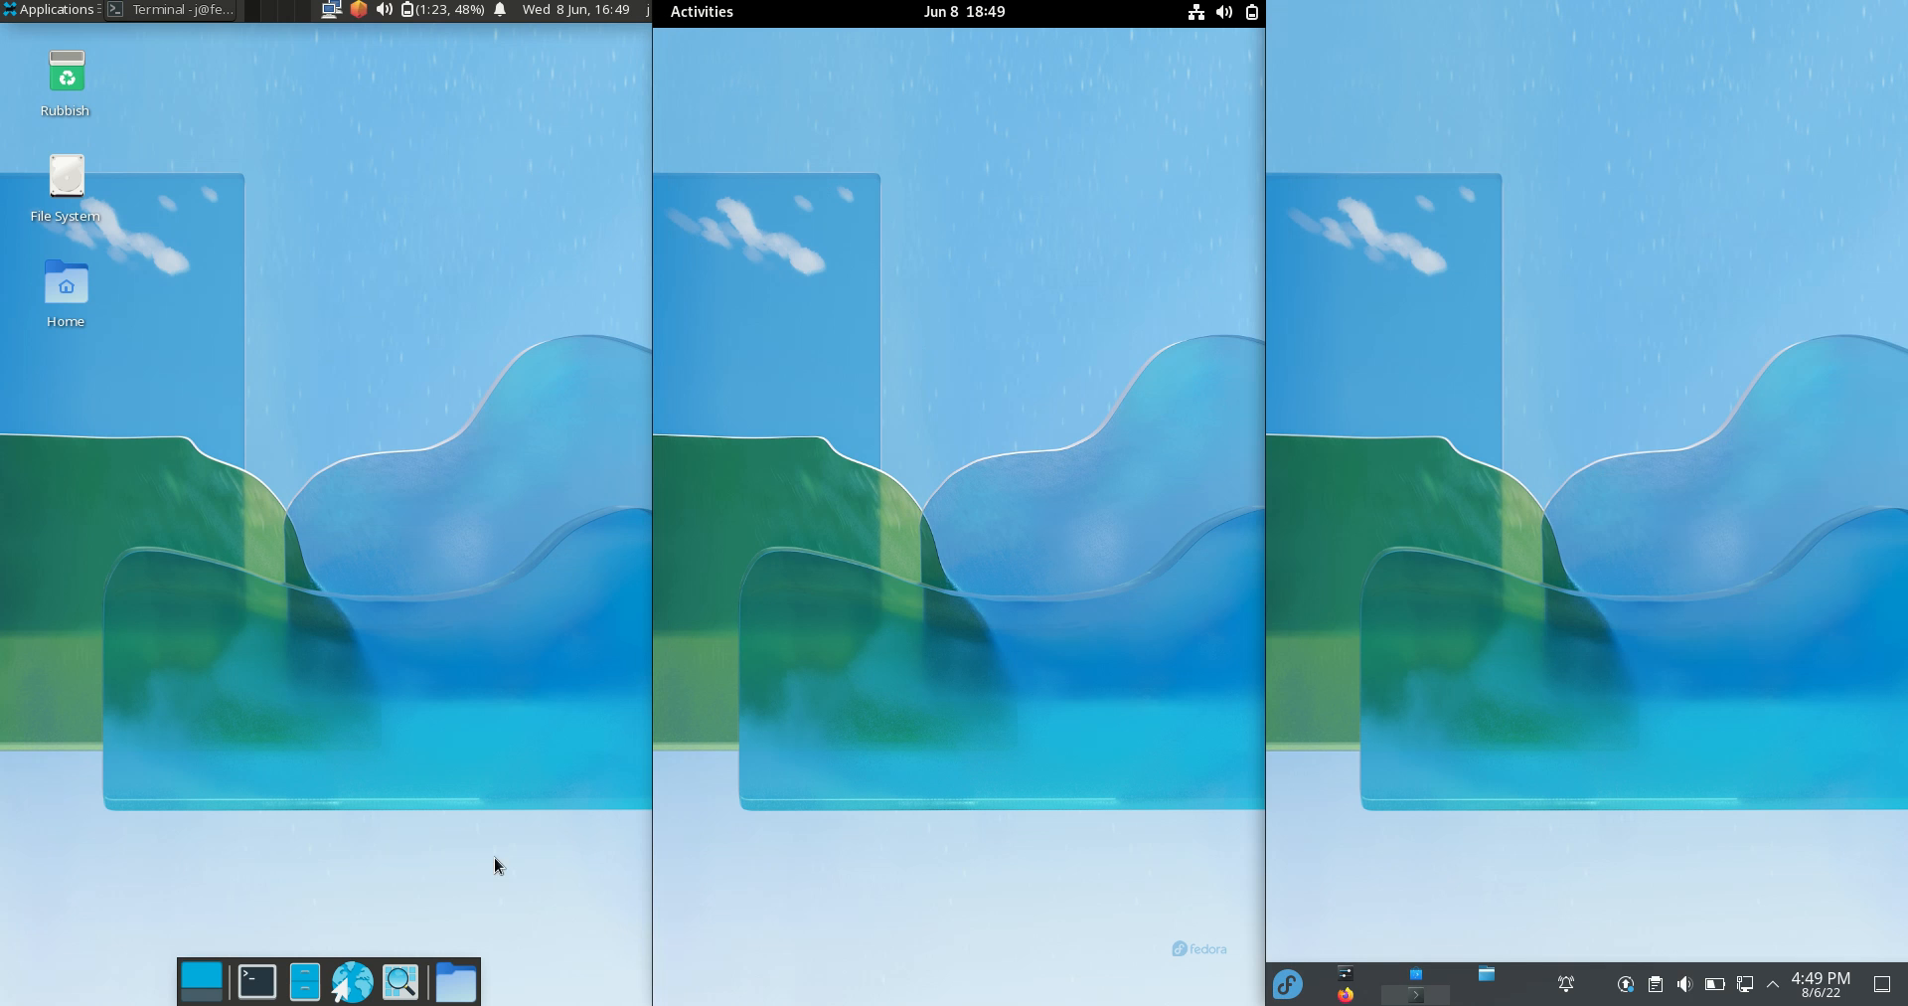
Step: Open the home folder in Thunar, GNOME Files and Dolphin, comparing right-click menus
{"action": "double_click", "coordinate": [65, 286]}
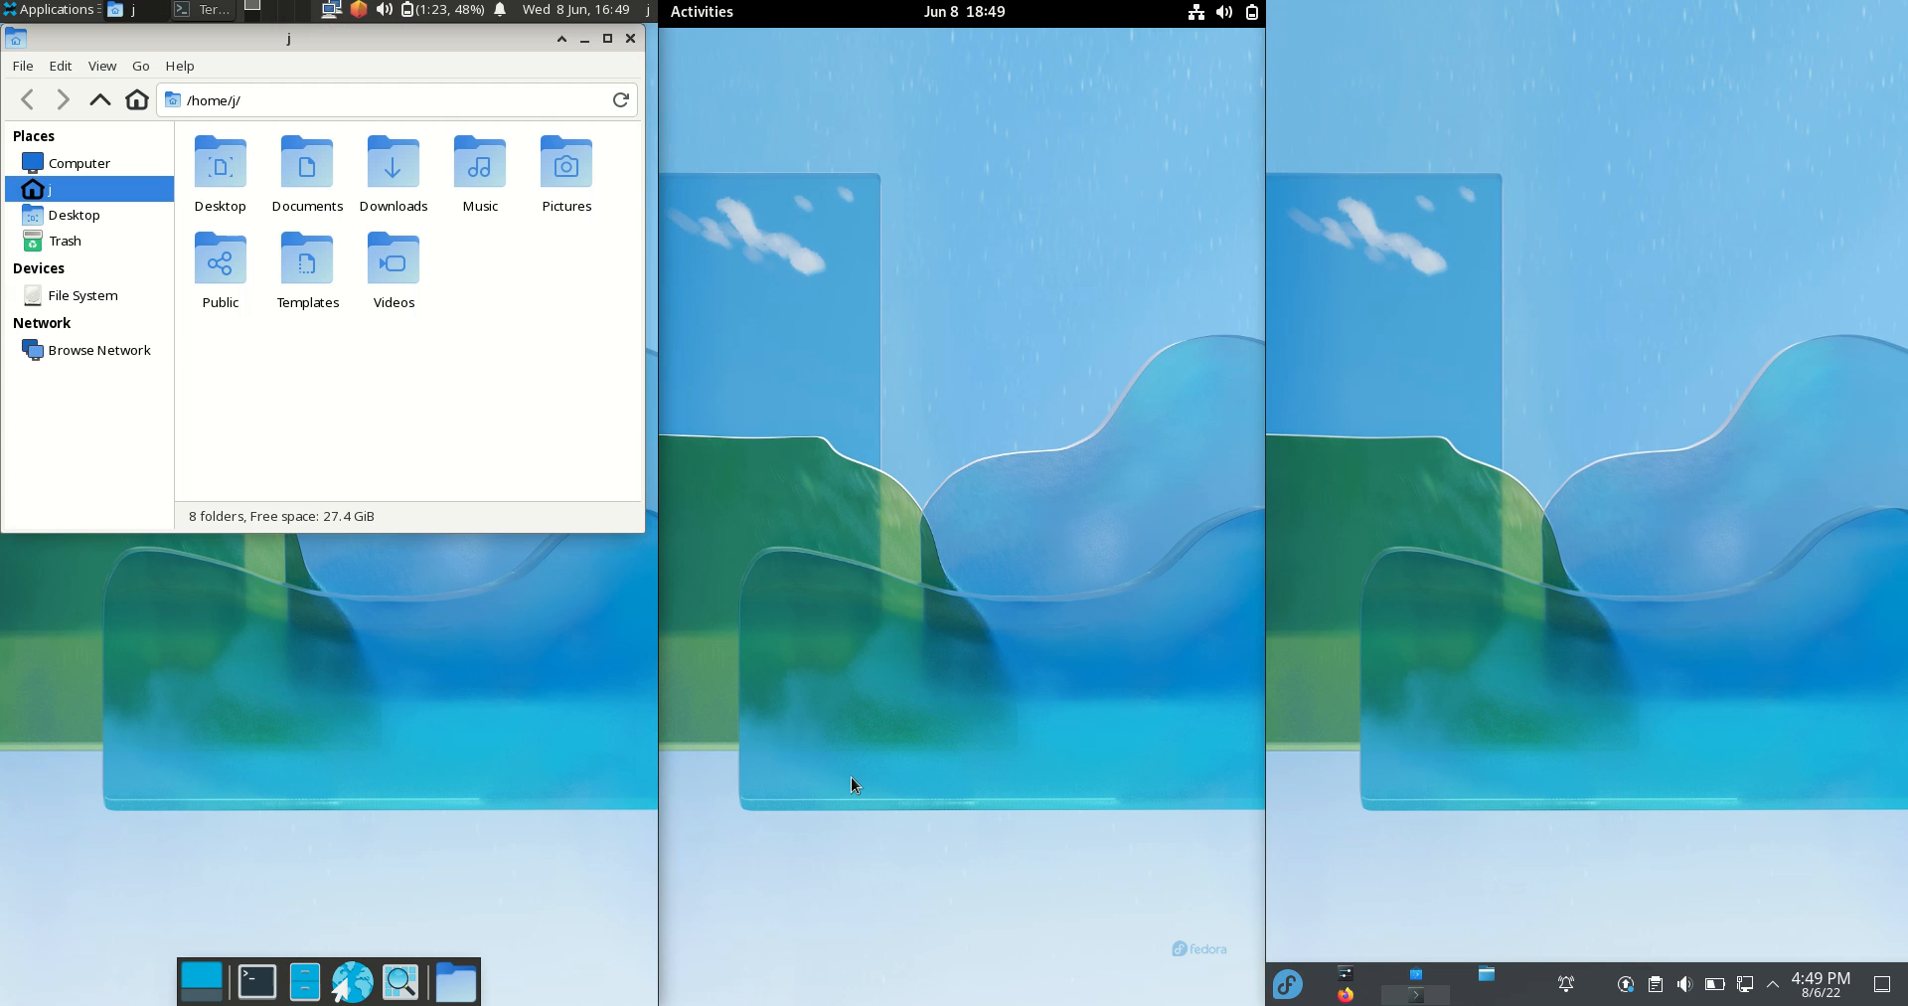
{"action": "left_click", "coordinate": [703, 11]}
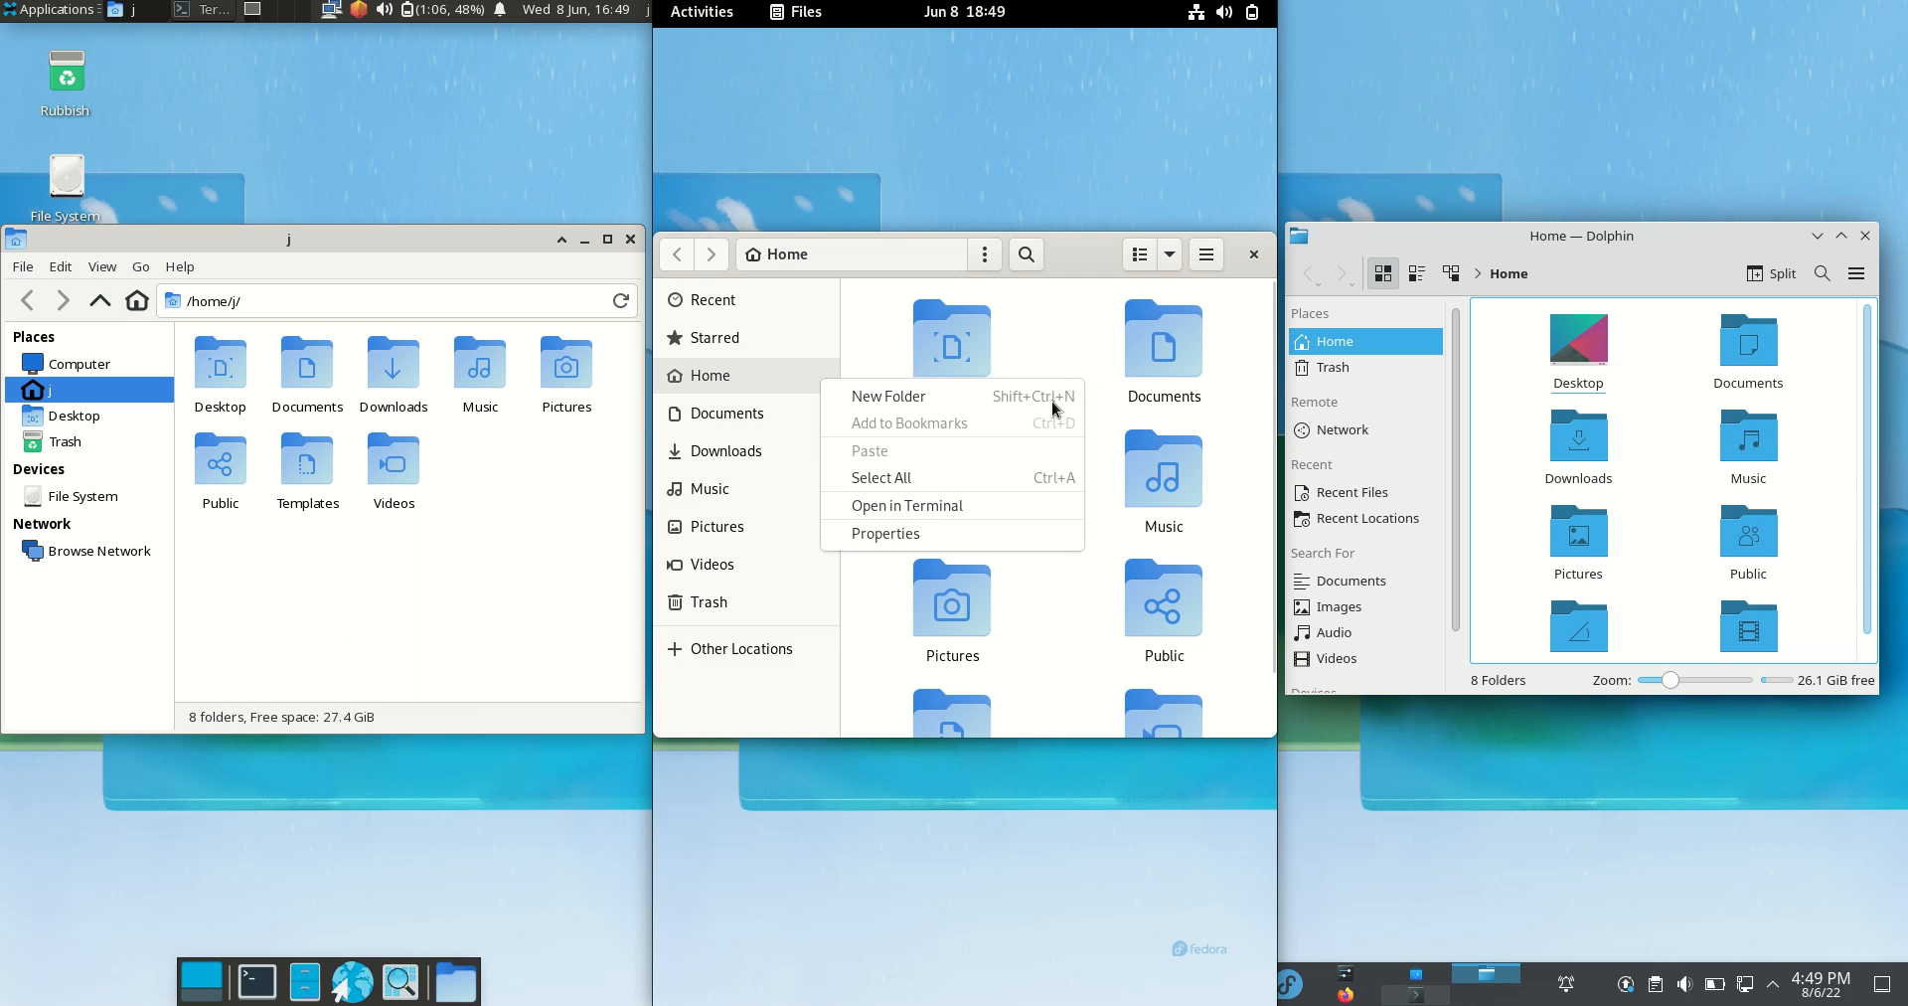
{"action": "left_click", "coordinate": [1079, 237]}
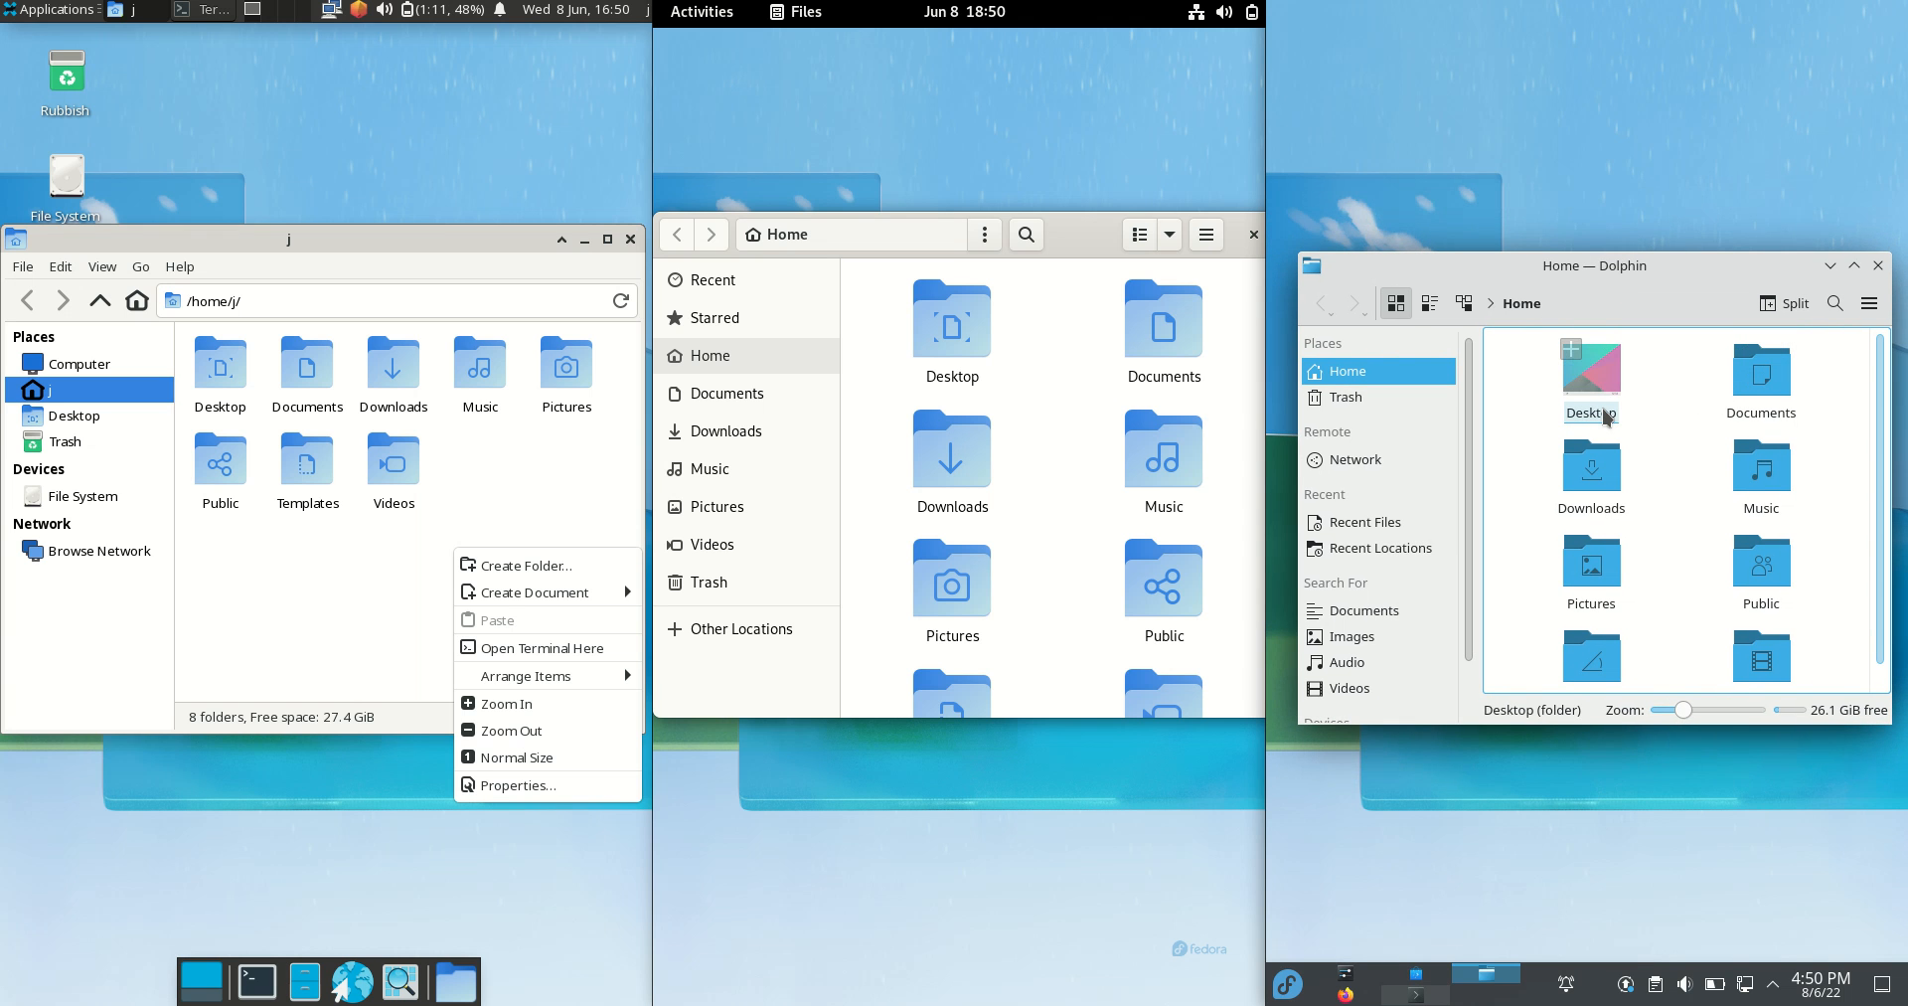
{"action": "right_click", "coordinate": [1685, 411]}
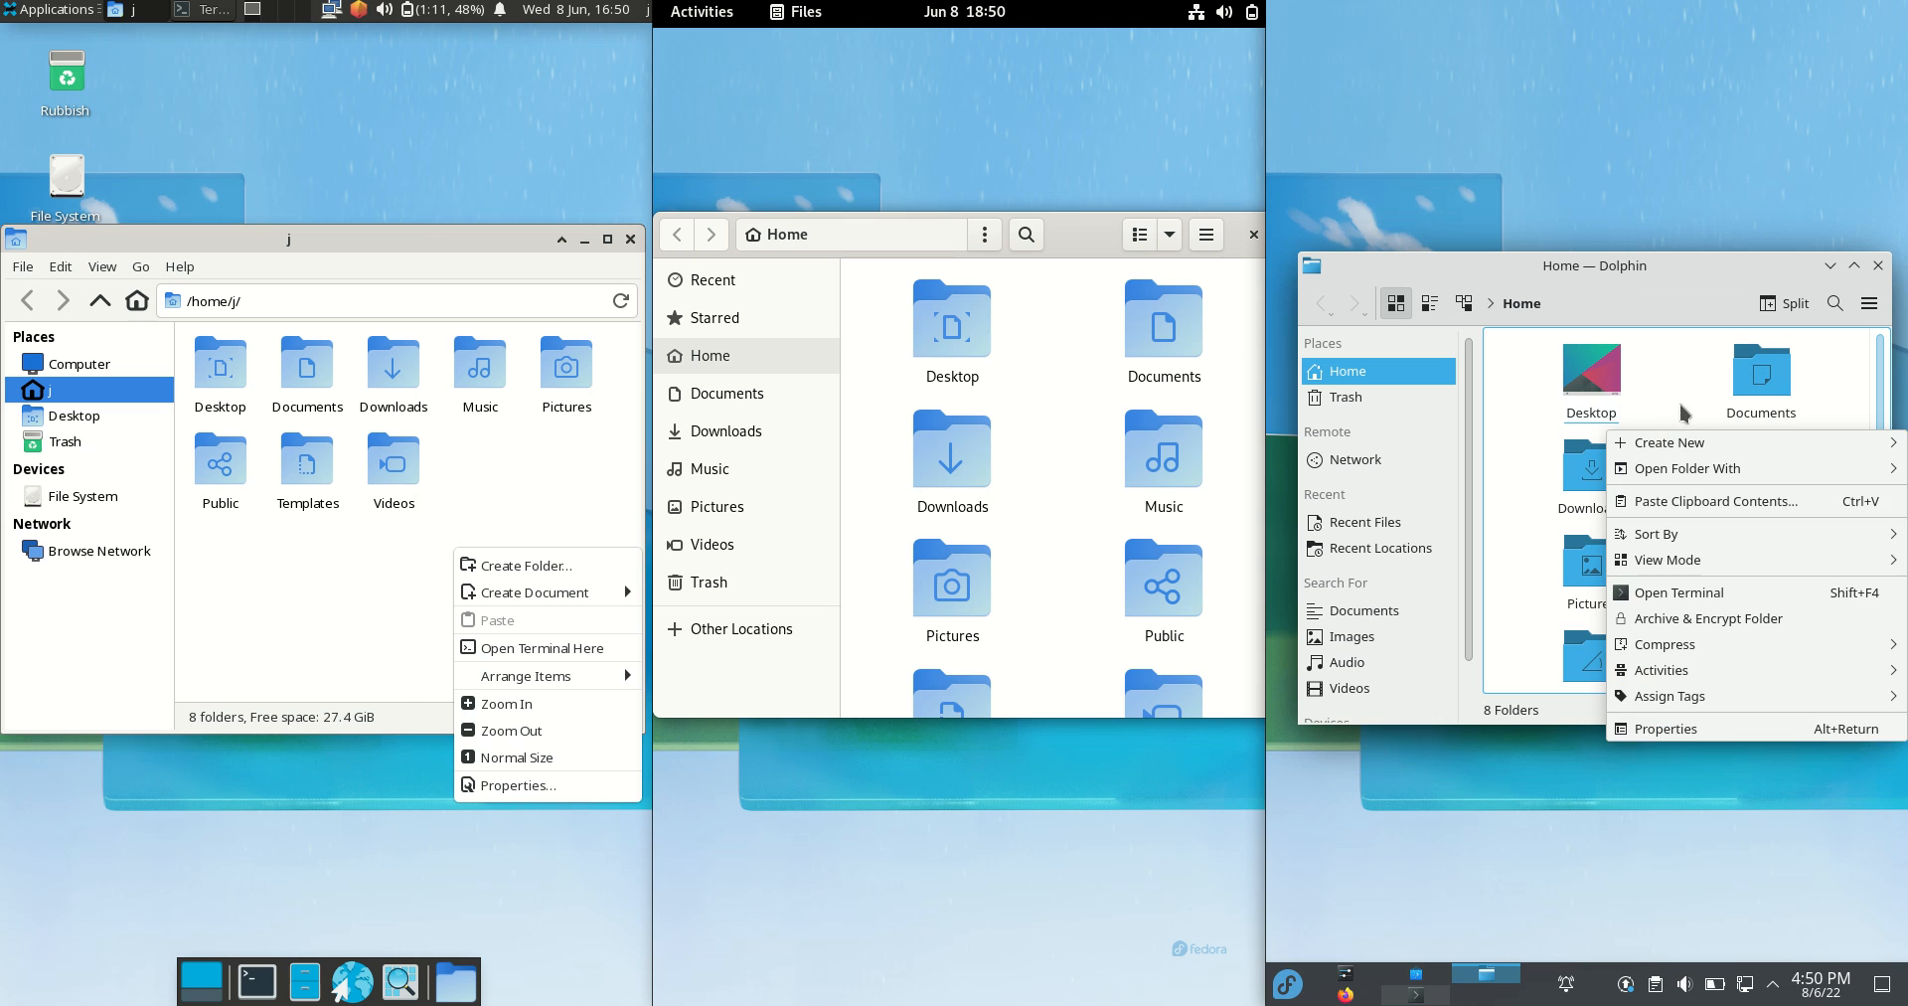
{"action": "mouse_move", "coordinate": [1686, 594]}
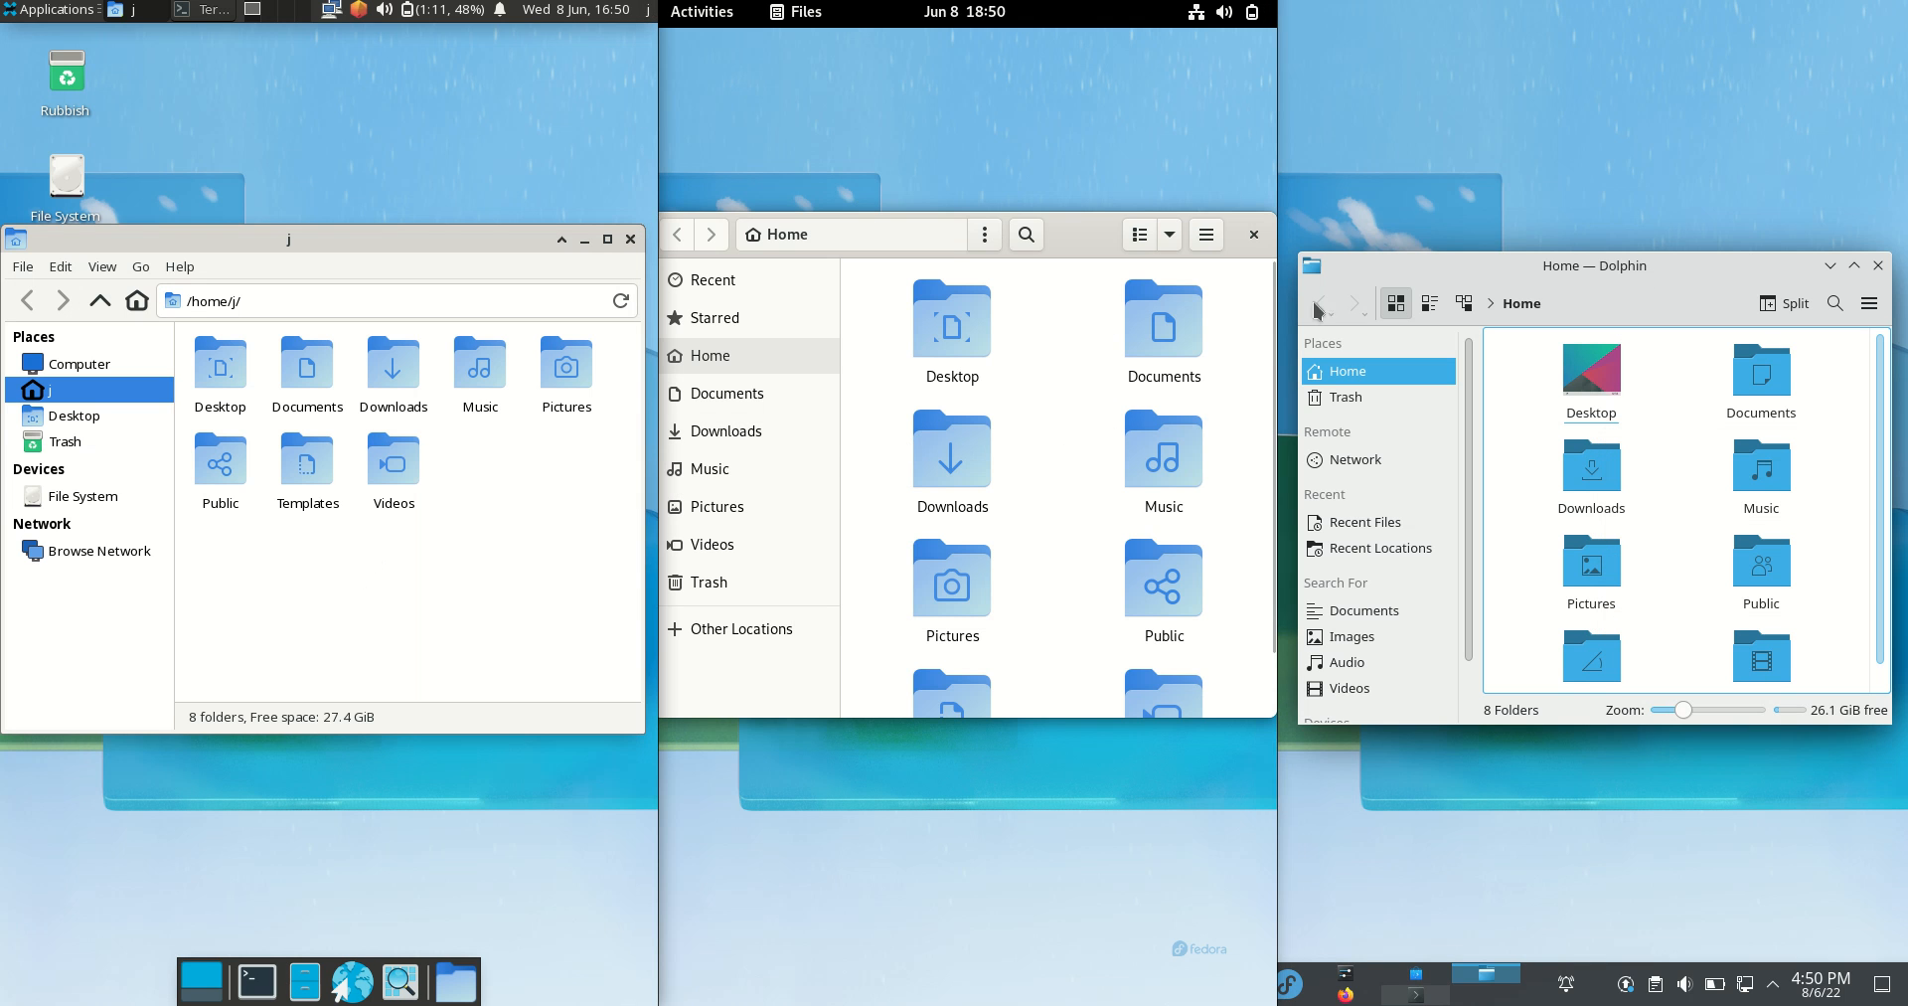
{"action": "mouse_move", "coordinate": [831, 269]}
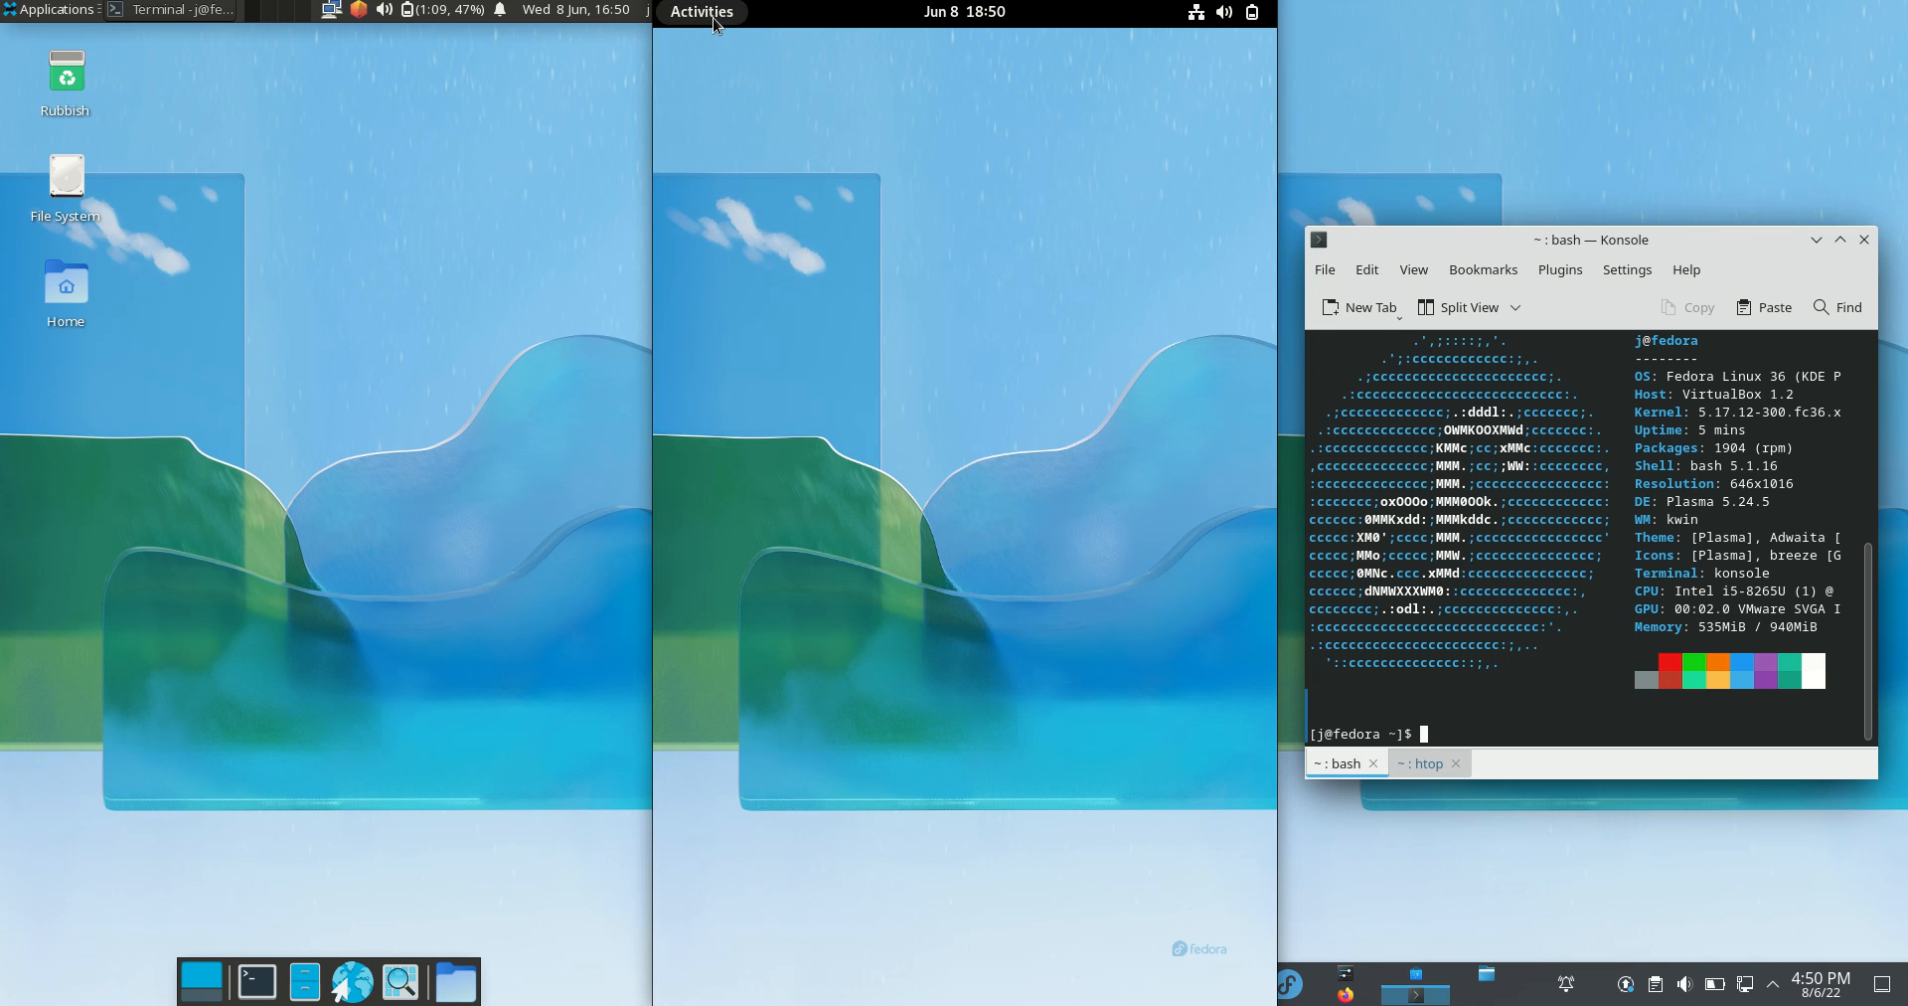
Step: Open the GNOME overview to launch a terminal for neofetch
{"action": "left_click", "coordinate": [703, 11]}
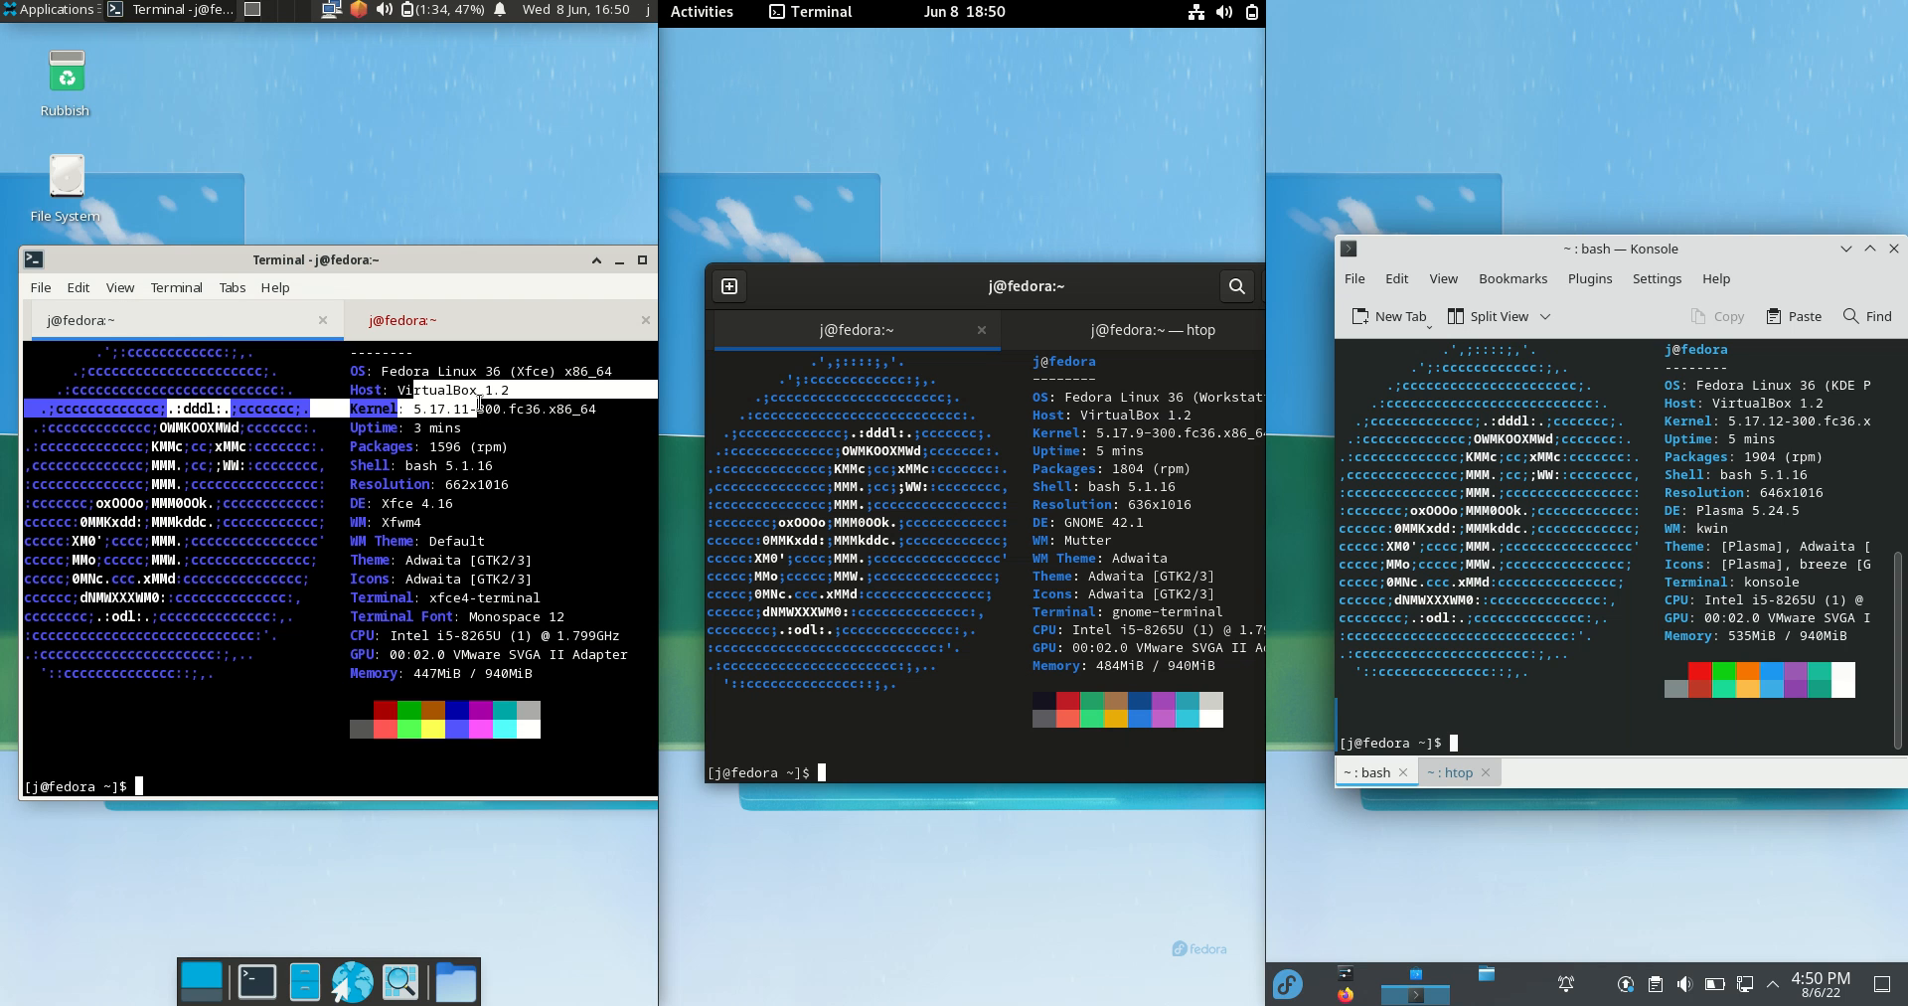
{"action": "mouse_move", "coordinate": [495, 345]}
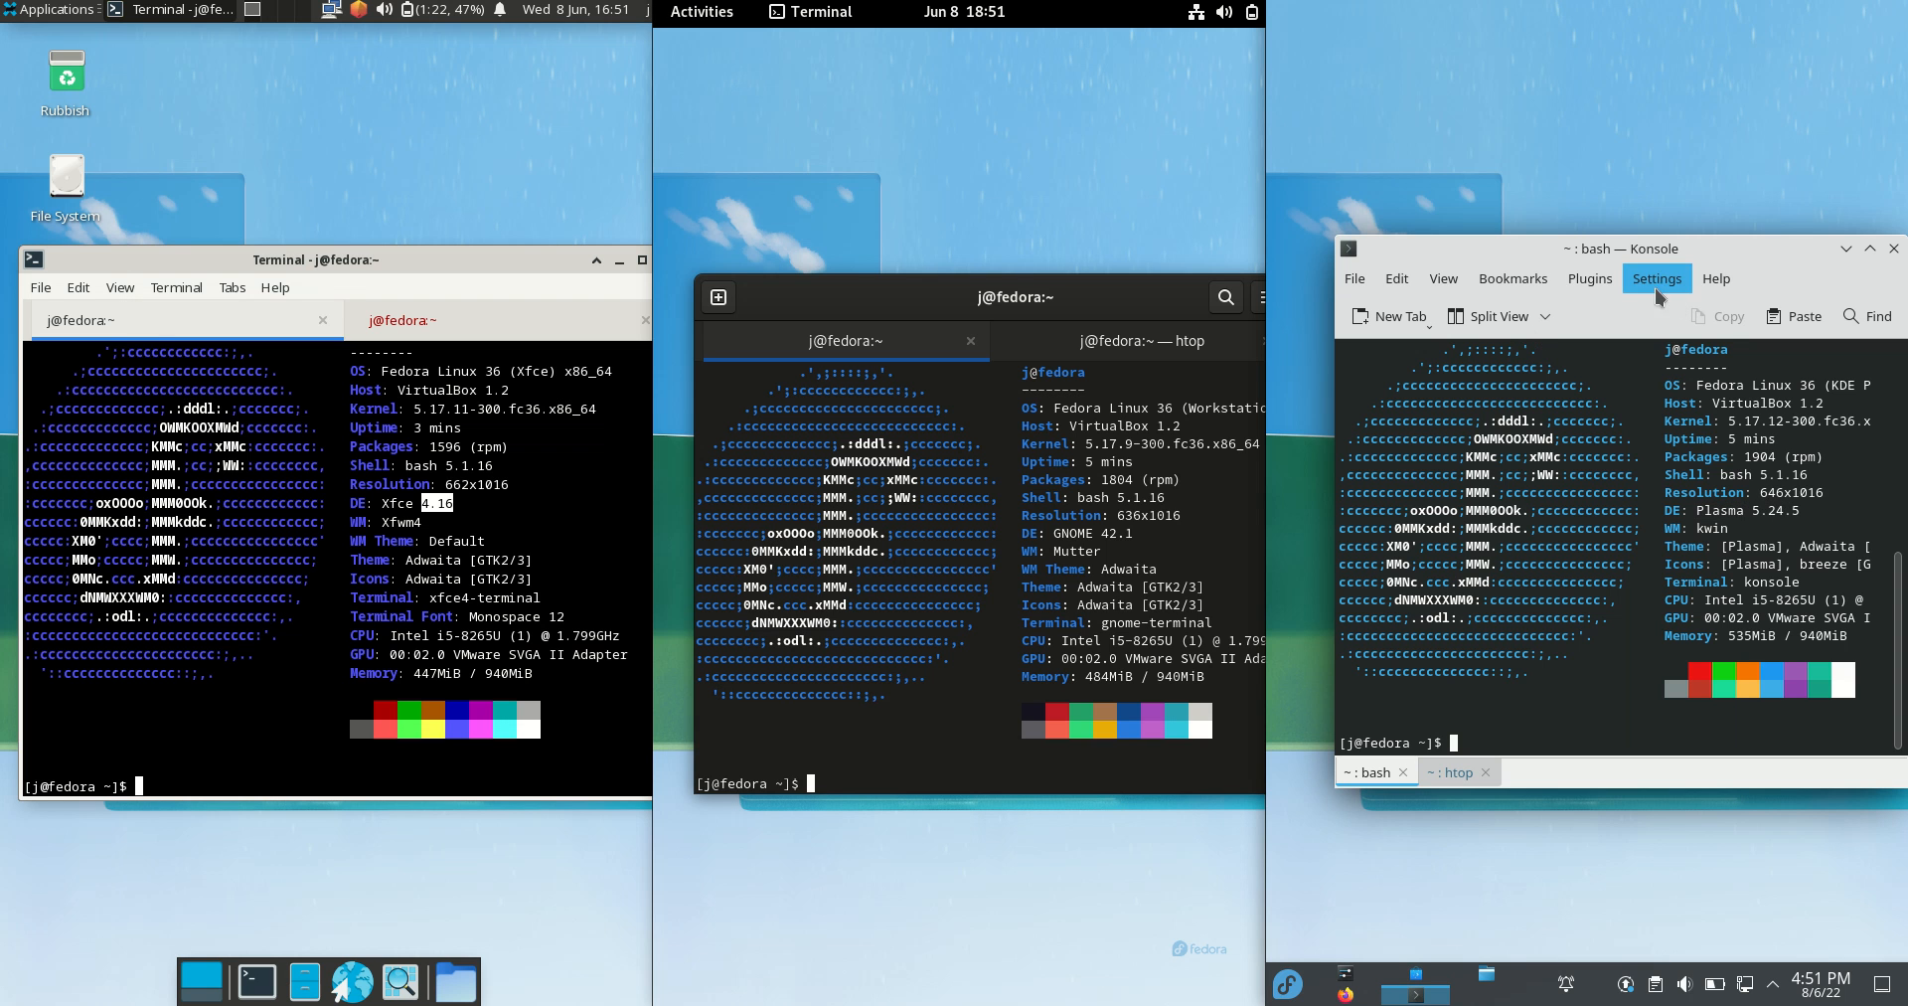
{"action": "mouse_move", "coordinate": [1643, 258]}
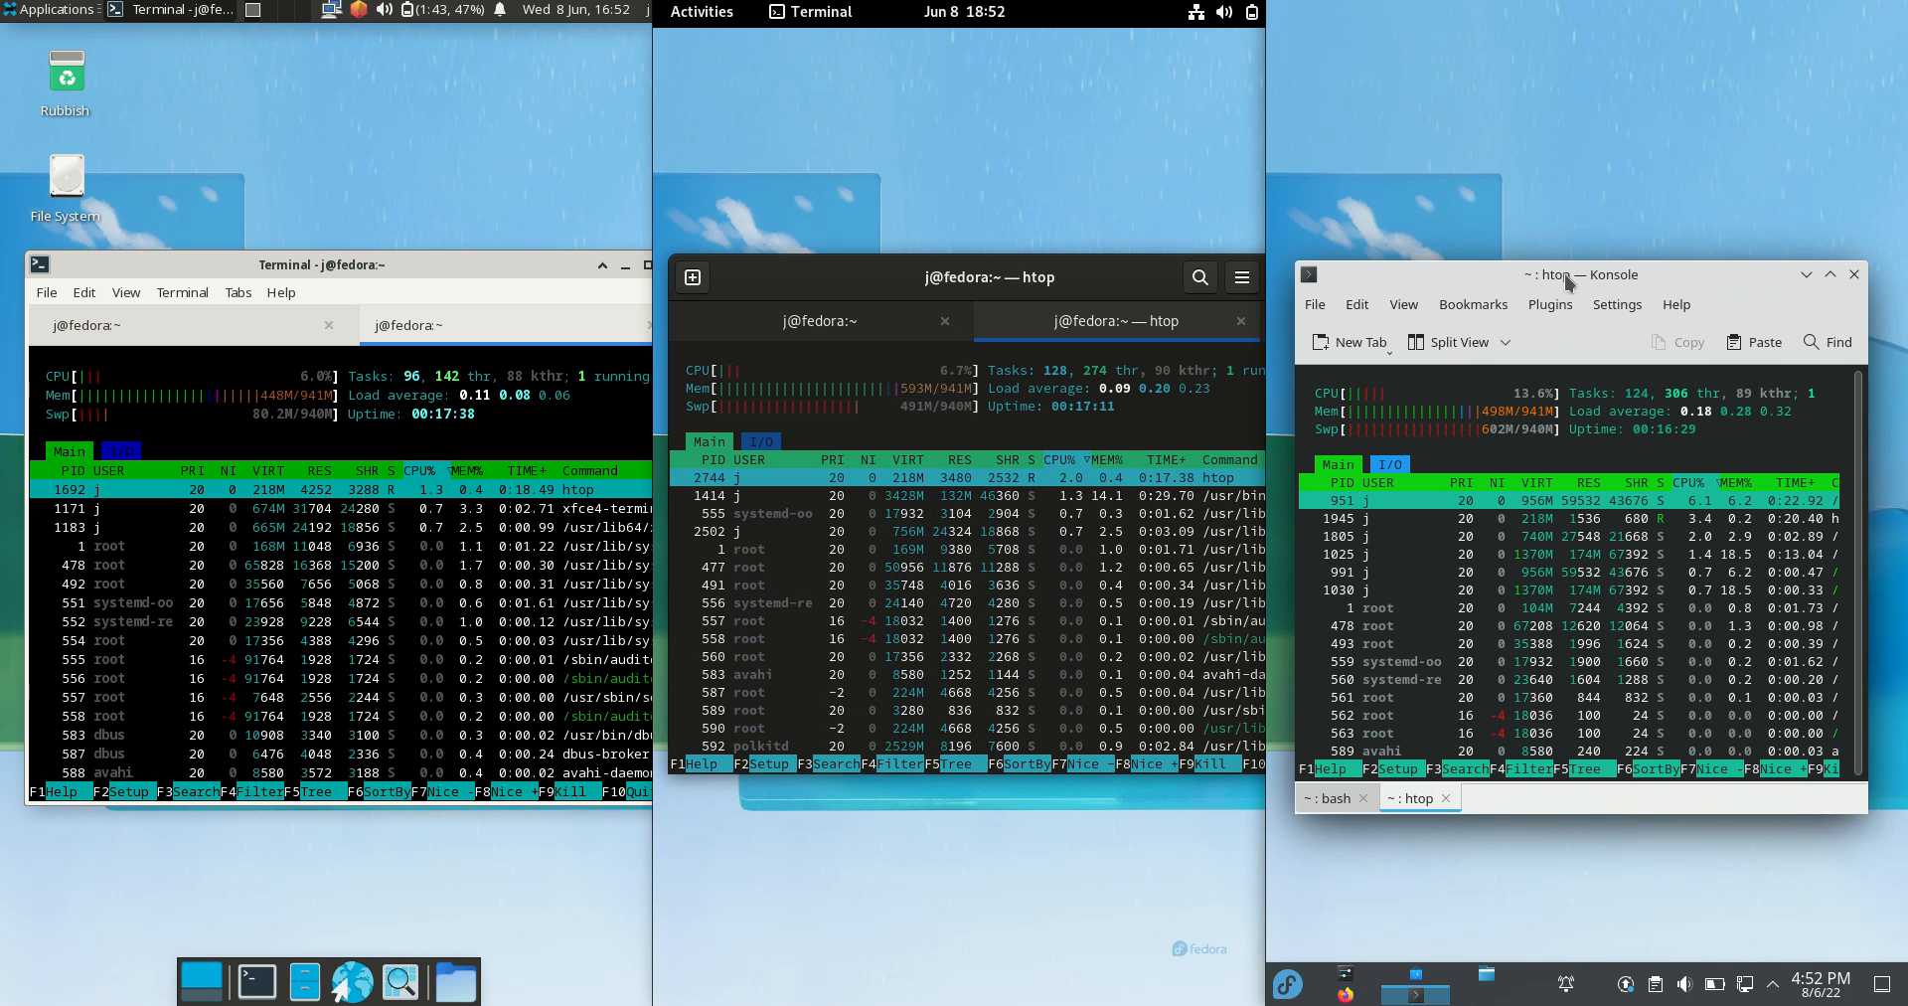
Step: Focus the KDE htop terminal and dismiss the Xfce application categories menu
{"action": "left_click", "coordinate": [1286, 984]}
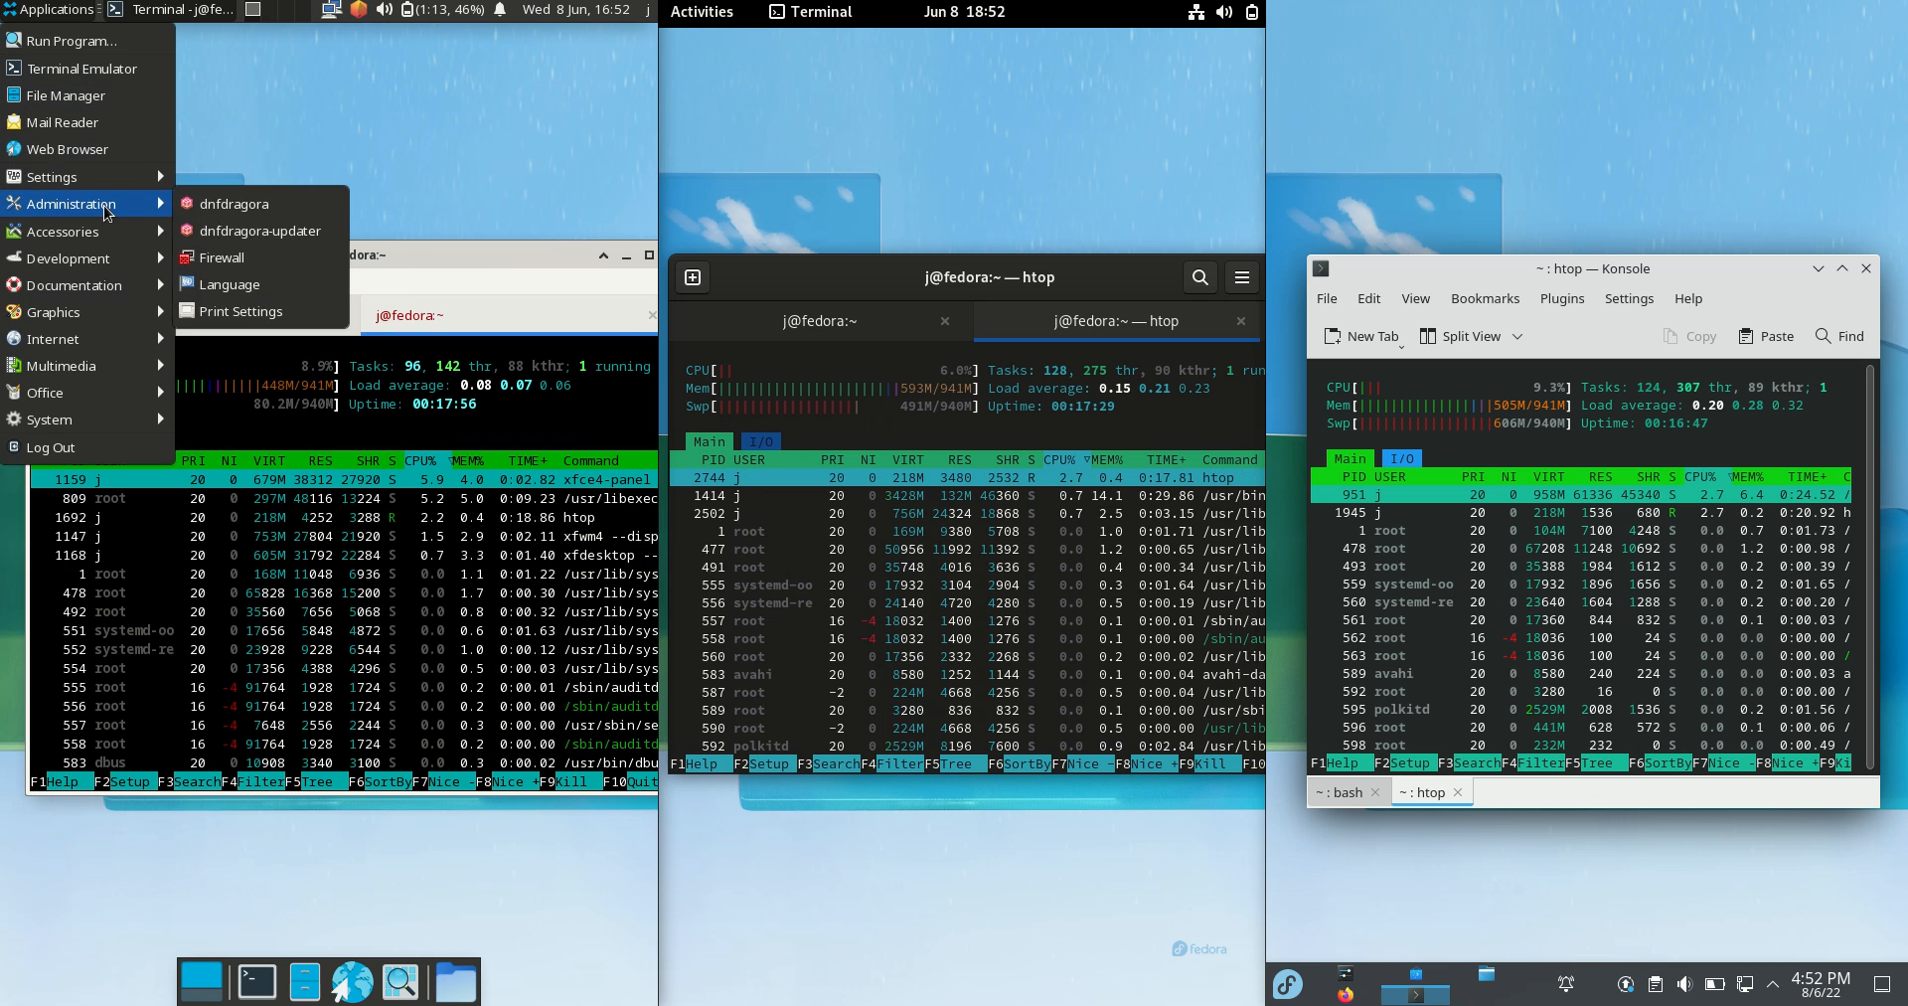
{"action": "left_click", "coordinate": [438, 266]}
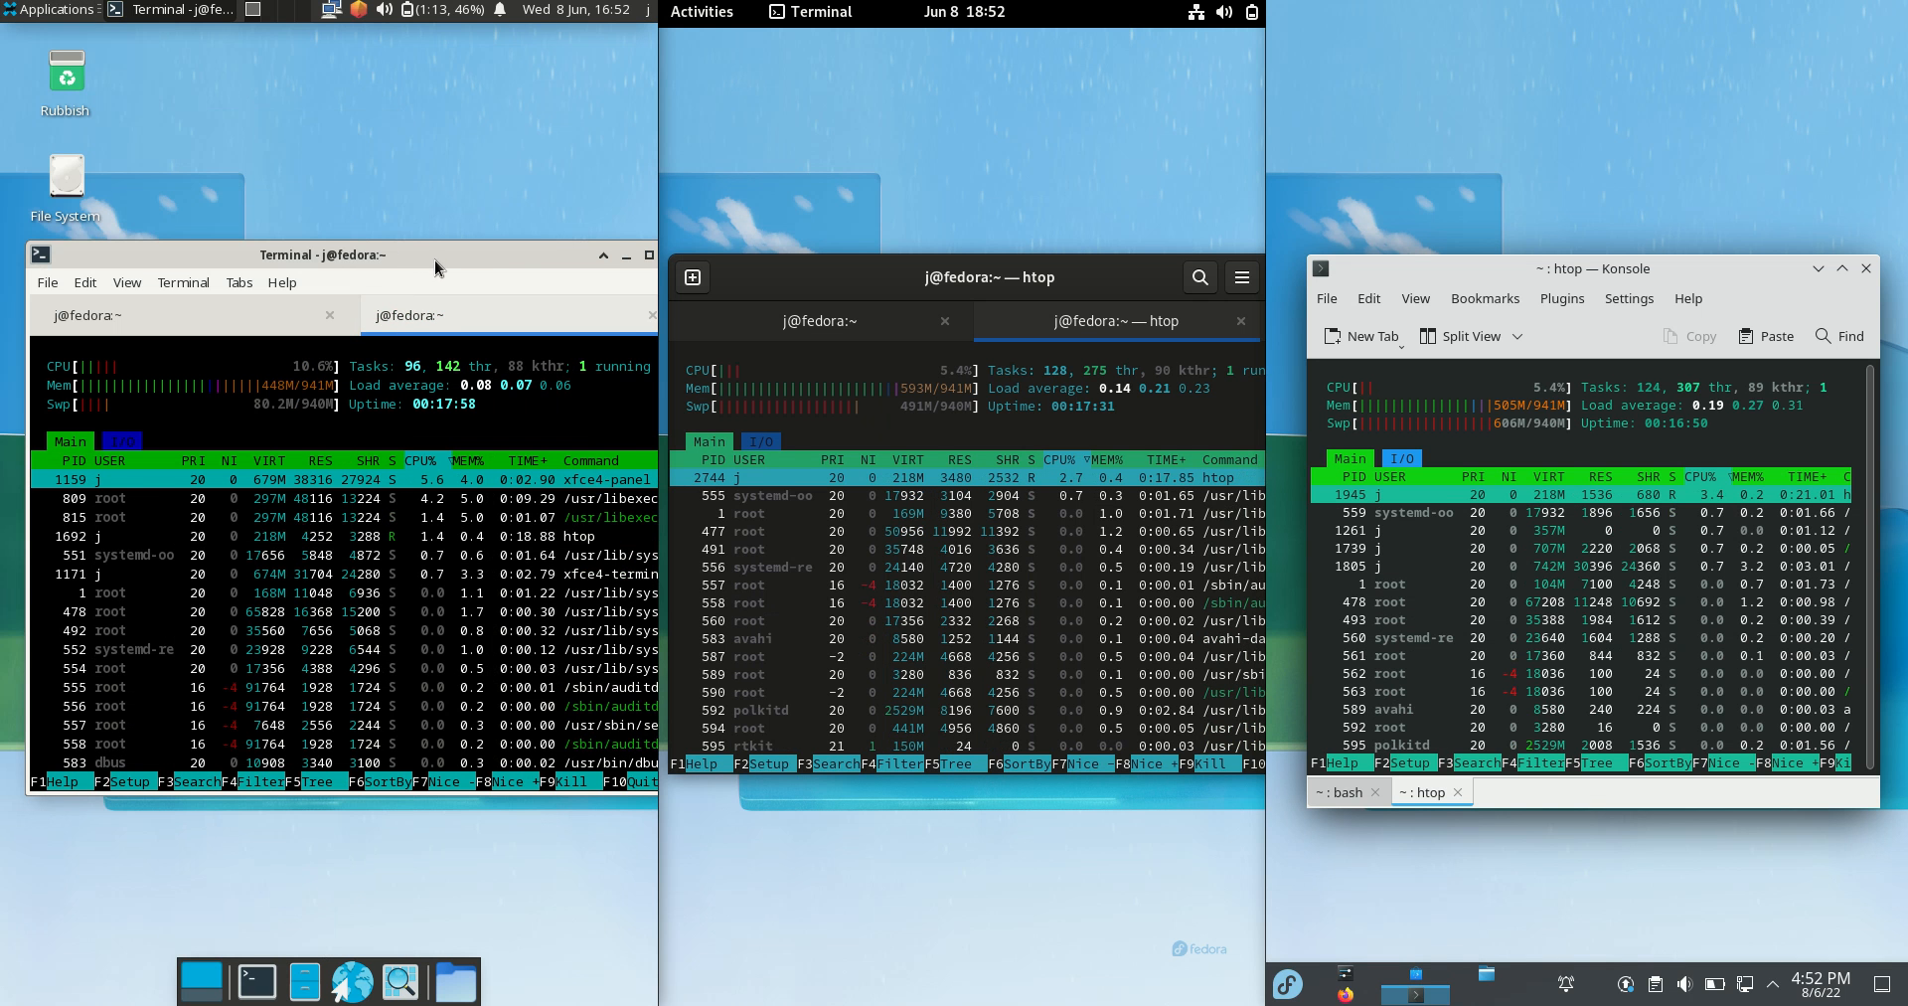